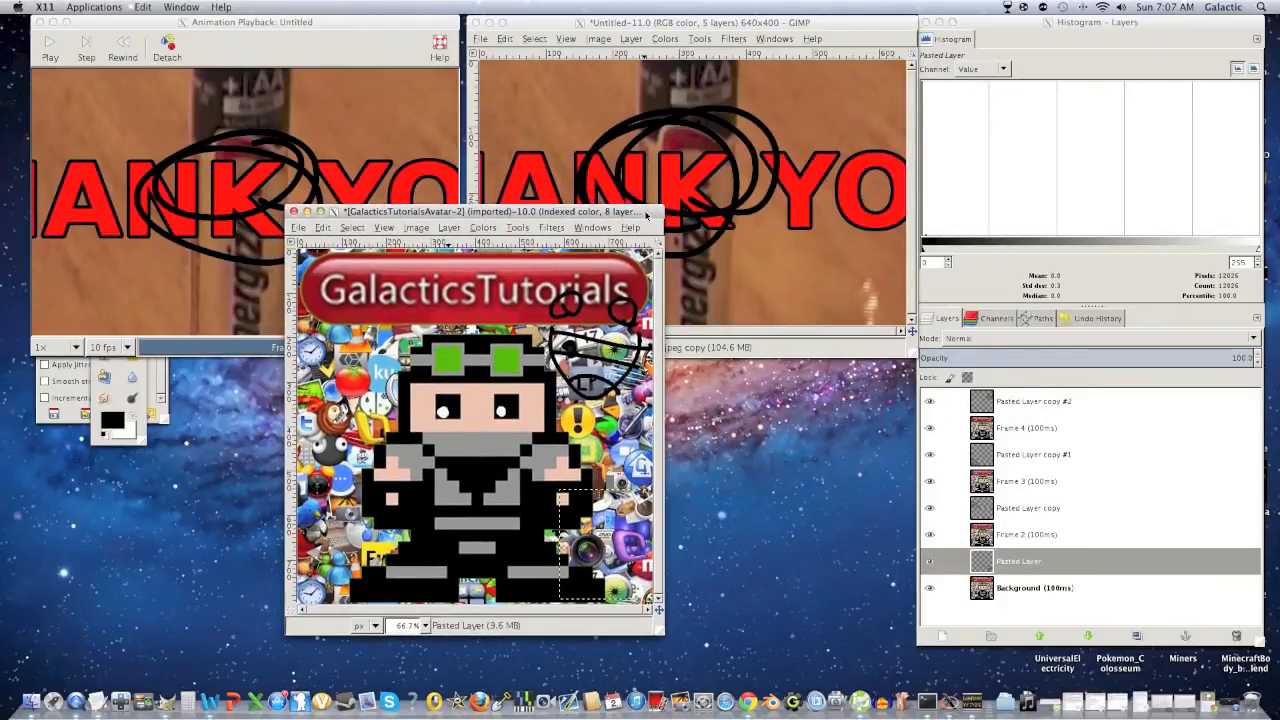
Step: Create a new blank image from the 640x480 template
{"action": "left_click_drag", "start_coordinate": [476, 212], "coordinate": [516, 204]}
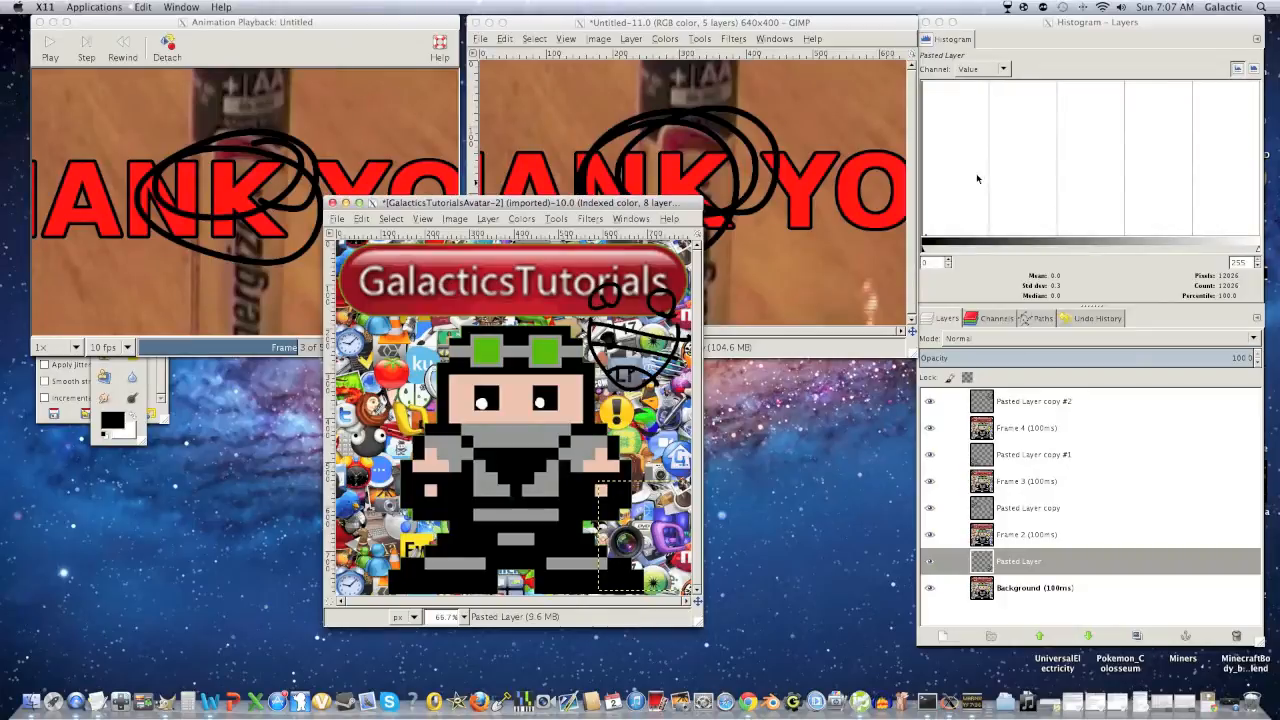
{"action": "mouse_move", "coordinate": [1014, 154]}
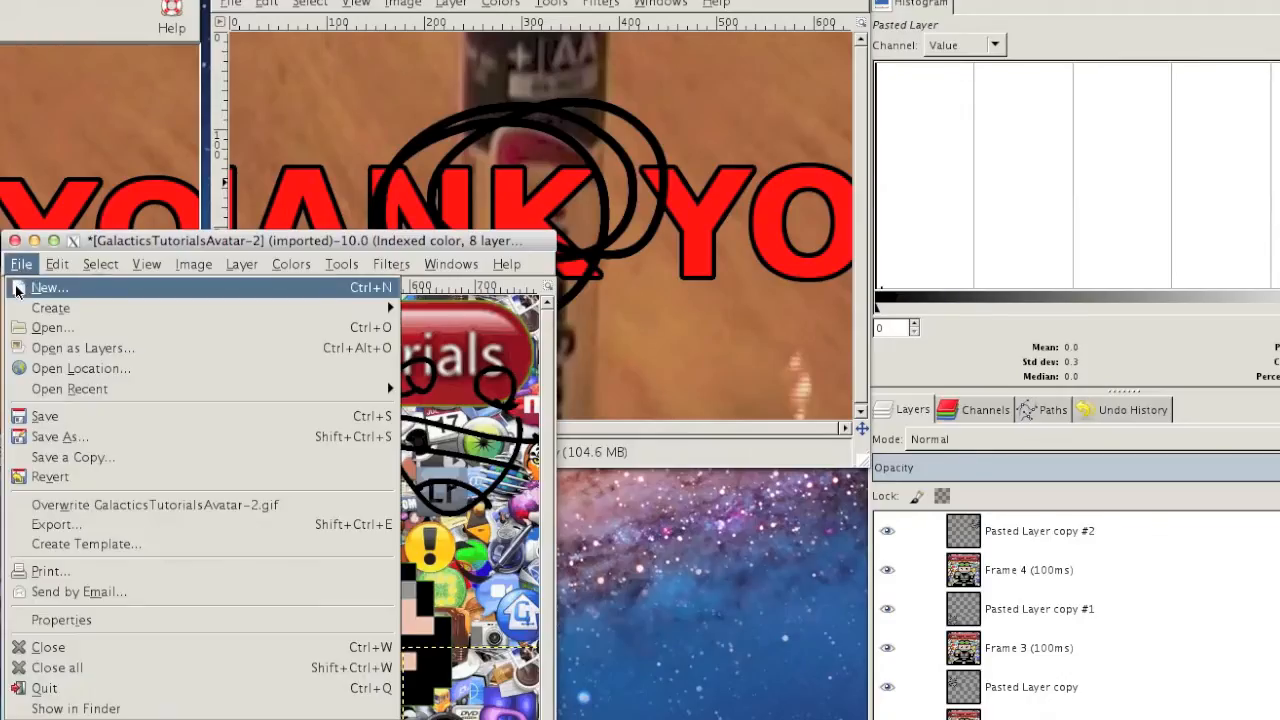
{"action": "left_click", "coordinate": [48, 288]}
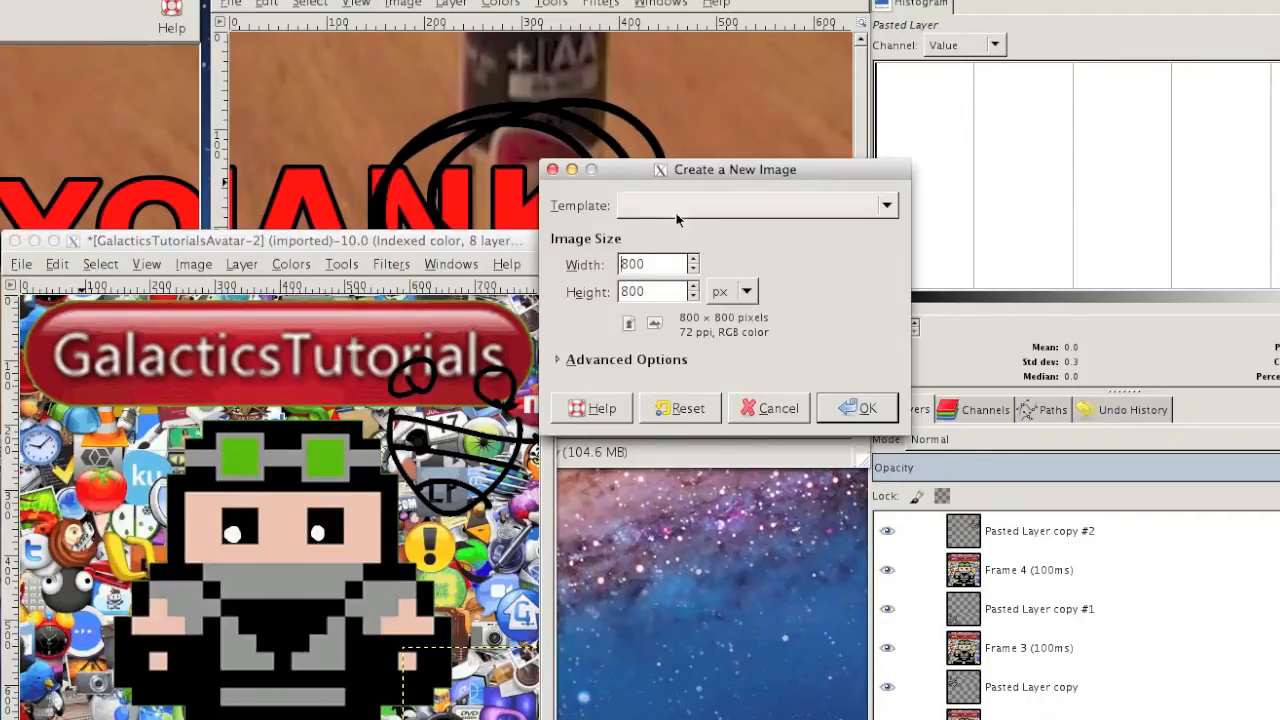
{"action": "left_click", "coordinate": [884, 204]}
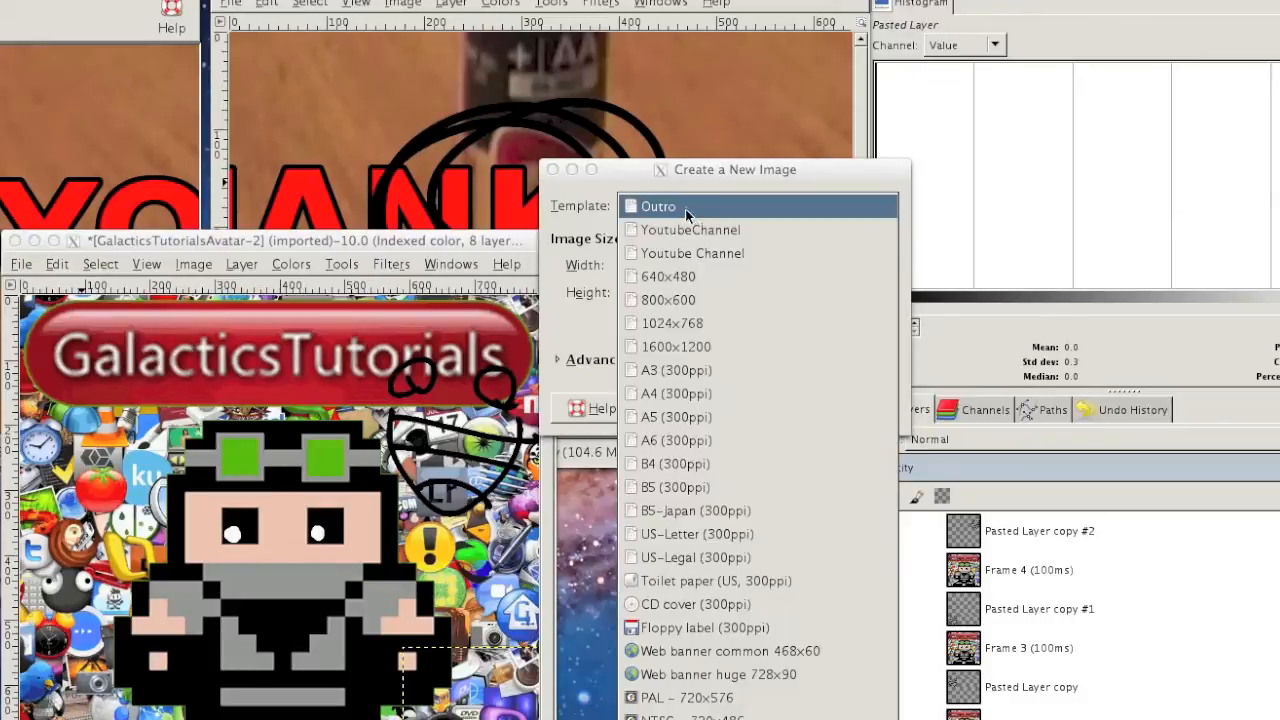
{"action": "left_click", "coordinate": [668, 276]}
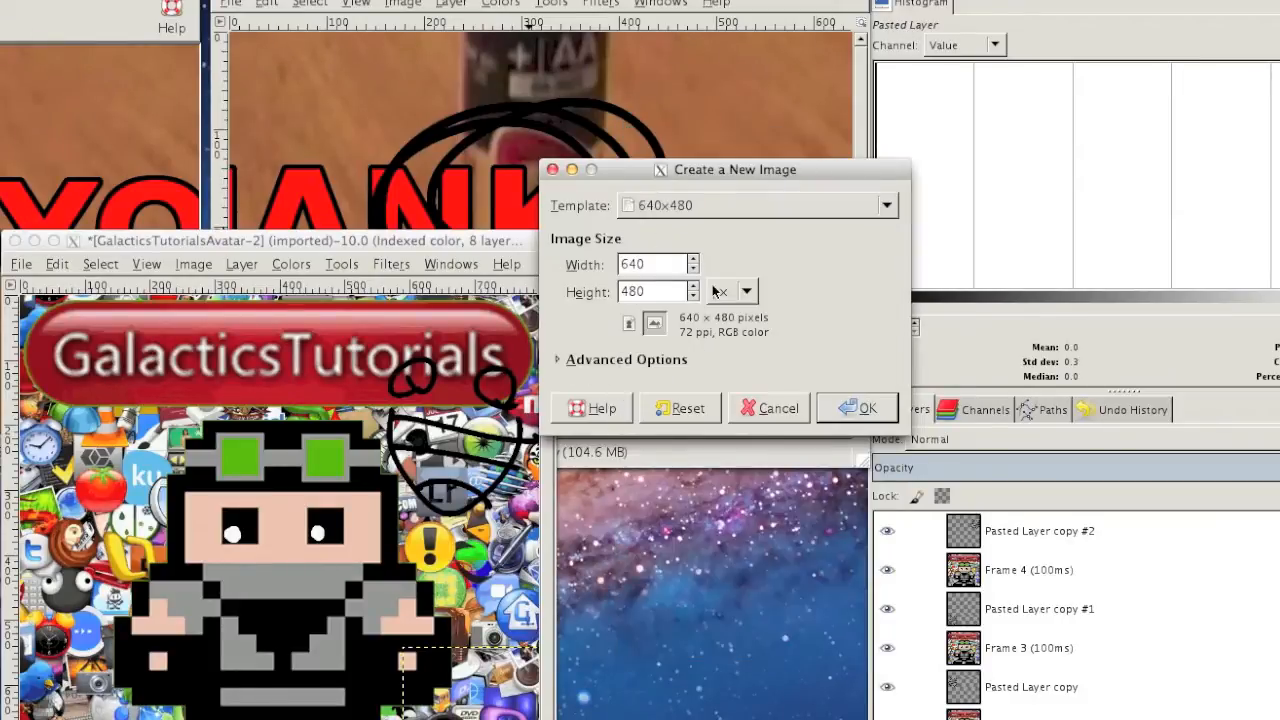
{"action": "left_click", "coordinate": [856, 408]}
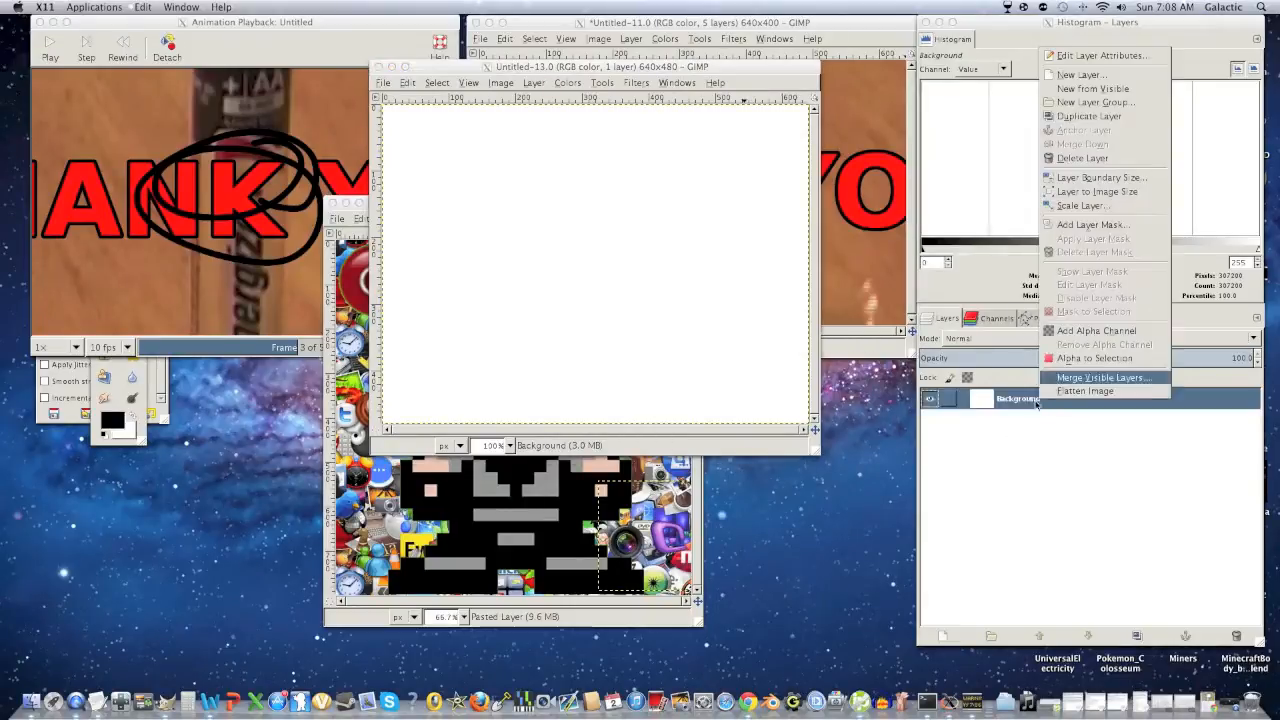
Step: Duplicate the Background layer into frame copies and cancel the Open Image dialog
{"action": "left_click", "coordinate": [1088, 116]}
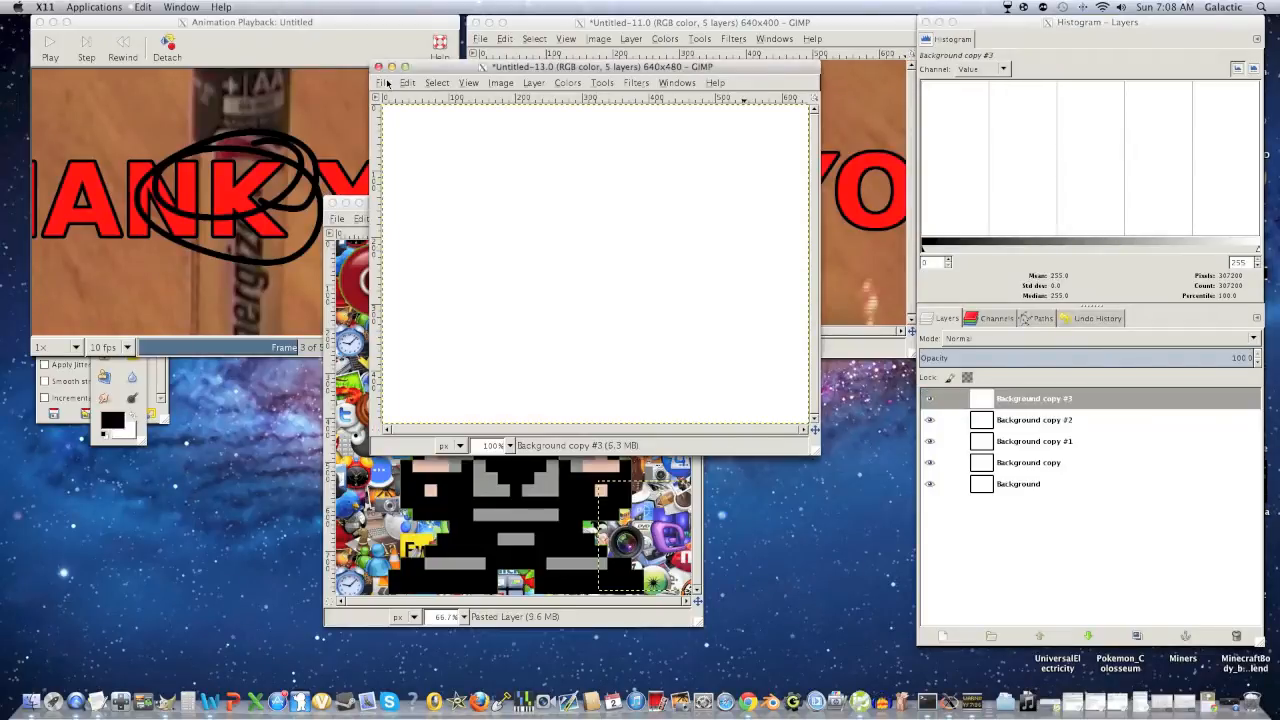
{"action": "left_click", "coordinate": [386, 82]}
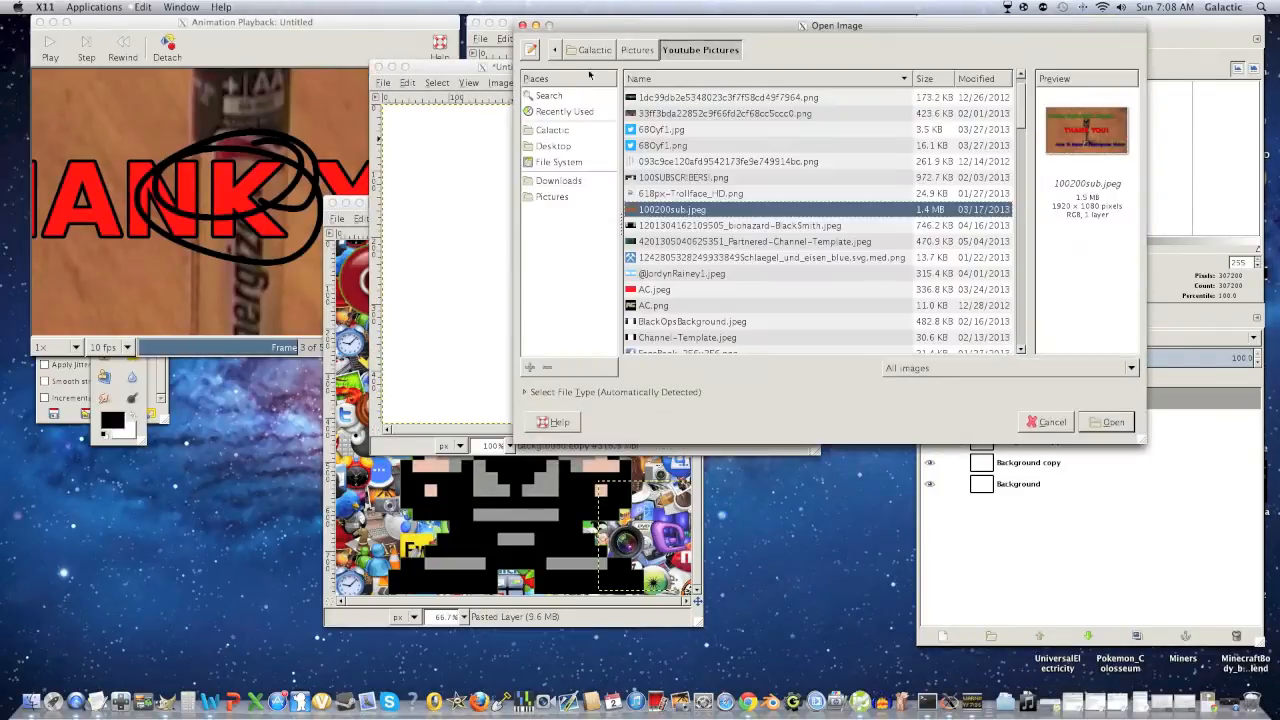
{"action": "left_click", "coordinate": [1112, 420]}
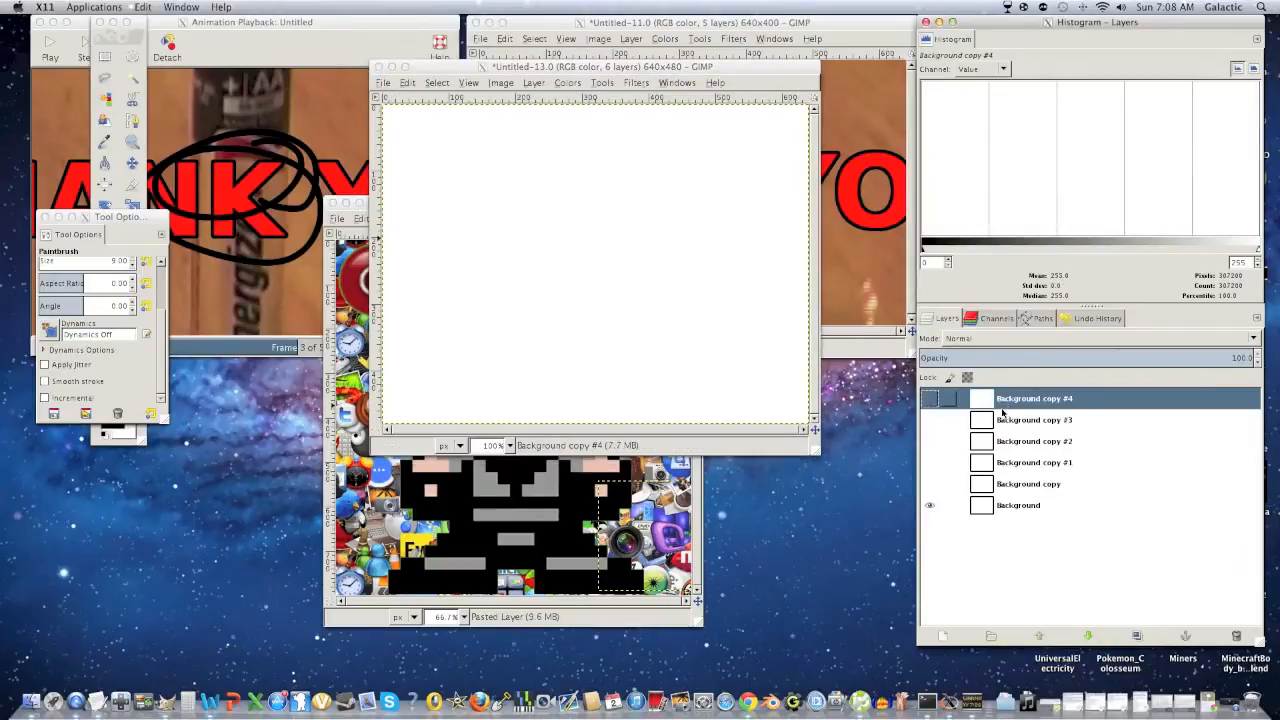
Step: Draw a smiley face on the Background layer and move to the Background copy above it
{"action": "left_click", "coordinate": [1018, 504]}
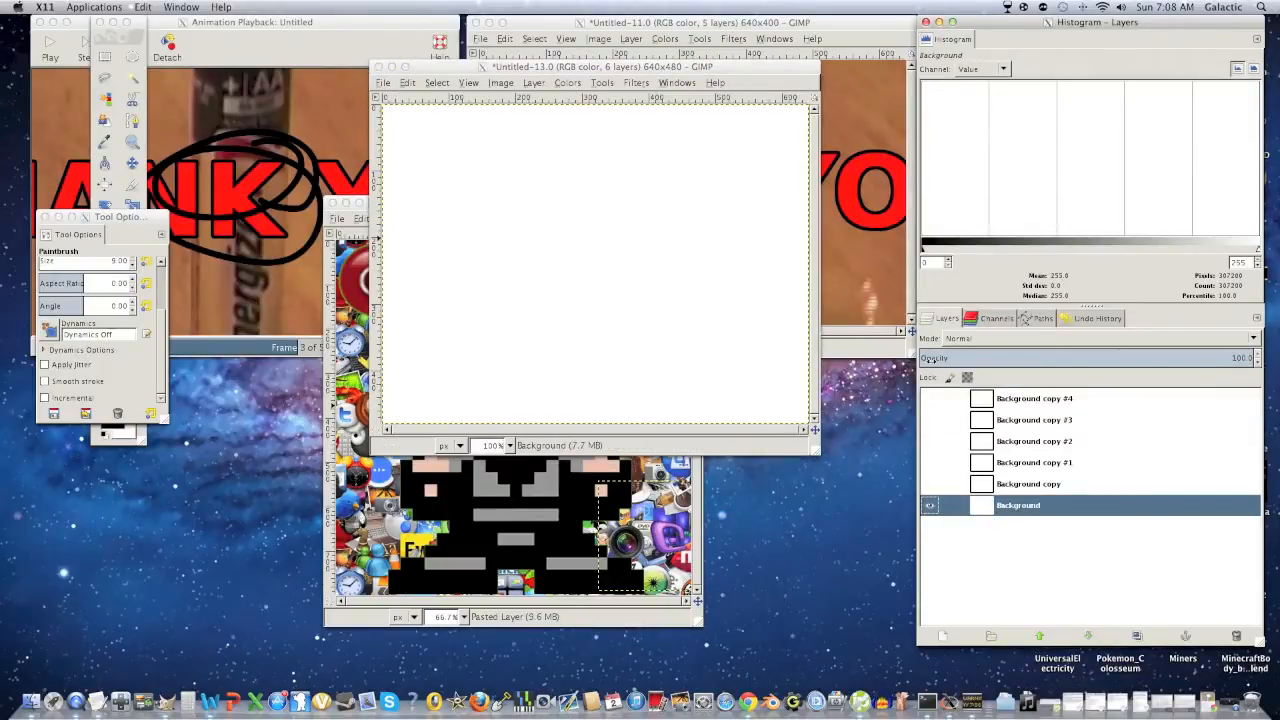
{"action": "mouse_move", "coordinate": [402, 258]}
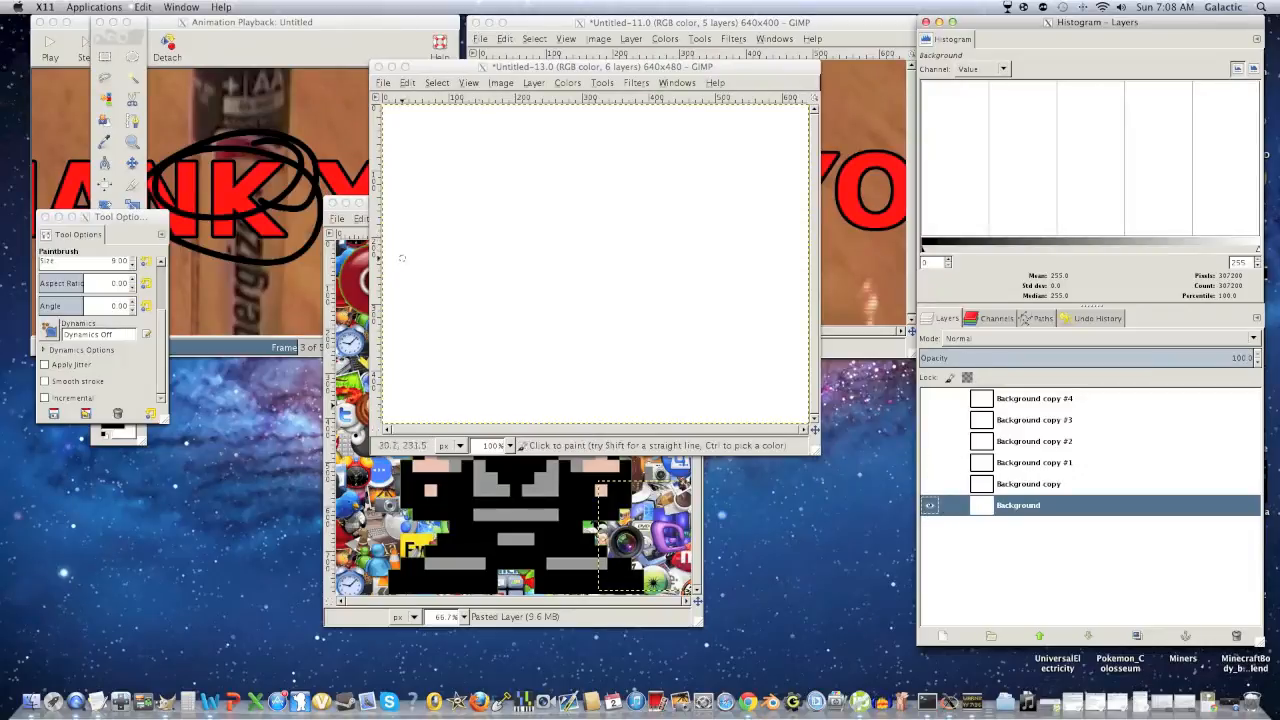
{"action": "left_click_drag", "start_coordinate": [528, 264], "coordinate": [616, 364]}
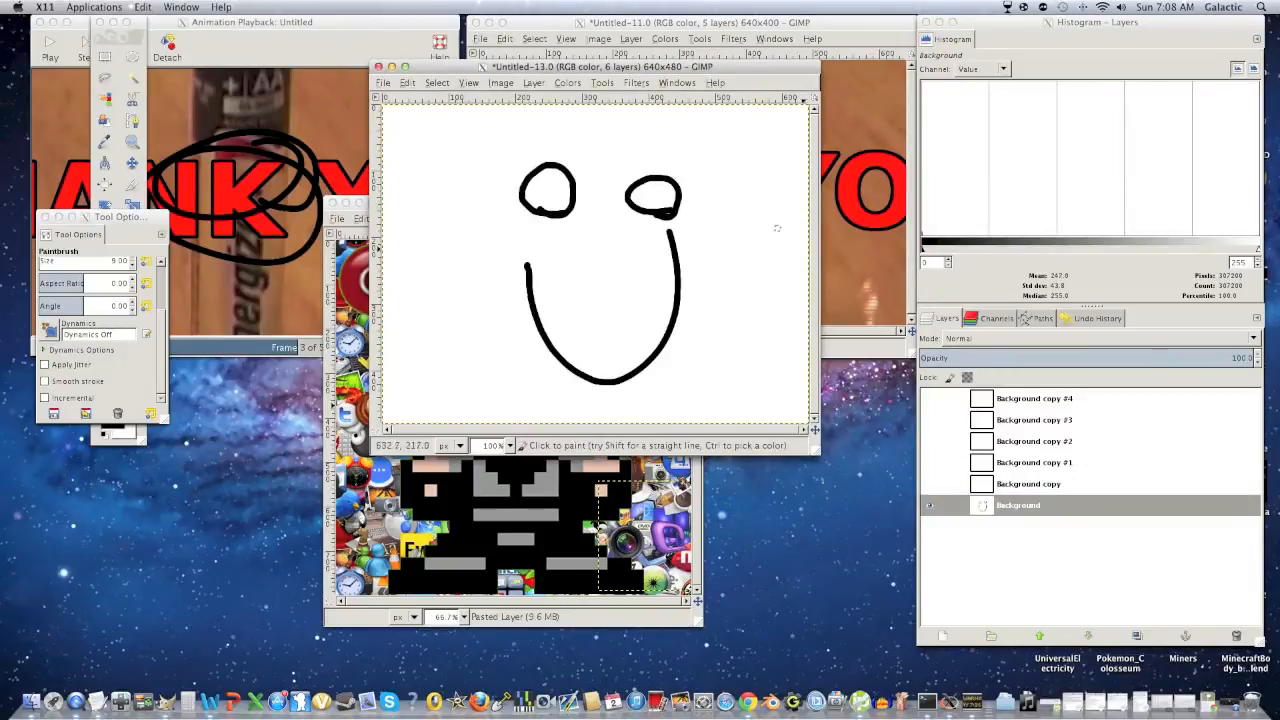
{"action": "left_click", "coordinate": [1028, 482]}
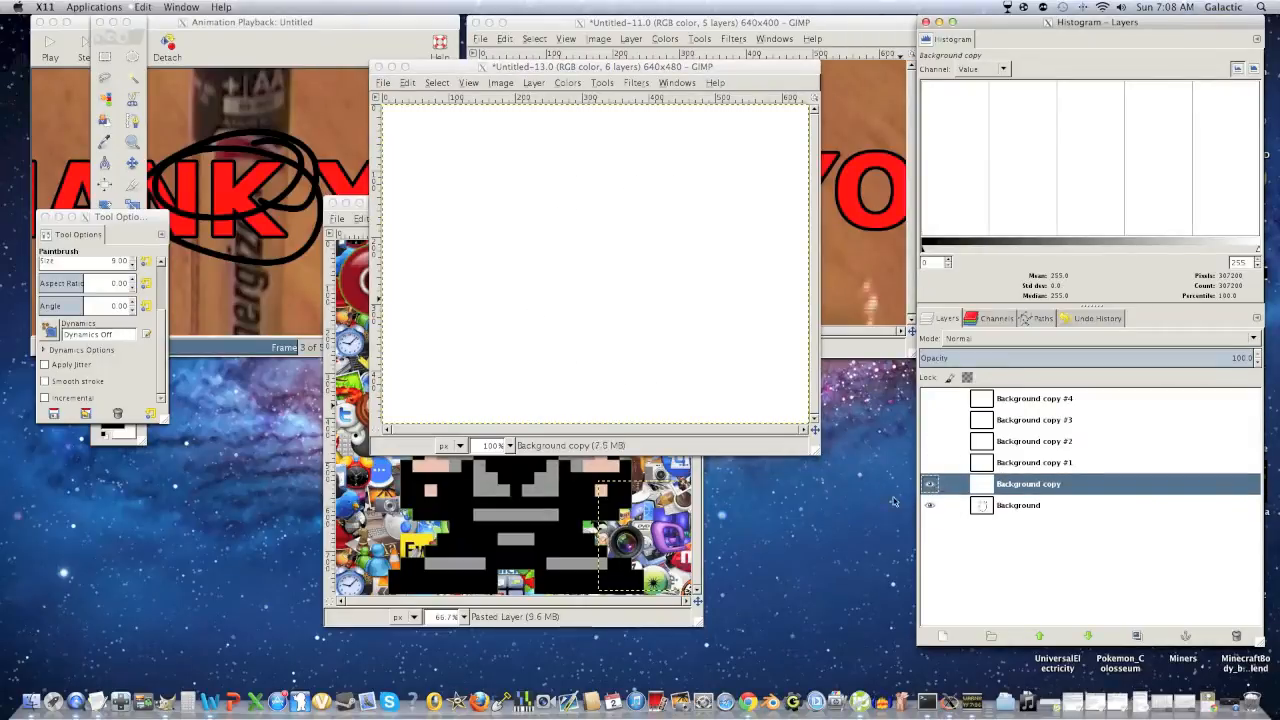
{"action": "left_click", "coordinate": [930, 482]}
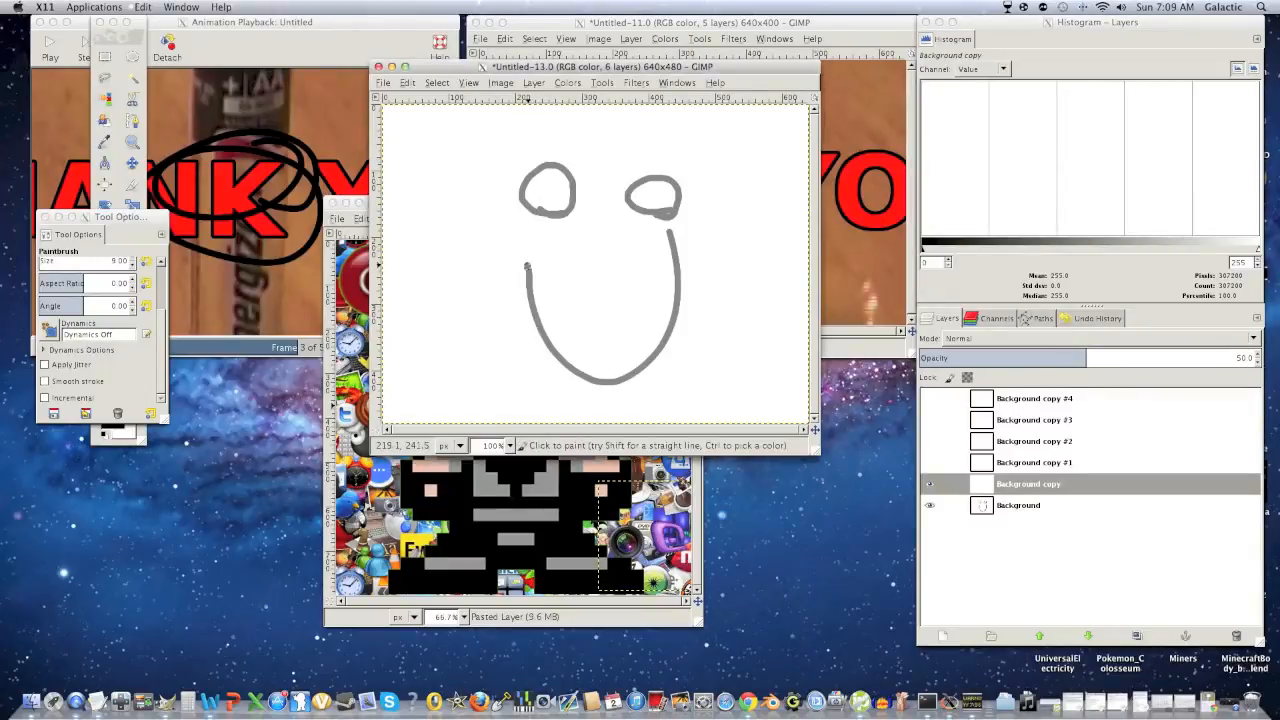
Step: Sketch the changed face over the faded drawing on the 50%-opacity Background copy
{"action": "left_click_drag", "start_coordinate": [528, 268], "coordinate": [548, 356]}
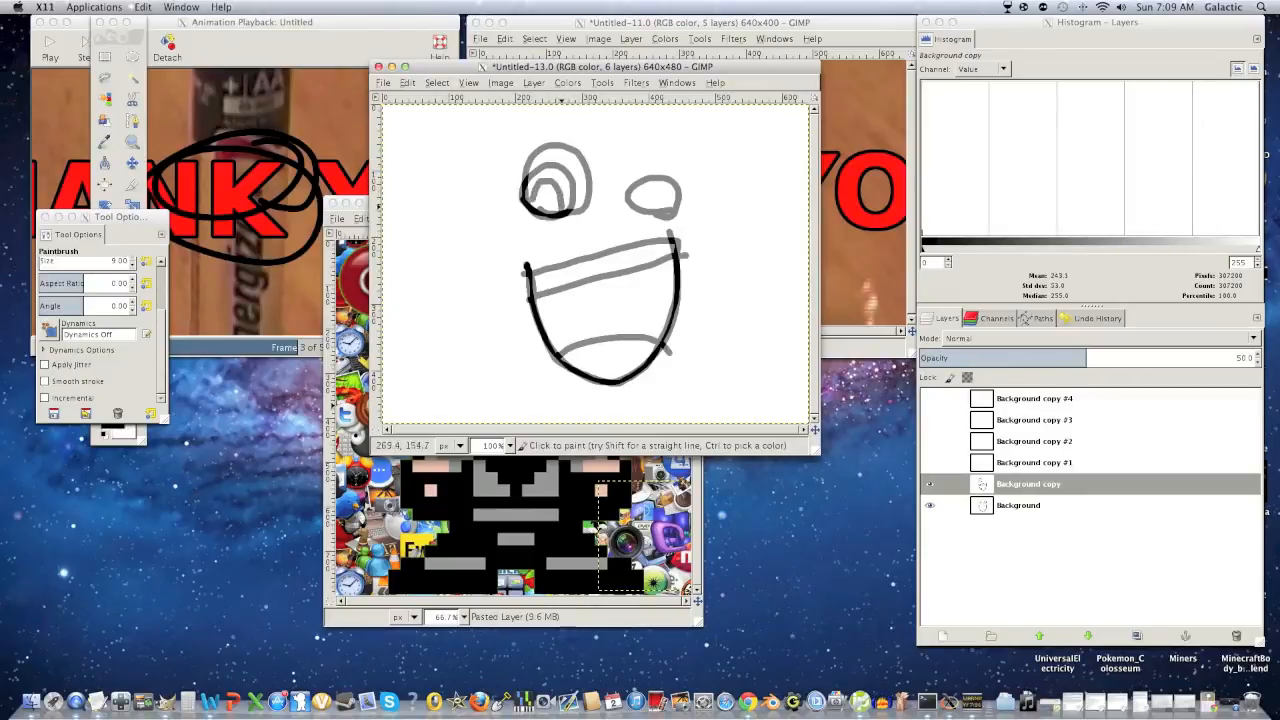
{"action": "left_click", "coordinate": [656, 192]}
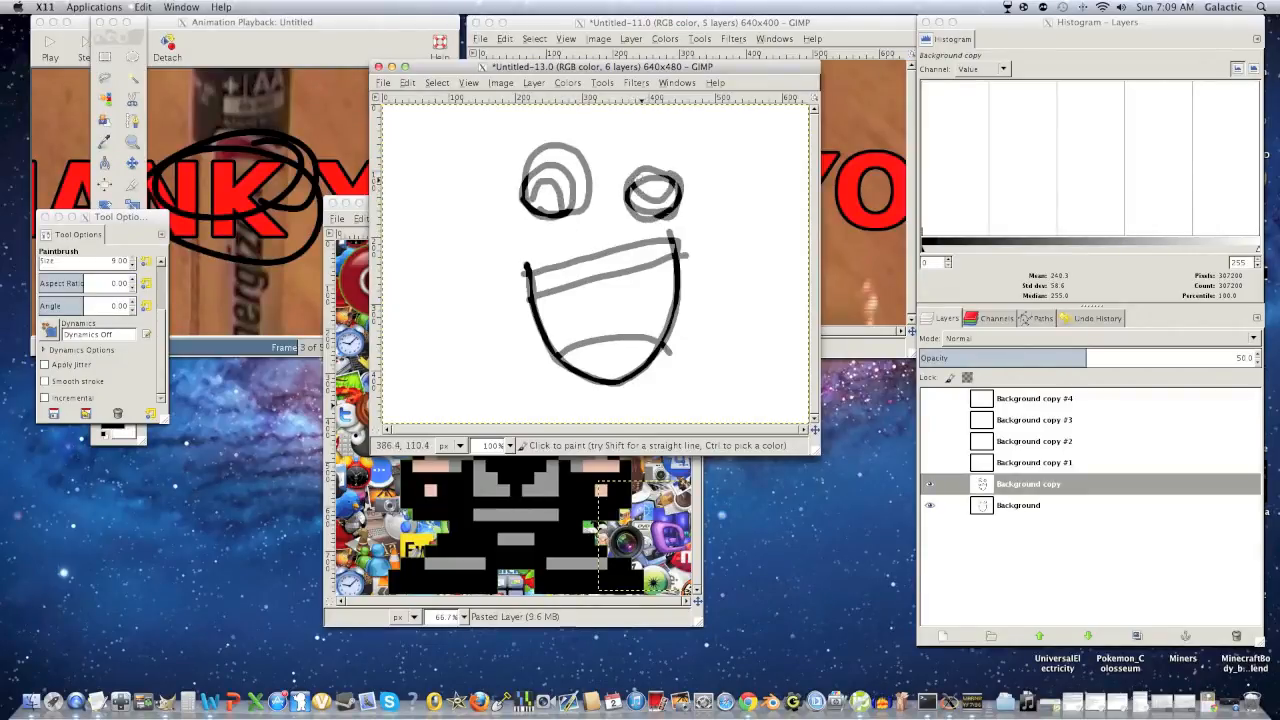
{"action": "left_click", "coordinate": [1034, 462]}
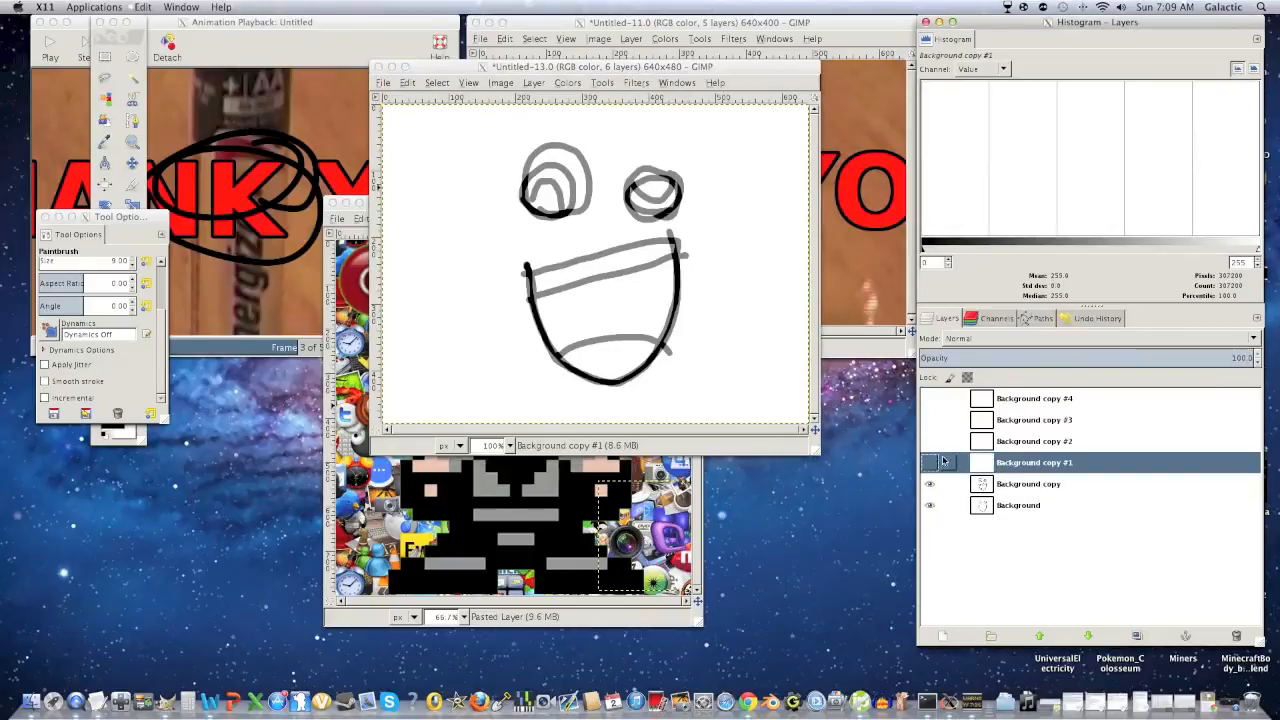
{"action": "left_click", "coordinate": [928, 462]}
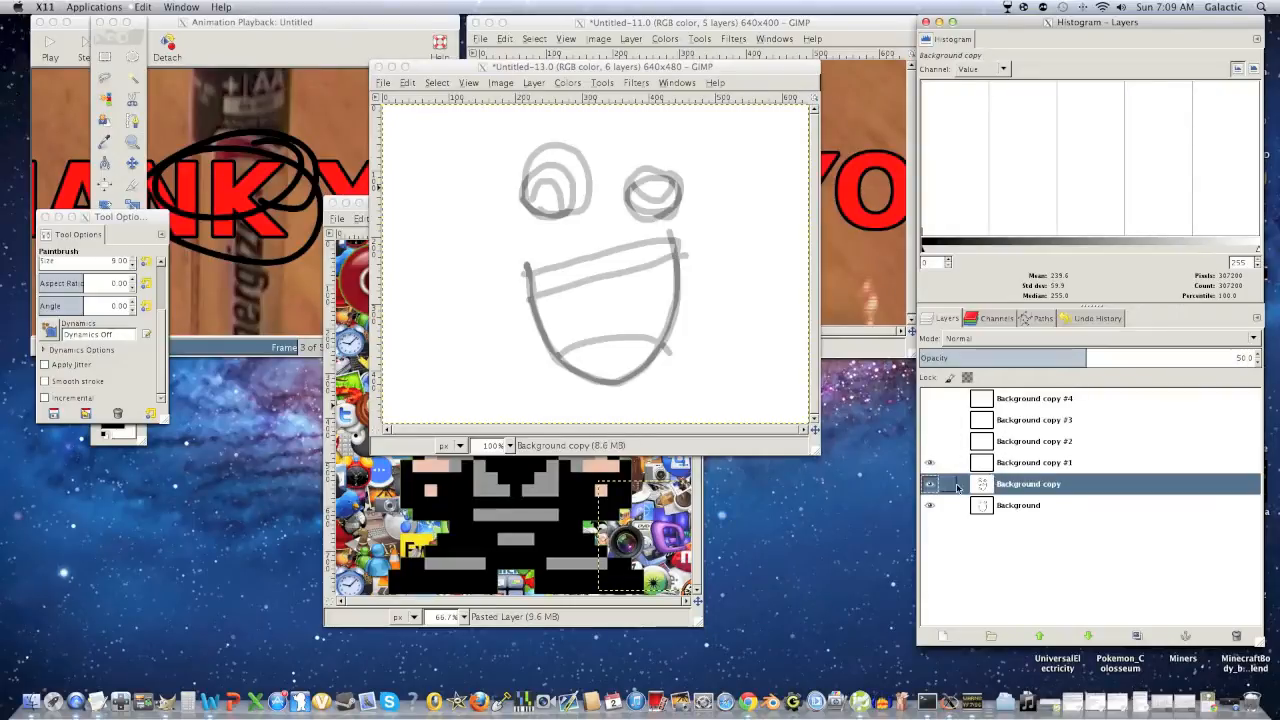
{"action": "left_click", "coordinate": [928, 482]}
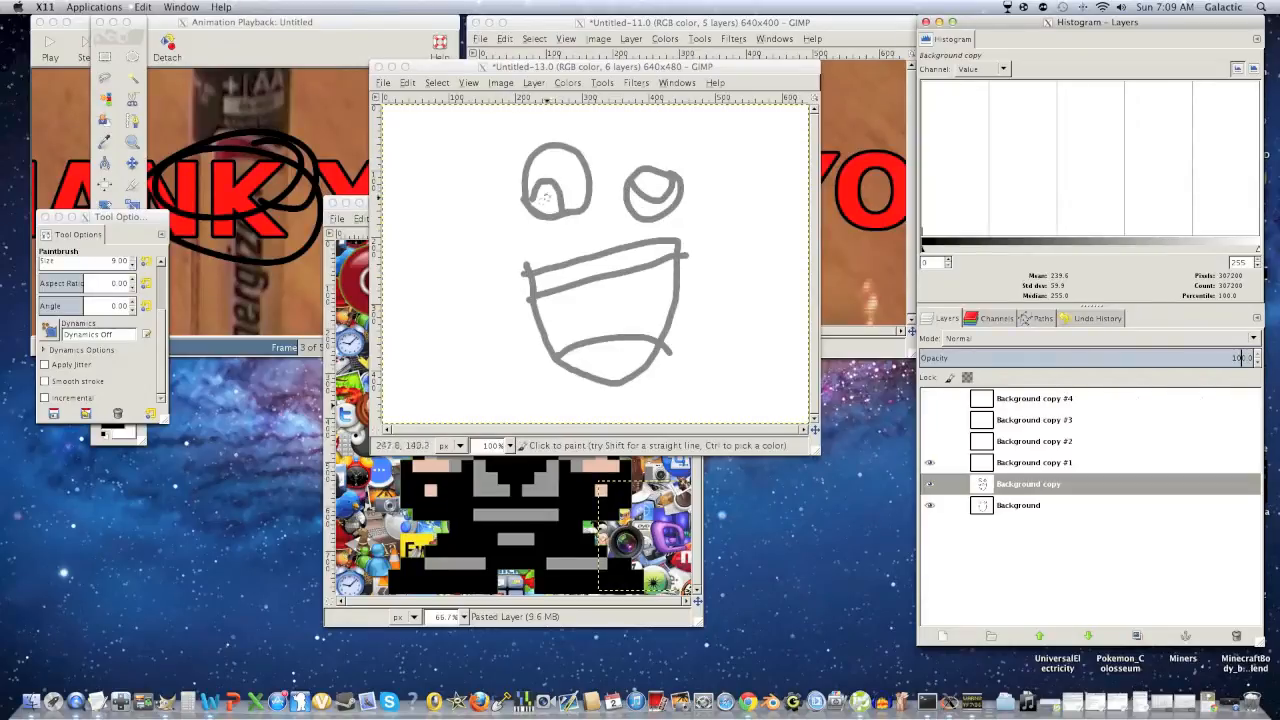
{"action": "left_click", "coordinate": [556, 184]}
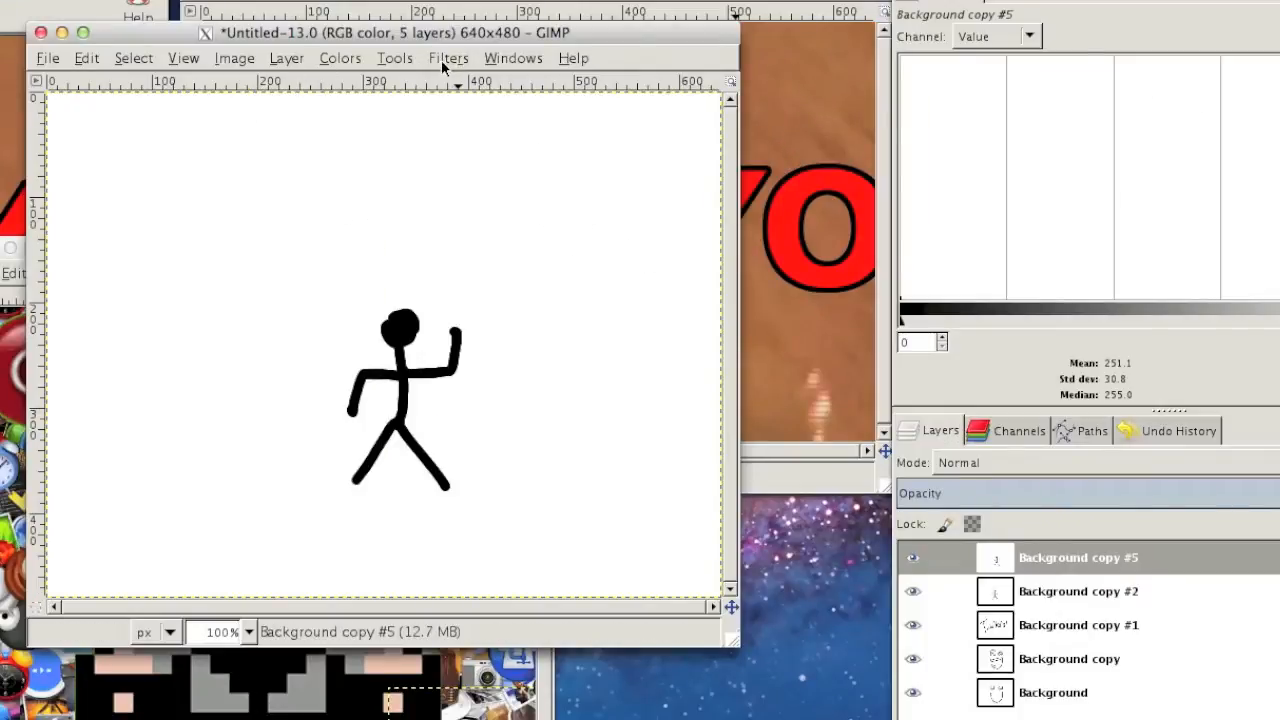
{"action": "left_click", "coordinate": [448, 56]}
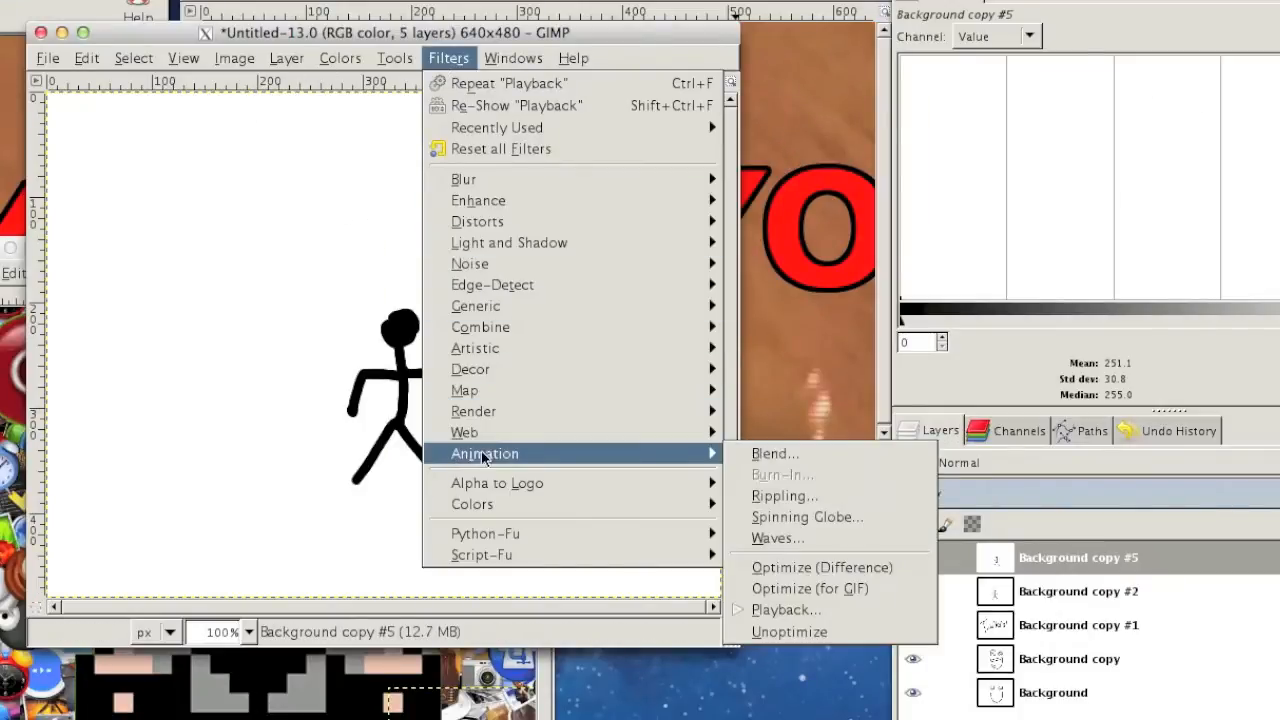
{"action": "left_click", "coordinate": [788, 608]}
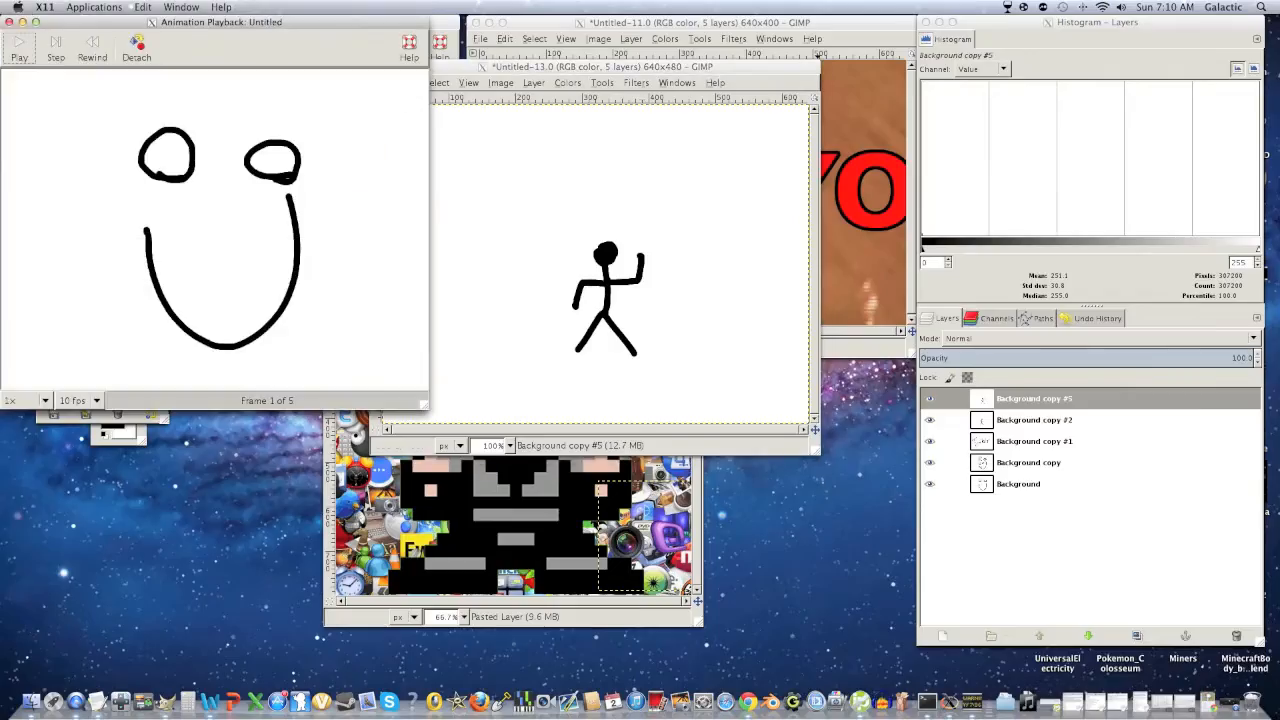
{"action": "left_click", "coordinate": [18, 42]}
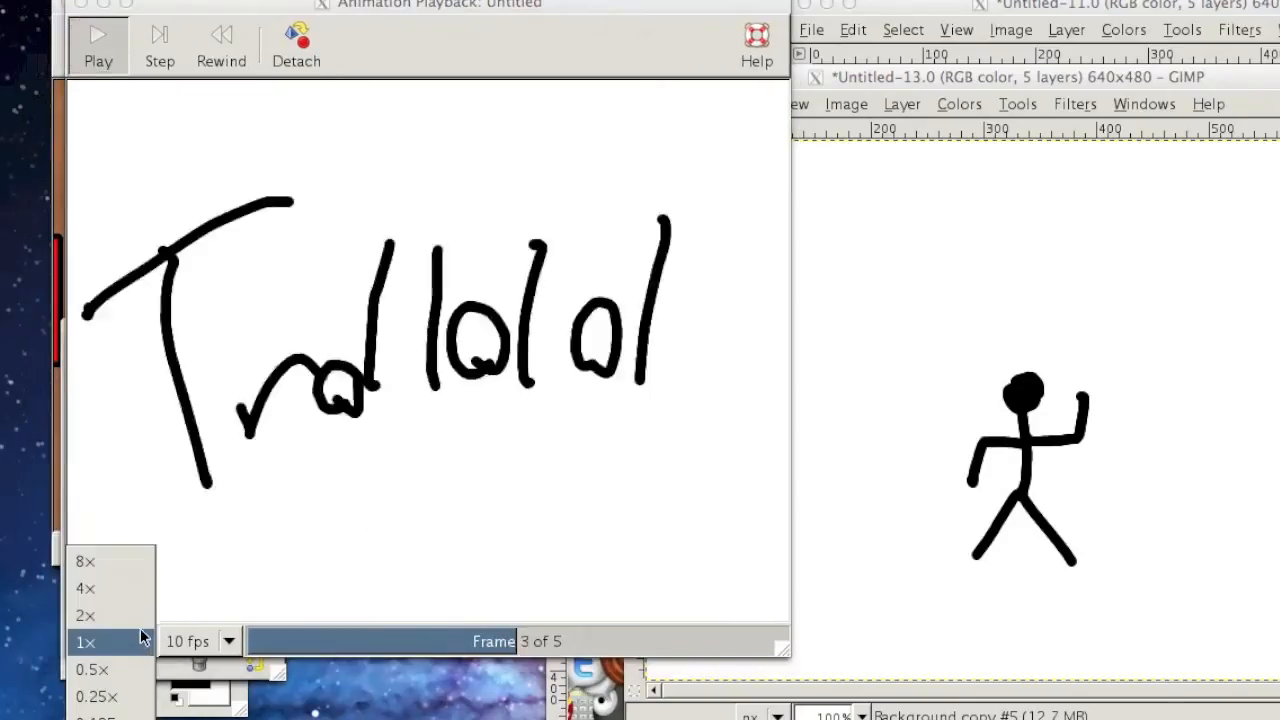
{"action": "left_click", "coordinate": [92, 668]}
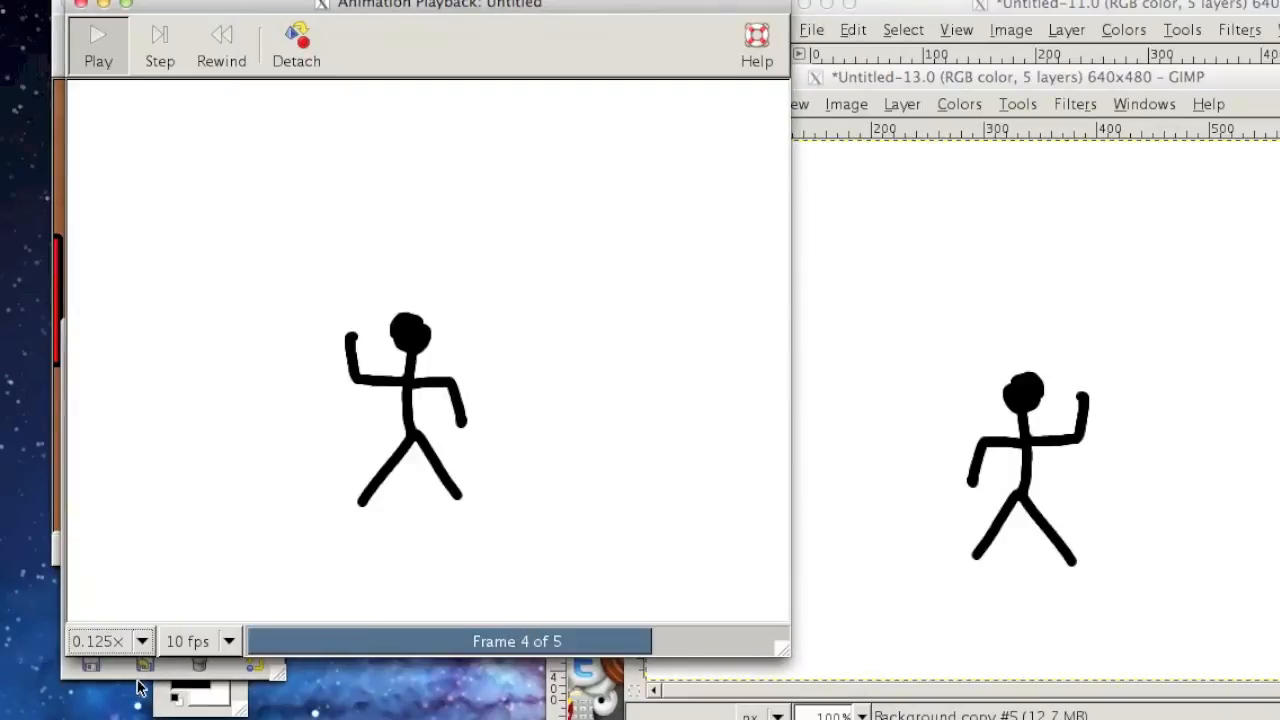
{"action": "left_click", "coordinate": [220, 36]}
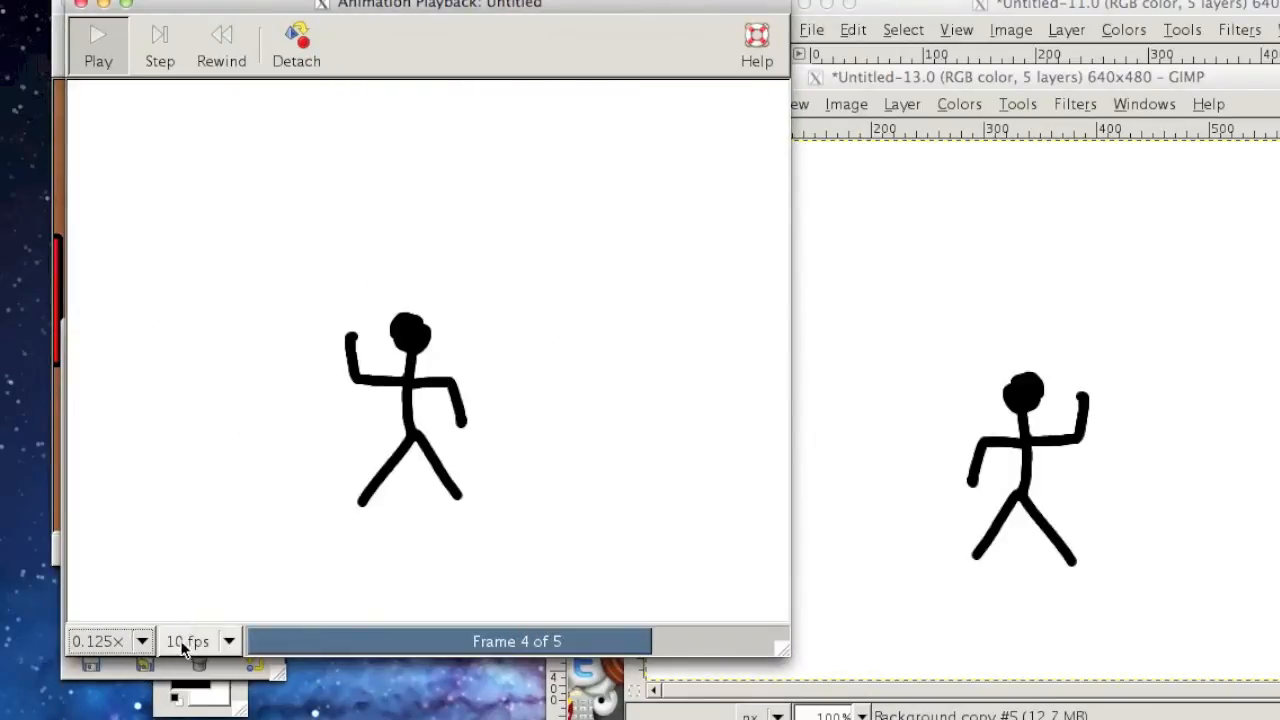
{"action": "left_click", "coordinate": [140, 640]}
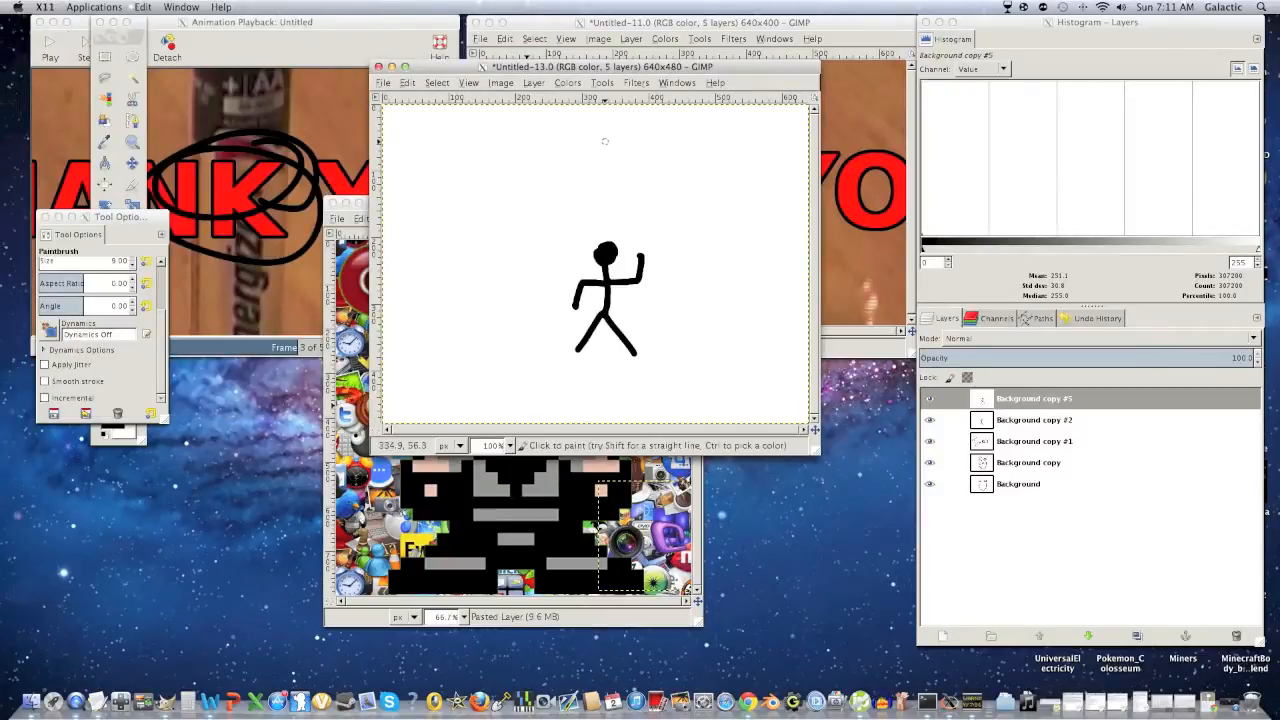
{"action": "mouse_move", "coordinate": [556, 164]}
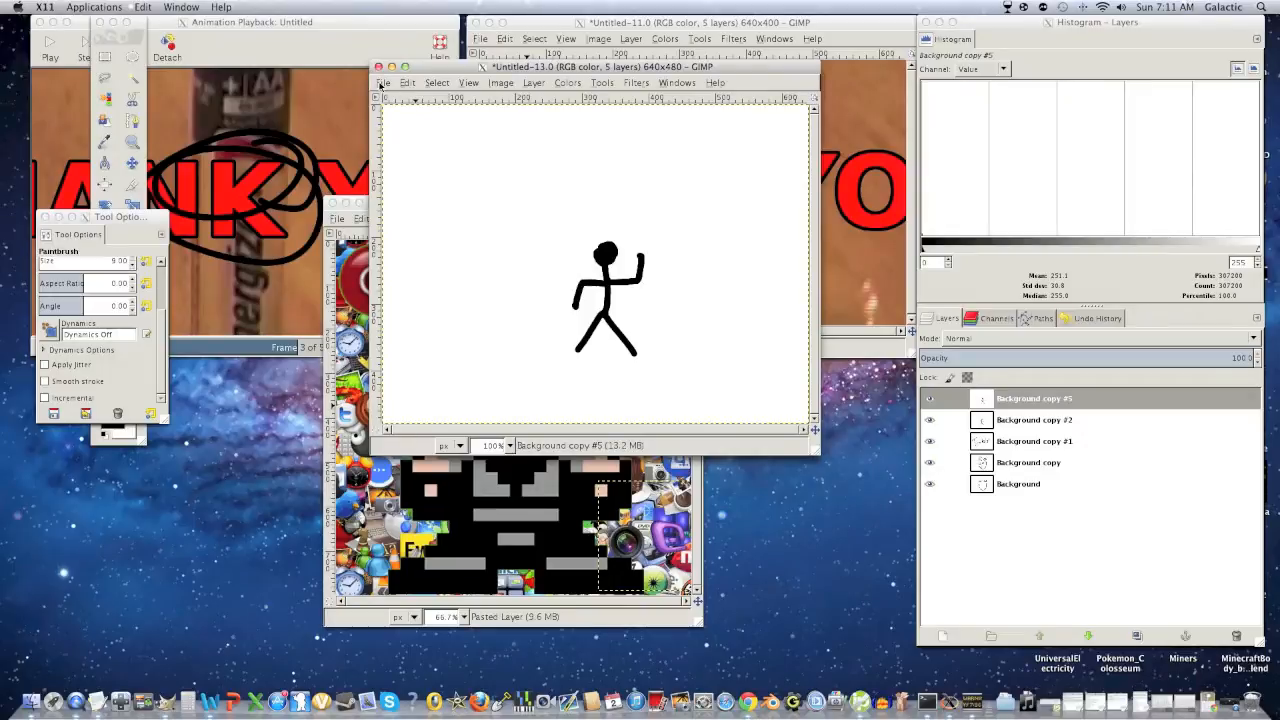
{"action": "left_click", "coordinate": [384, 82]}
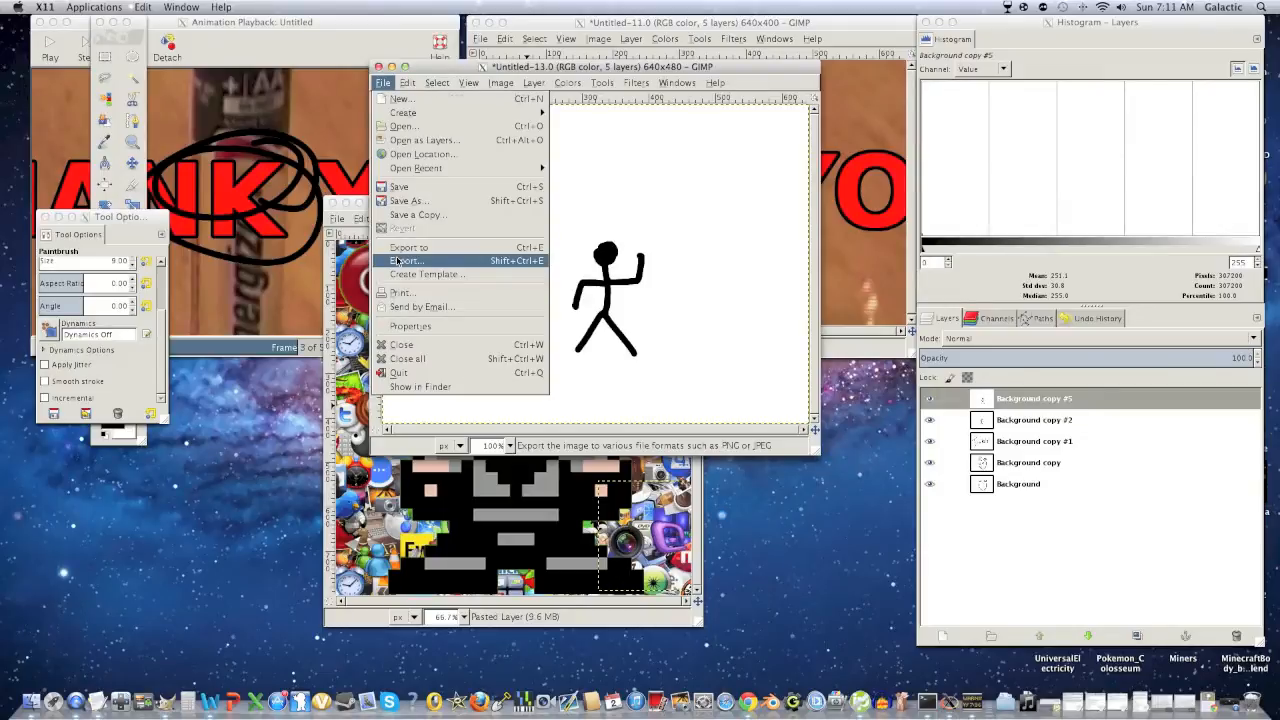
{"action": "left_click", "coordinate": [408, 260]}
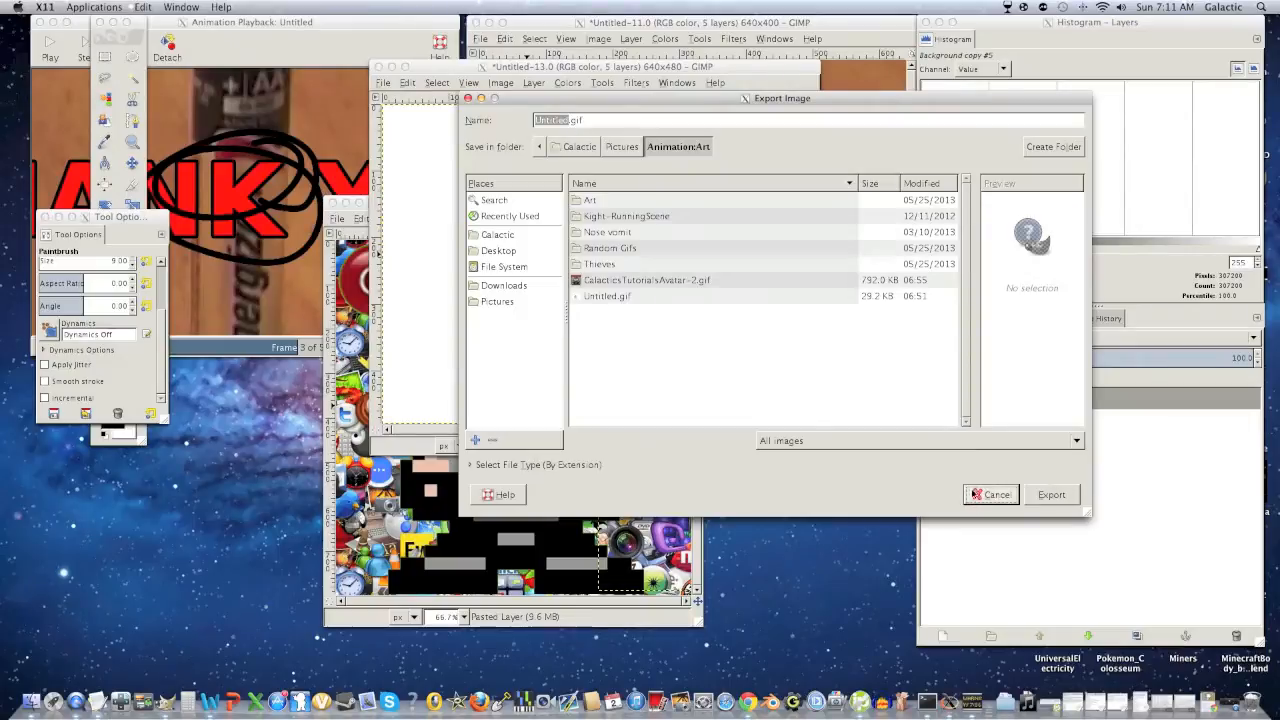
{"action": "left_click", "coordinate": [996, 494]}
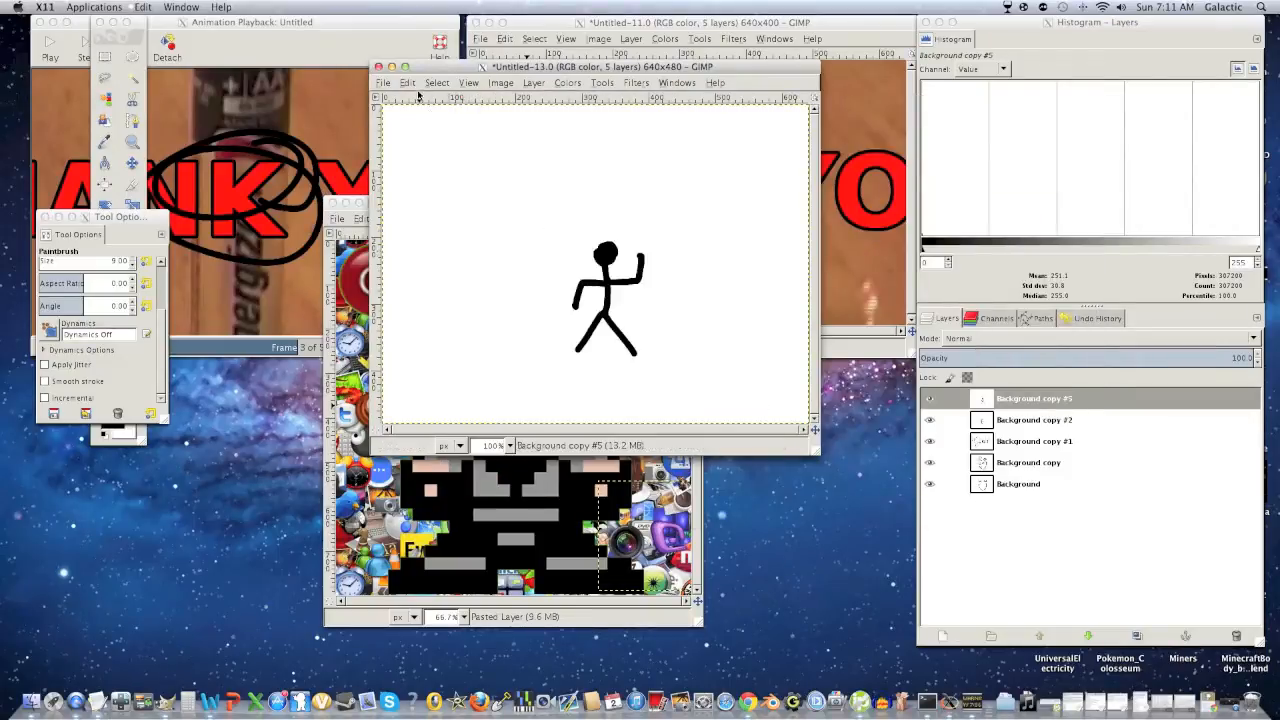
{"action": "left_click", "coordinate": [692, 72]}
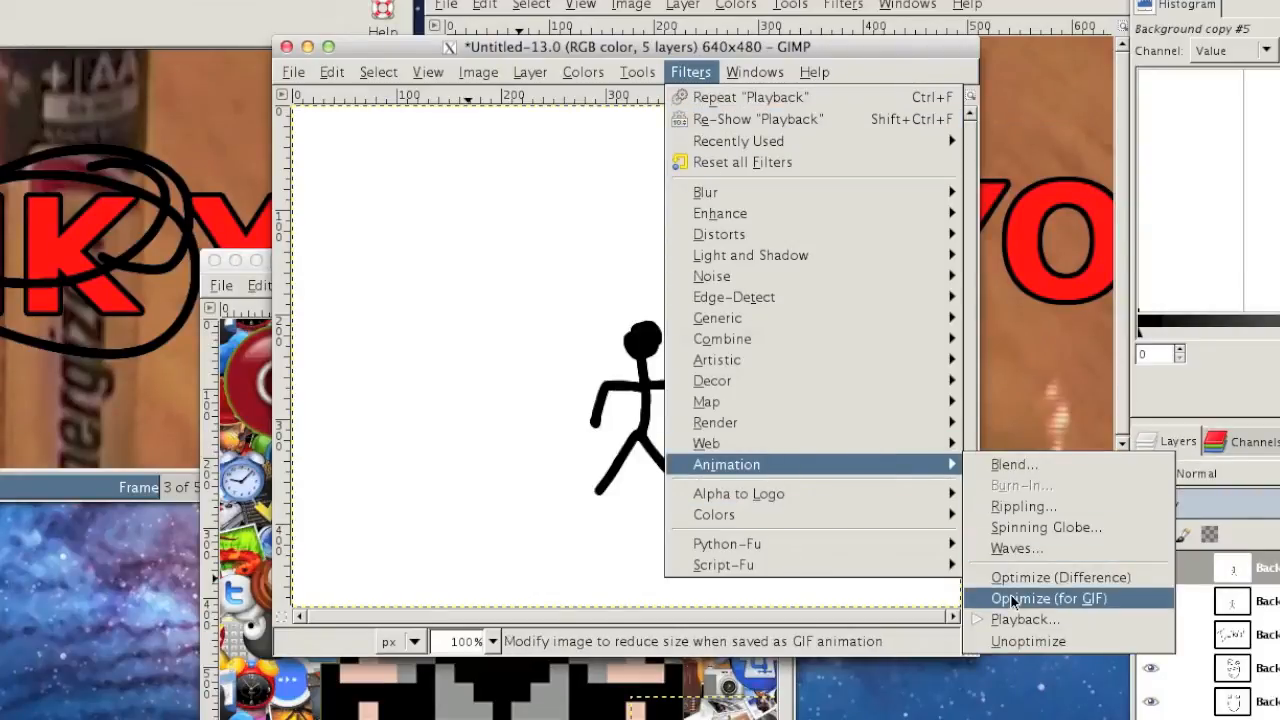
Step: Optimize the frames for GIF, inspect the 100ms layer names, and bring Untitled-13.0 forward
{"action": "left_click", "coordinate": [1048, 598]}
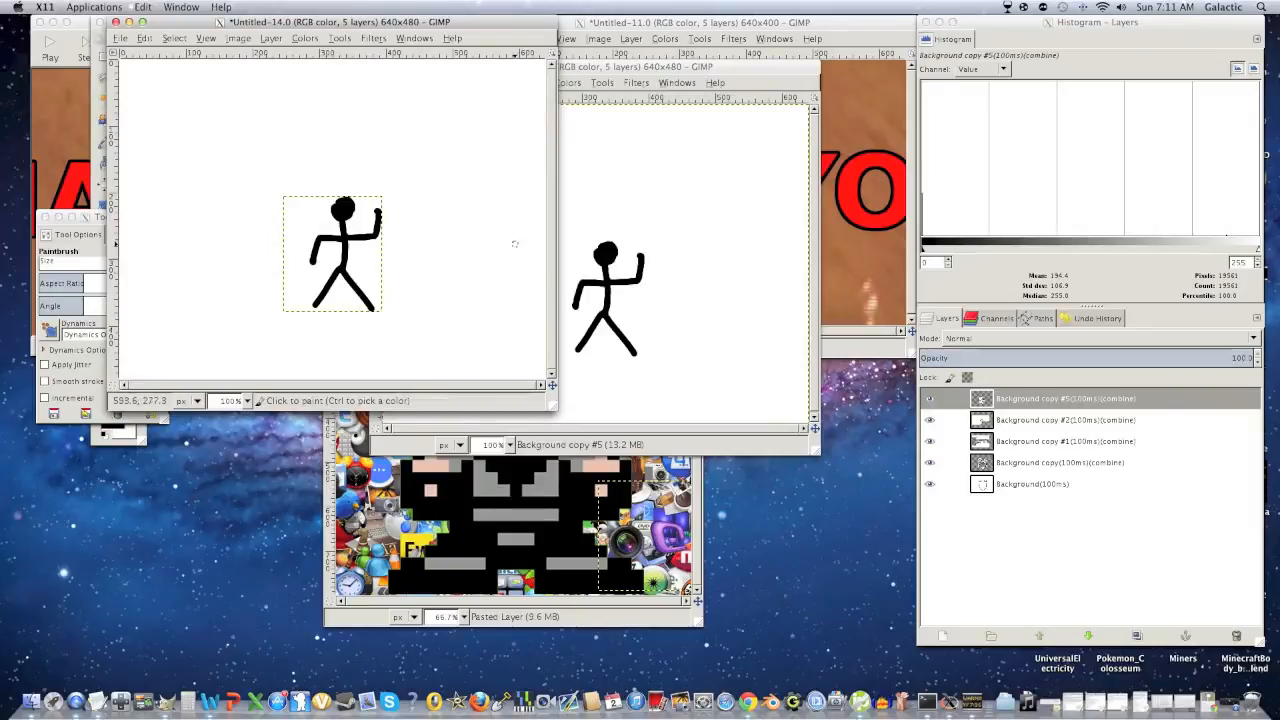
{"action": "left_click", "coordinate": [930, 398]}
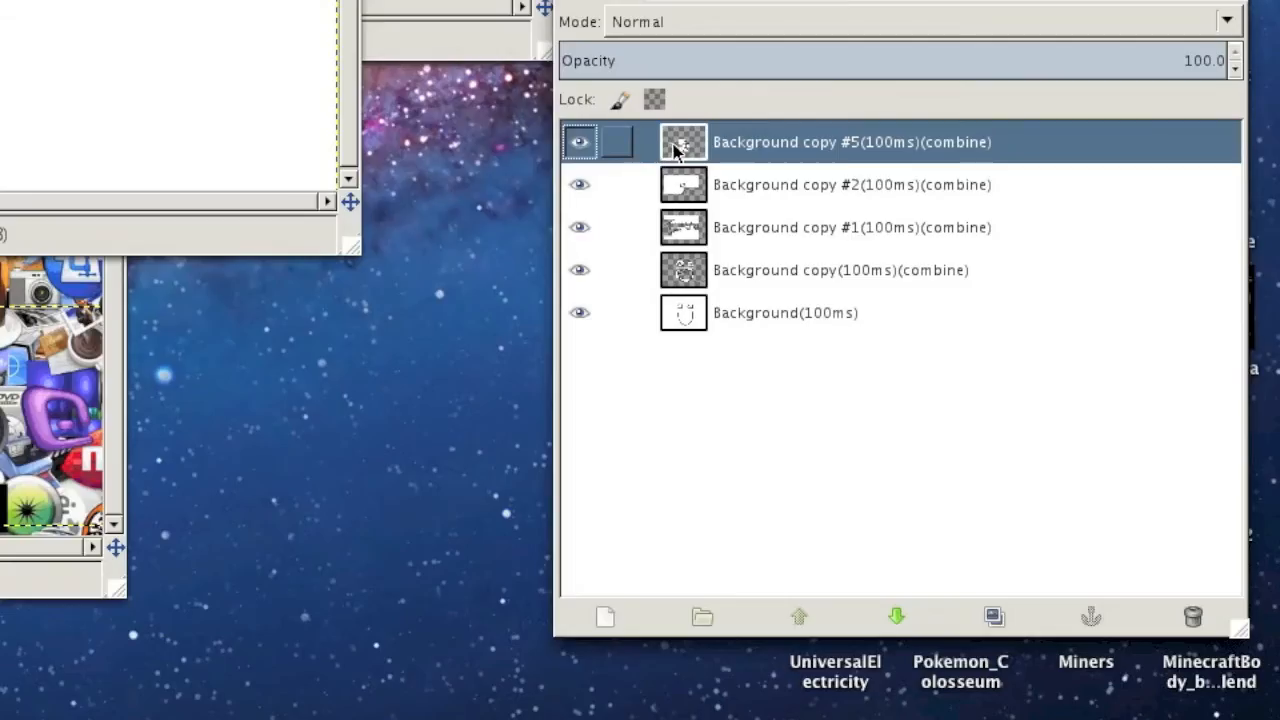
{"action": "left_click", "coordinate": [850, 184]}
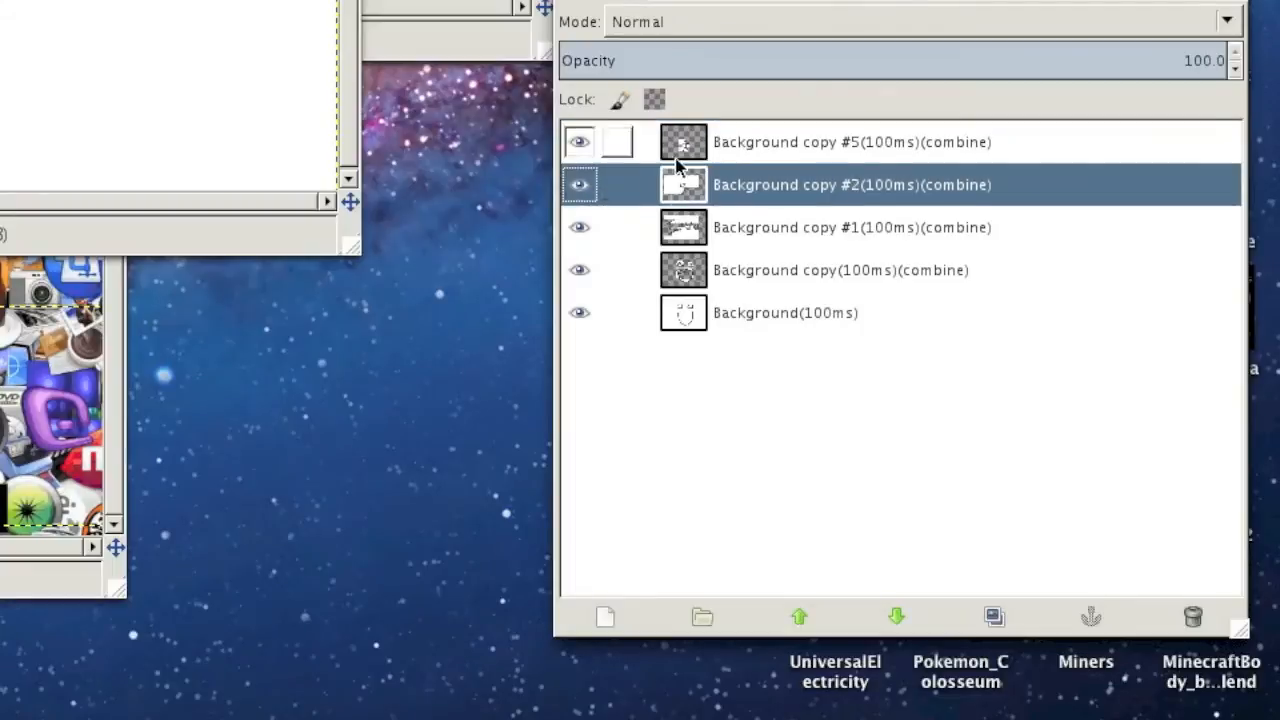
{"action": "left_click", "coordinate": [840, 270]}
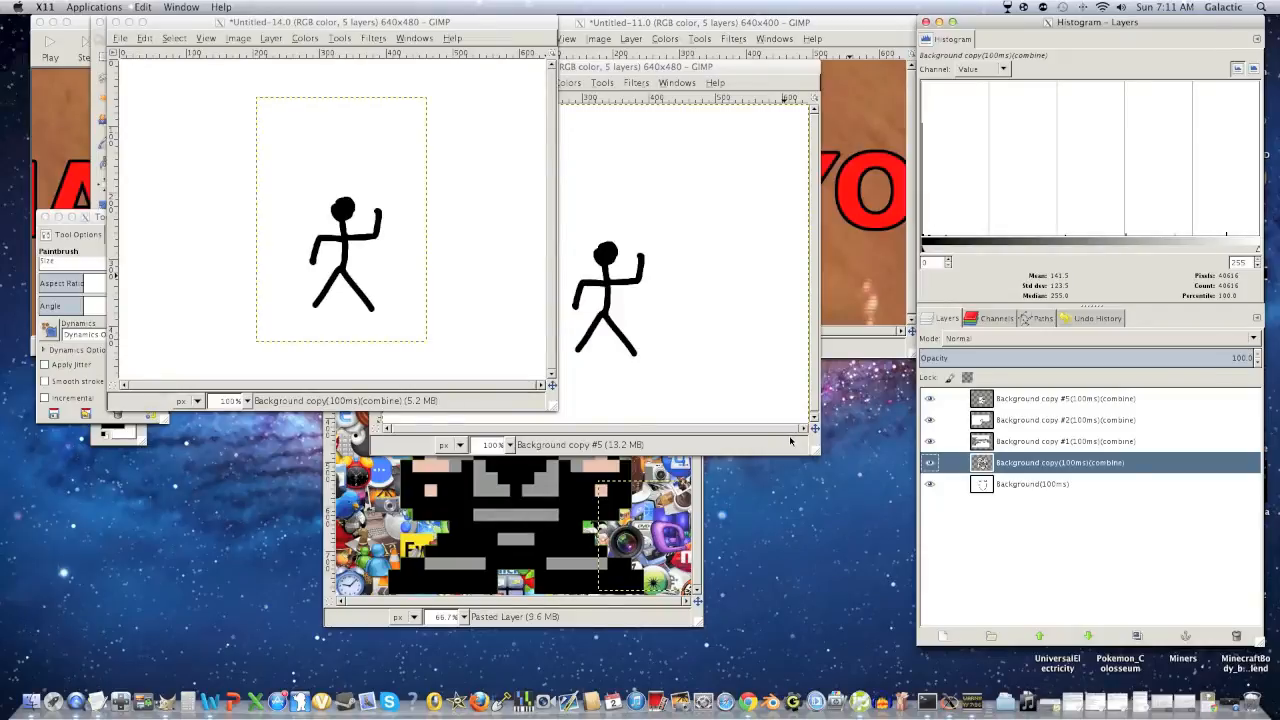
{"action": "left_click", "coordinate": [700, 32]}
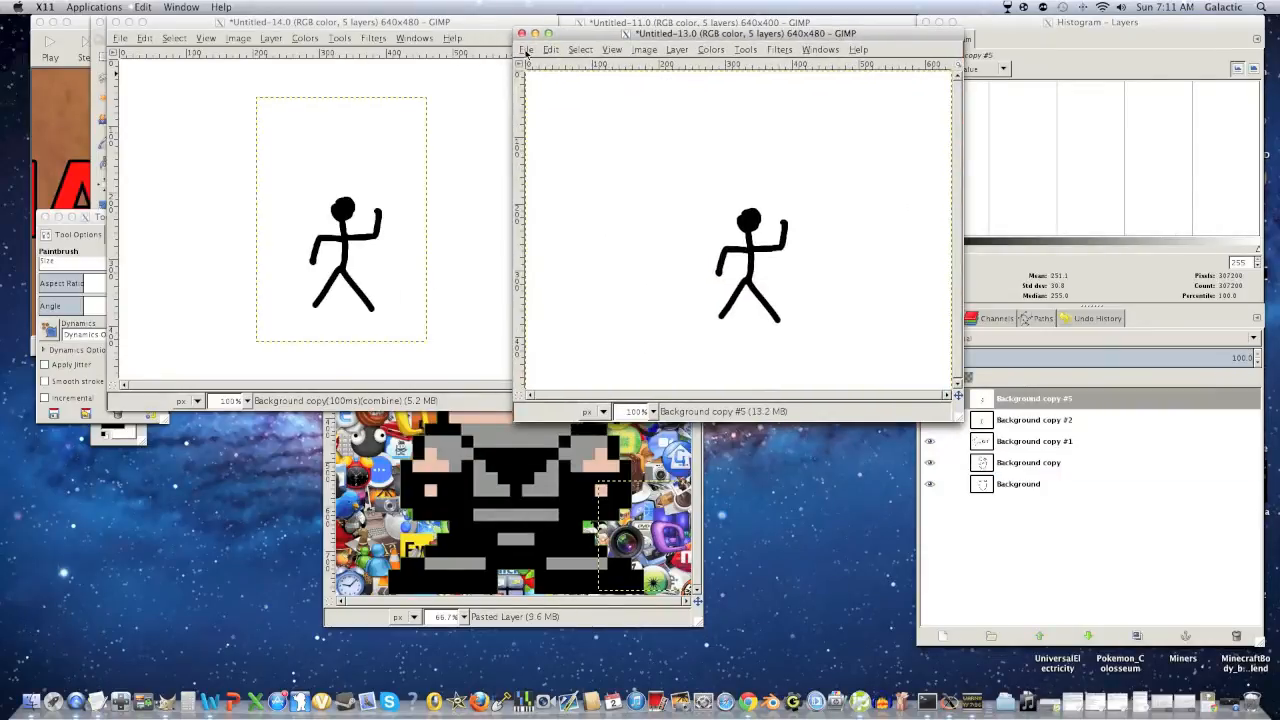
Step: Start exporting the timed stick-figure animation from its File menu
{"action": "left_click", "coordinate": [524, 48]}
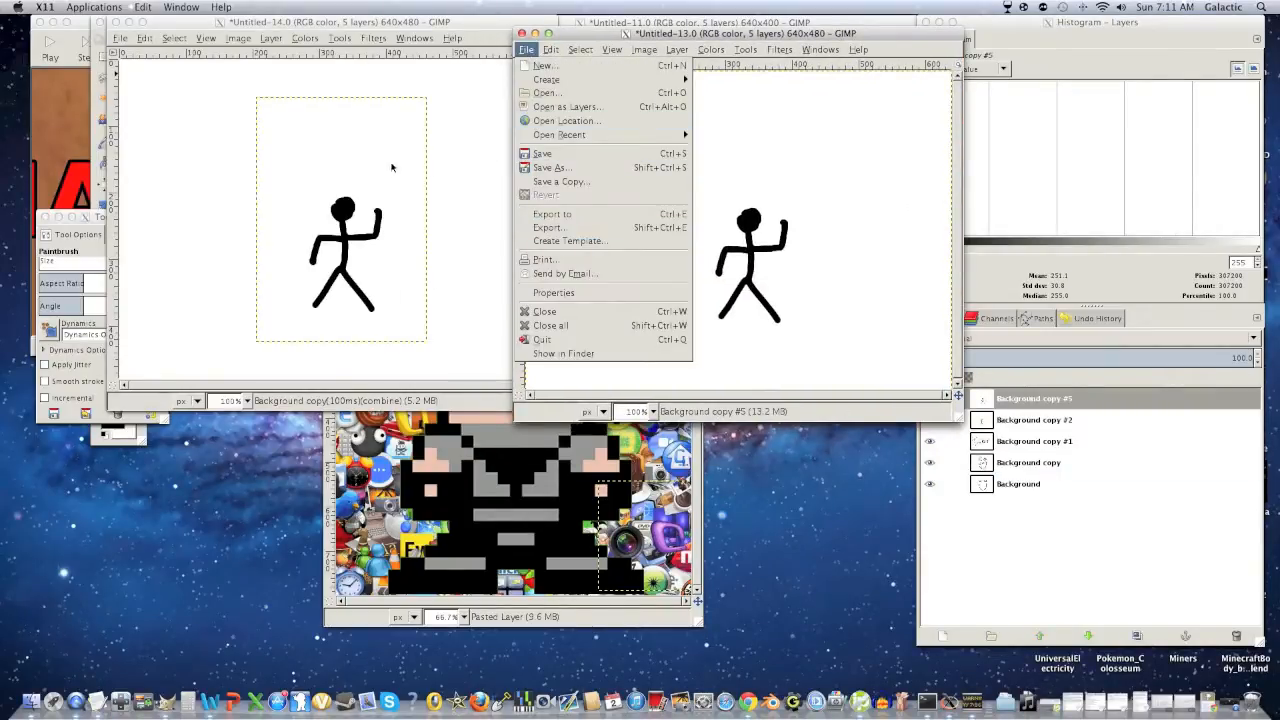
{"action": "left_click", "coordinate": [630, 324]}
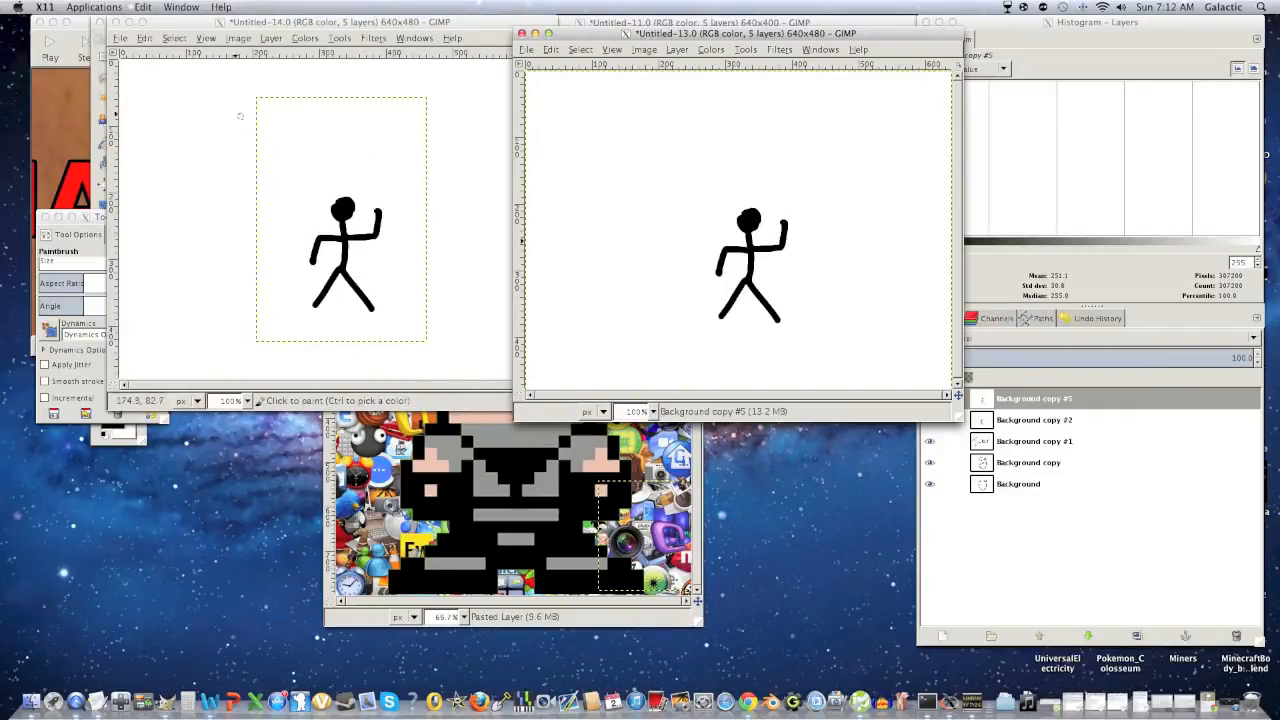
{"action": "left_click", "coordinate": [120, 38]}
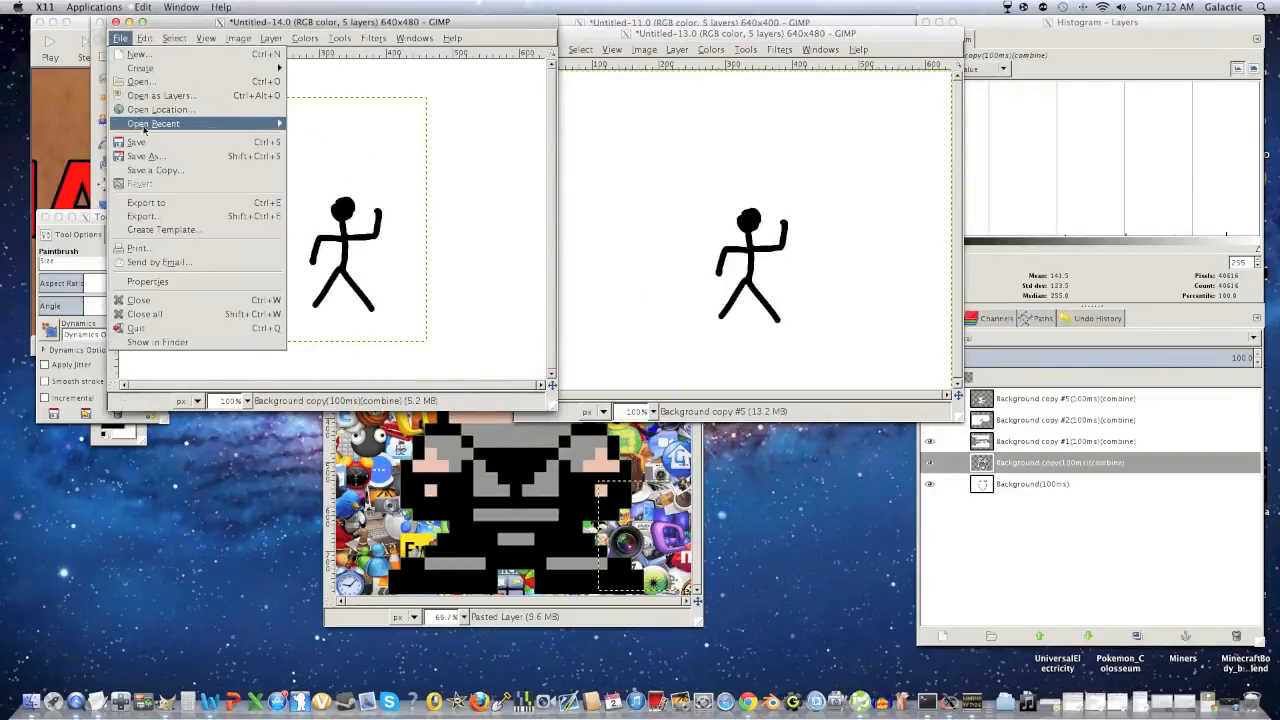
{"action": "left_click", "coordinate": [142, 216]}
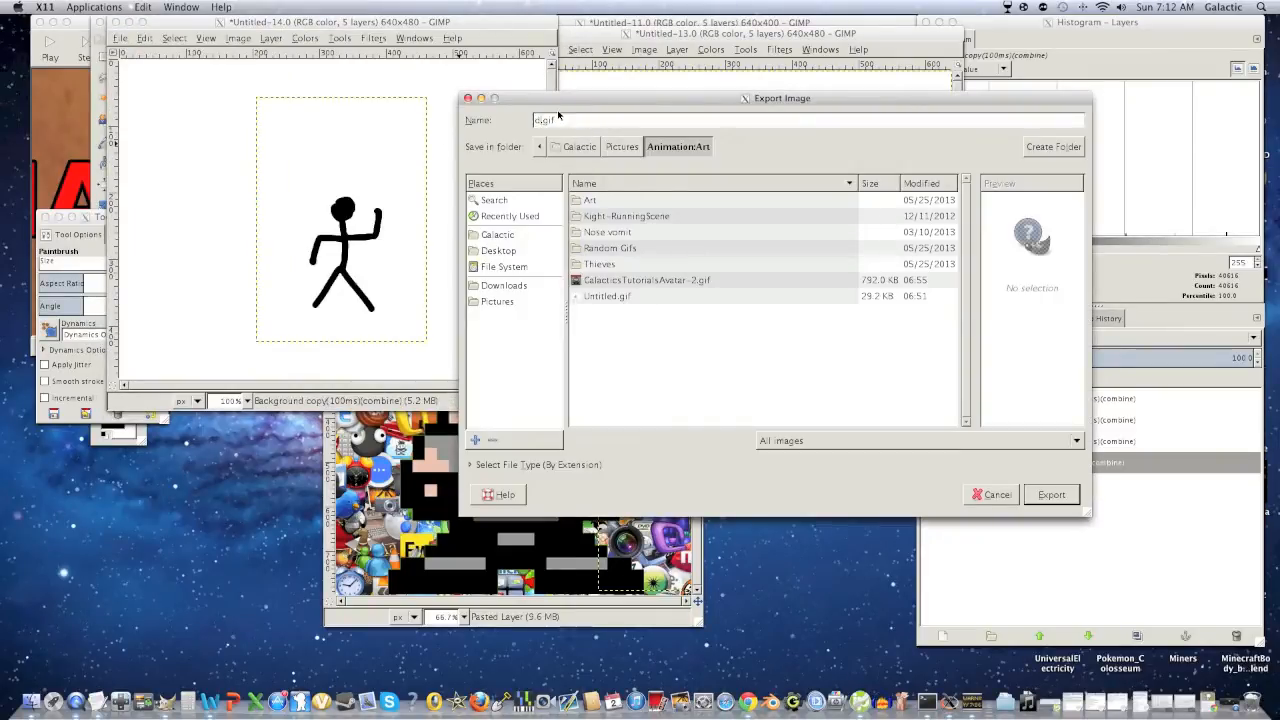
Step: Export it as derp.gif, a looping animated GIF, in the Animation Art folder
{"action": "left_click", "coordinate": [1052, 494]}
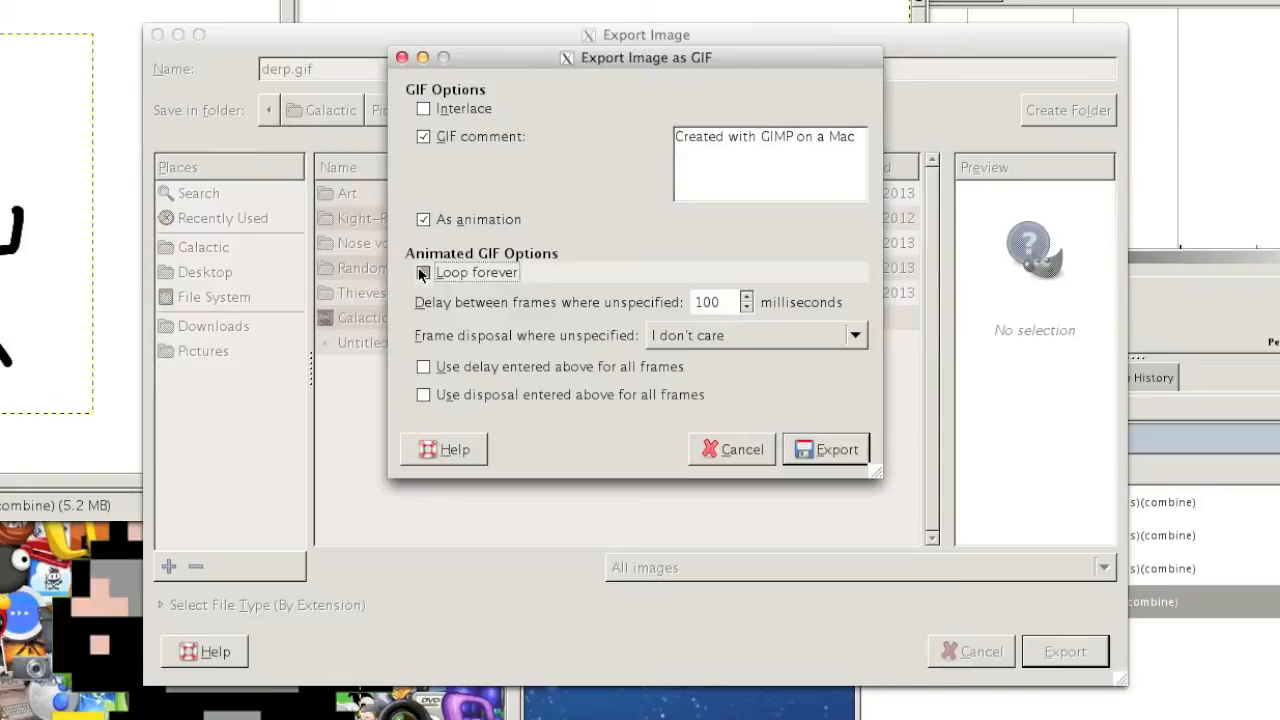
{"action": "left_click", "coordinate": [824, 448]}
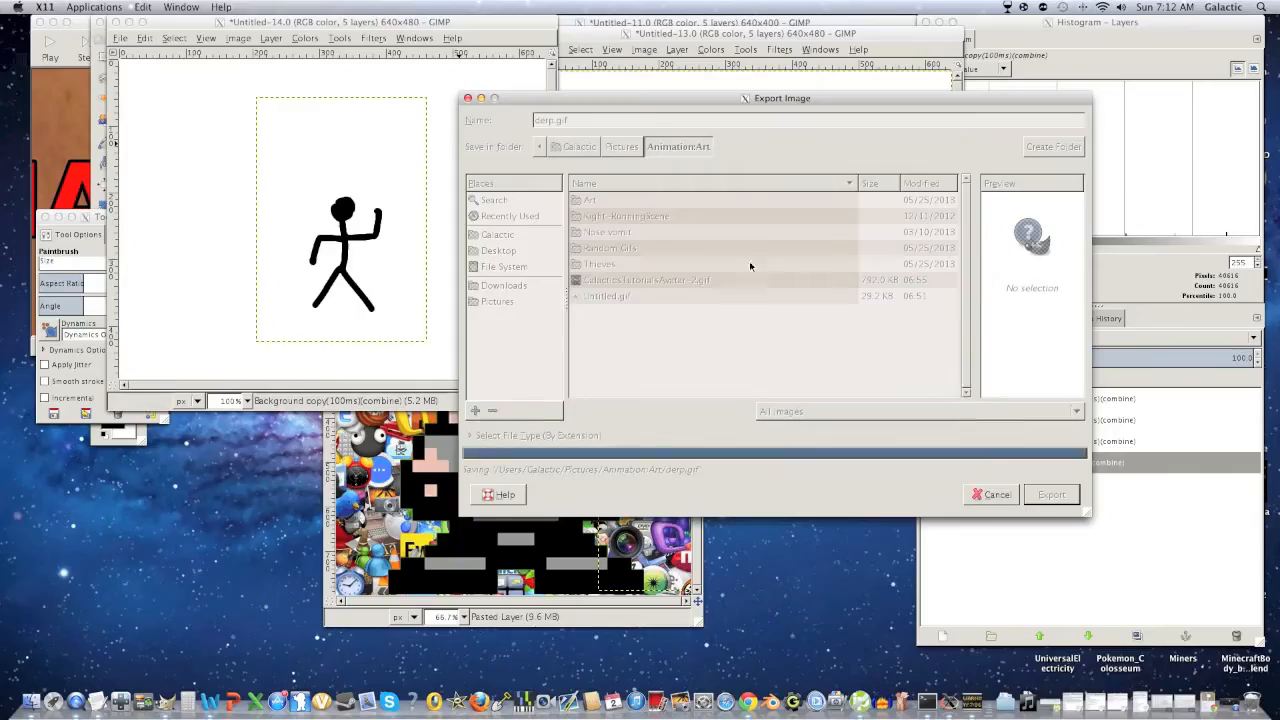
{"action": "left_click", "coordinate": [1052, 494]}
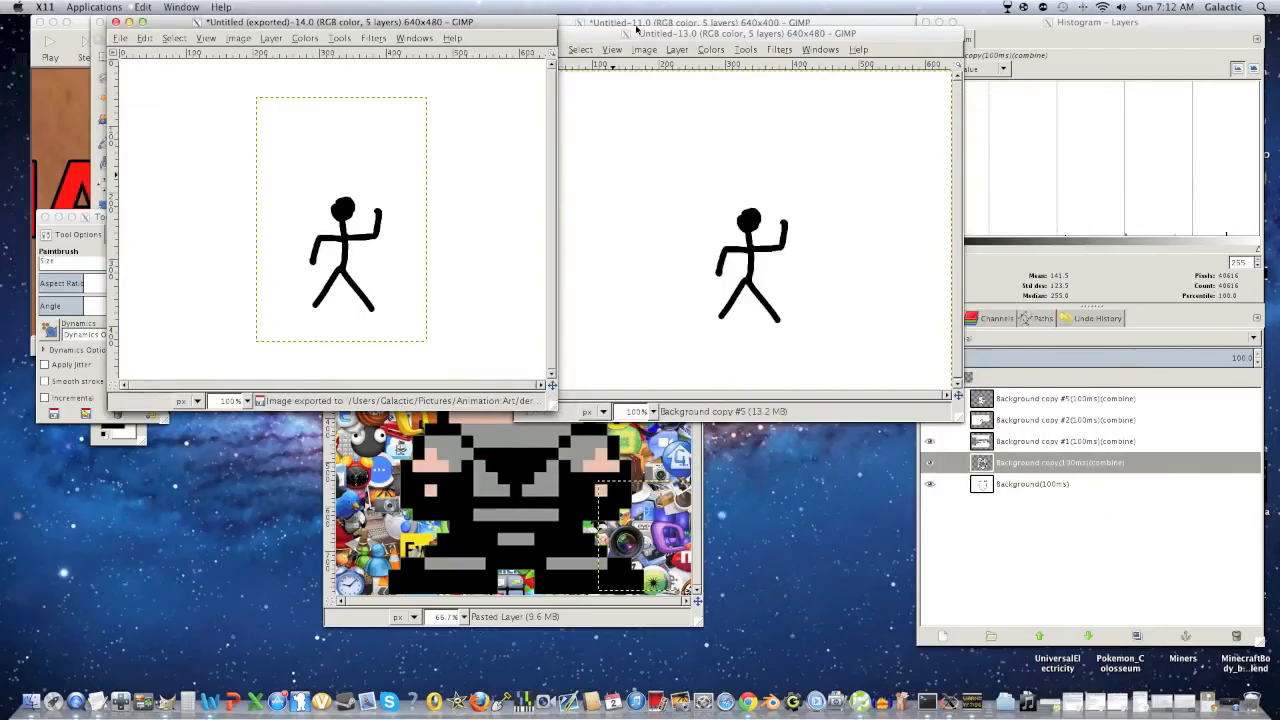
{"action": "left_click", "coordinate": [756, 22]}
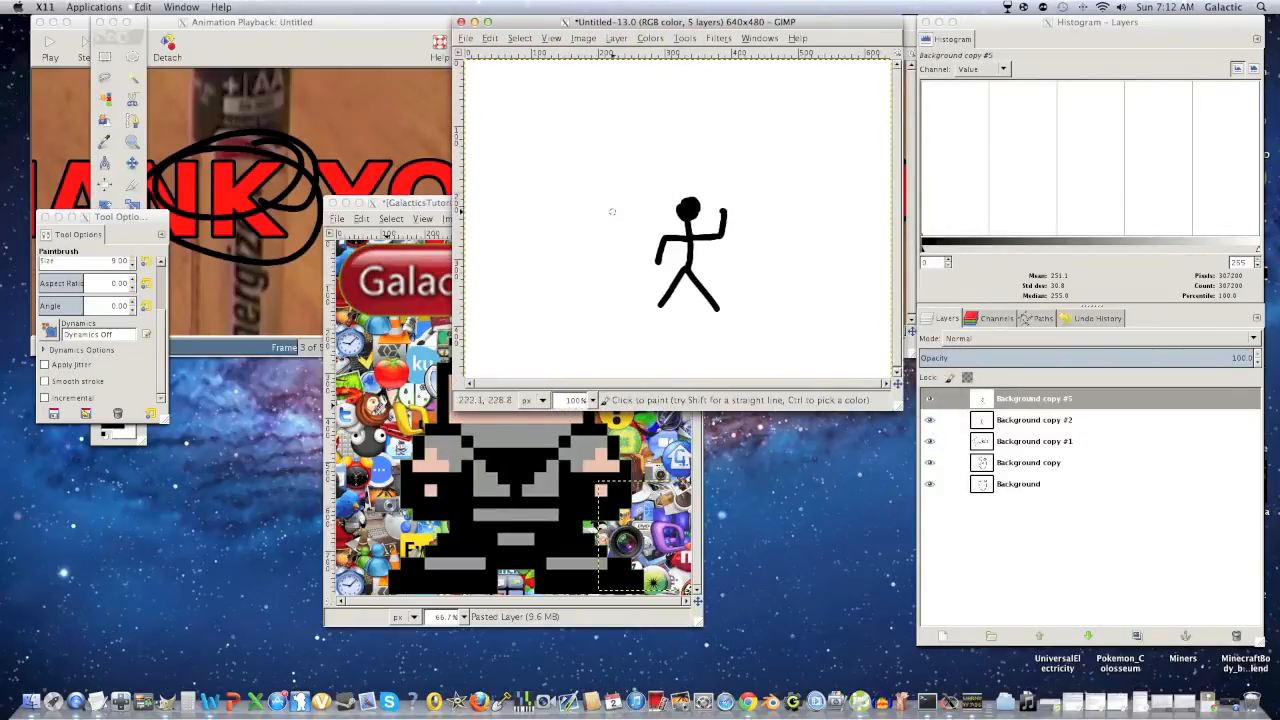
{"action": "mouse_move", "coordinate": [590, 184]}
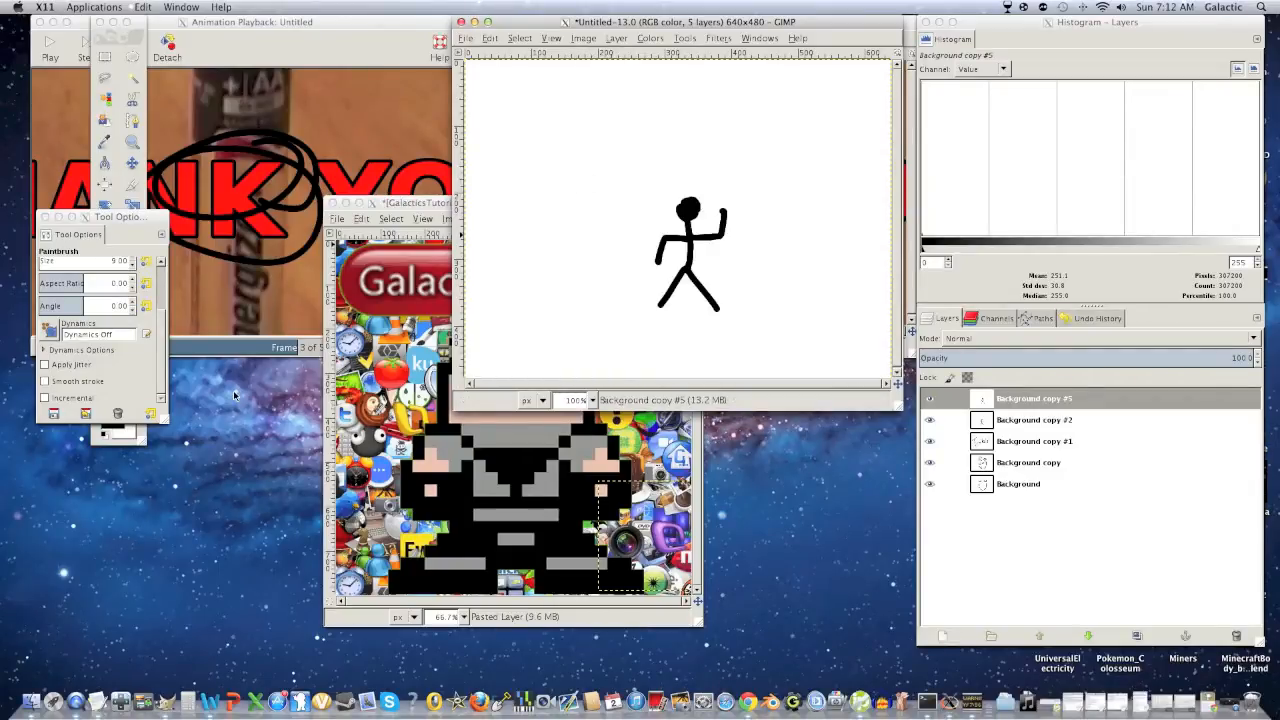
{"action": "mouse_move", "coordinate": [240, 442]}
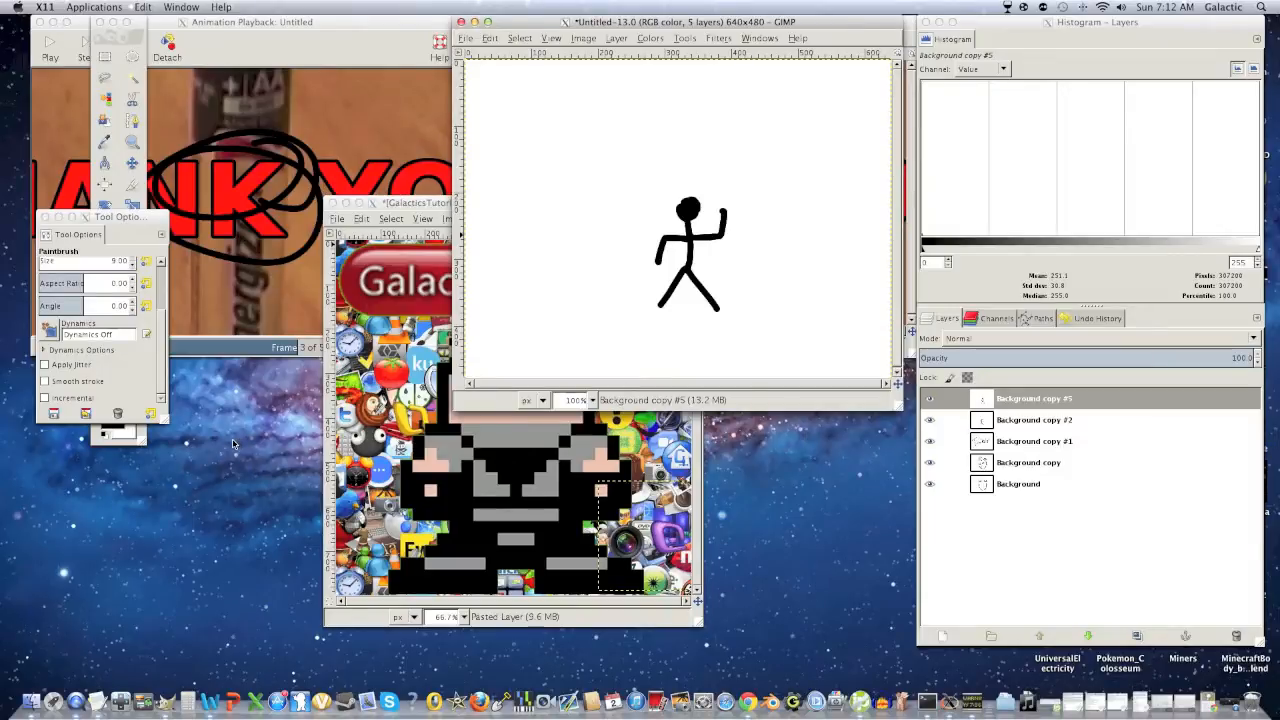
{"action": "mouse_move", "coordinate": [616, 264]}
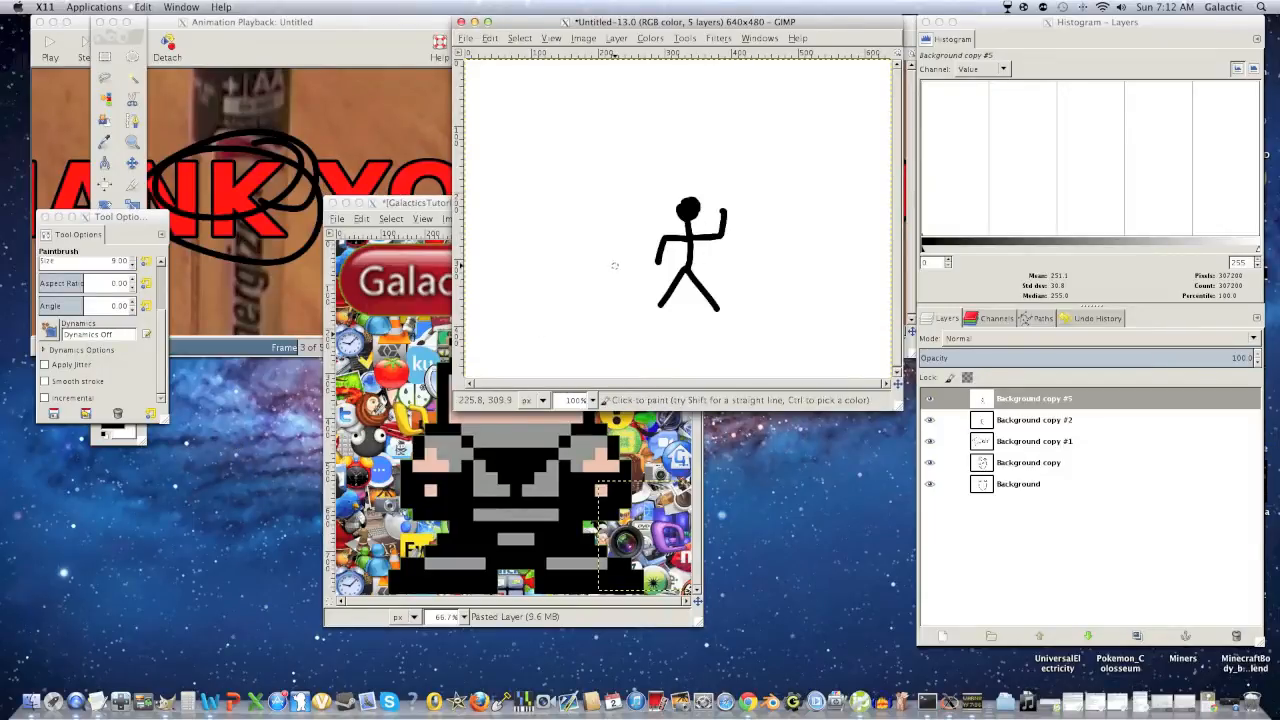
{"action": "mouse_move", "coordinate": [524, 80]}
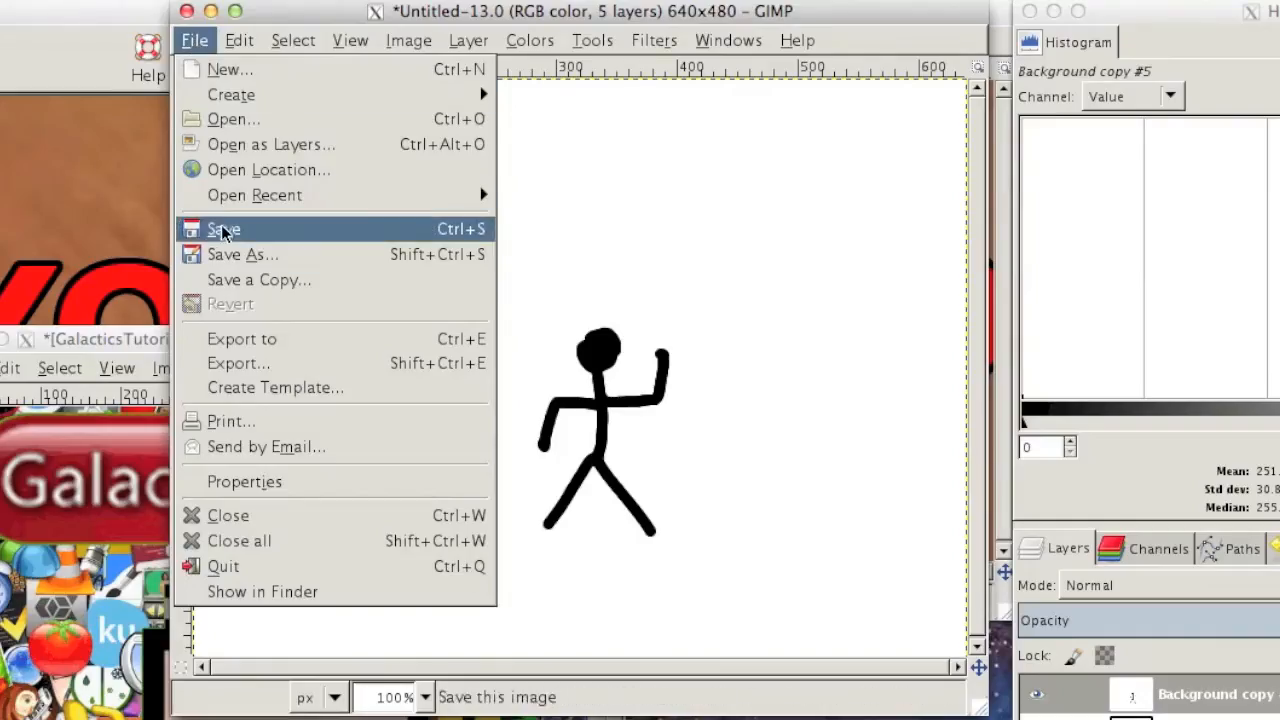
Step: Dismiss the Save Image dialog and close the Untitled-13.0 stick-figure window
{"action": "left_click", "coordinate": [224, 228]}
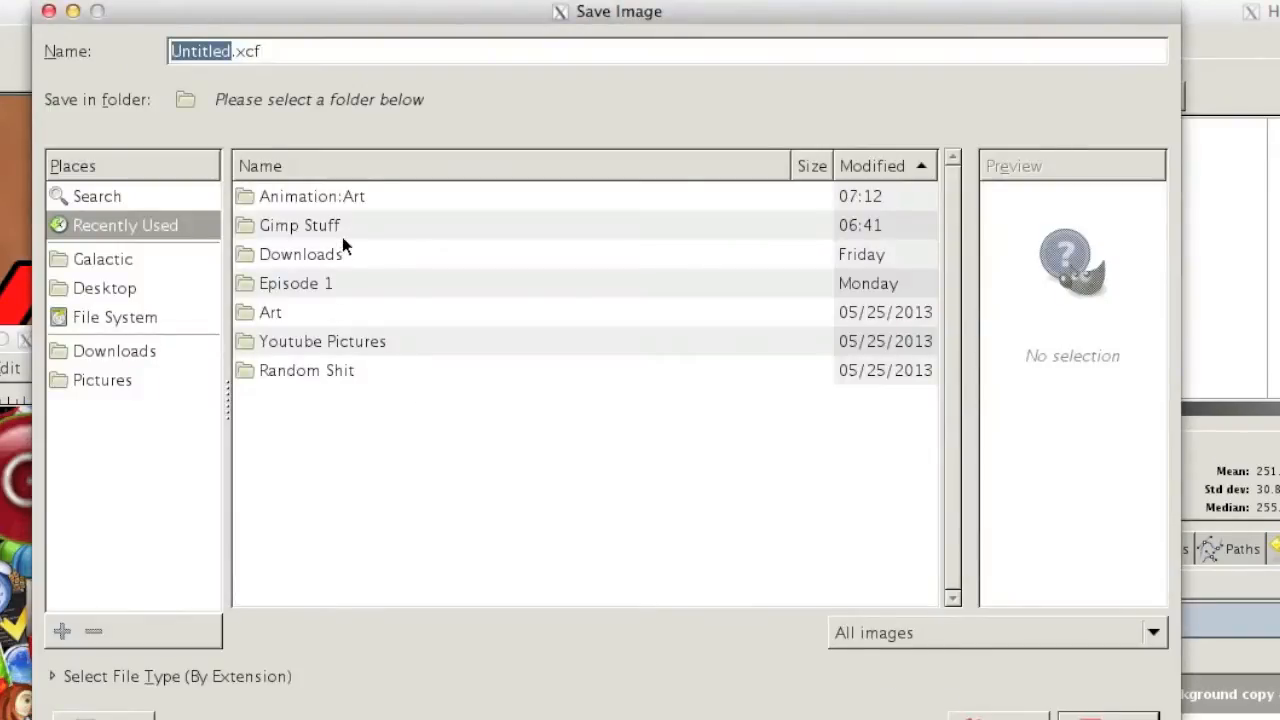
{"action": "left_click", "coordinate": [300, 224]}
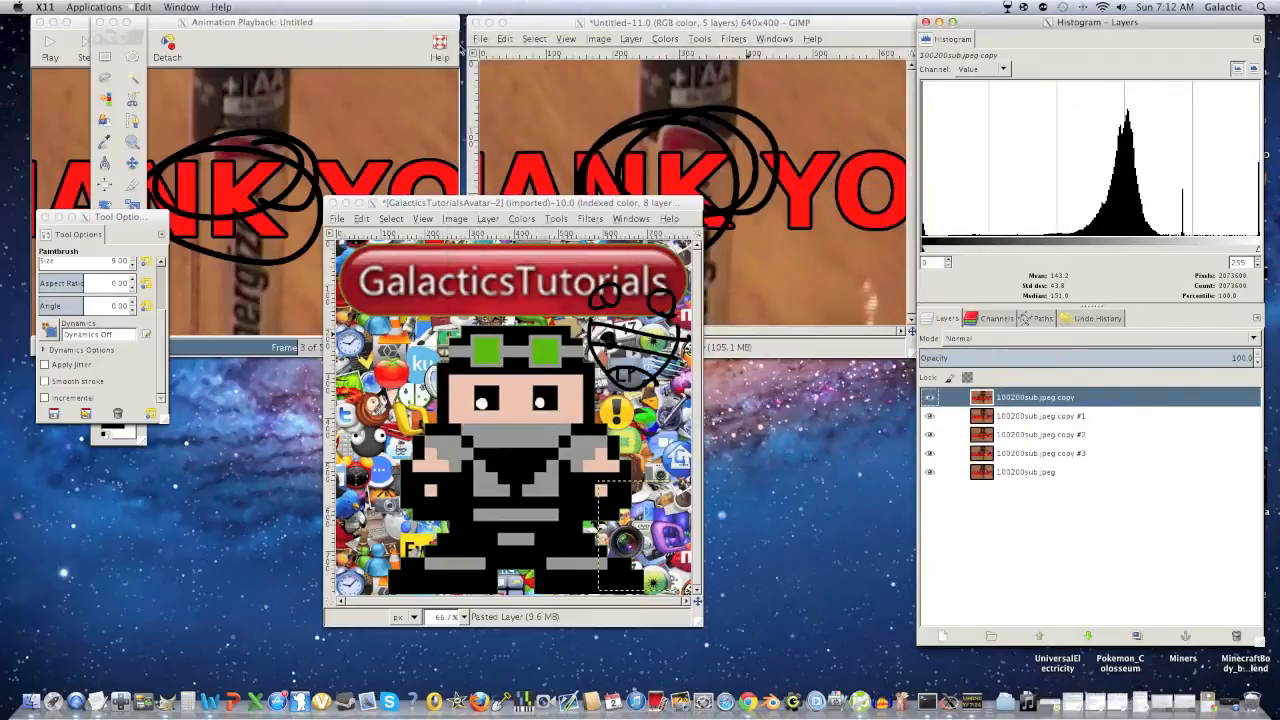
{"action": "mouse_move", "coordinate": [440, 104]}
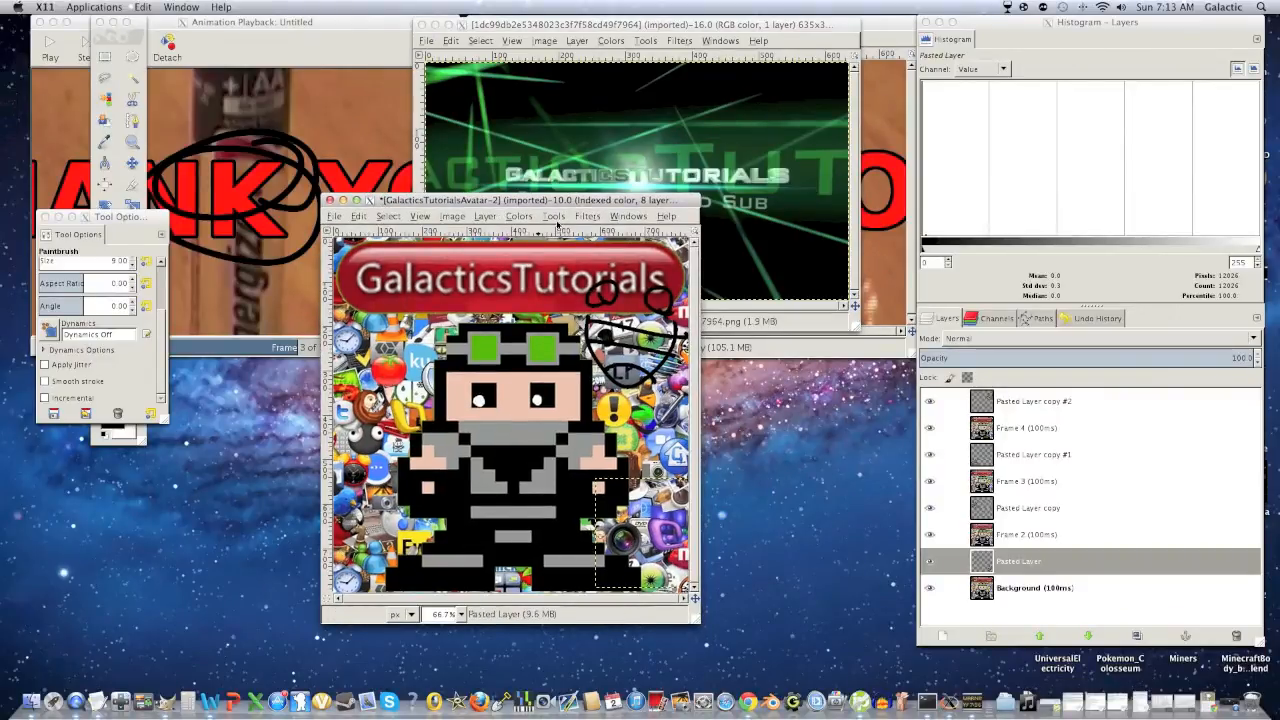
Step: Open the GalacticTutorials banner PNG and duplicate its layer into four identical frames
{"action": "left_click", "coordinate": [586, 216]}
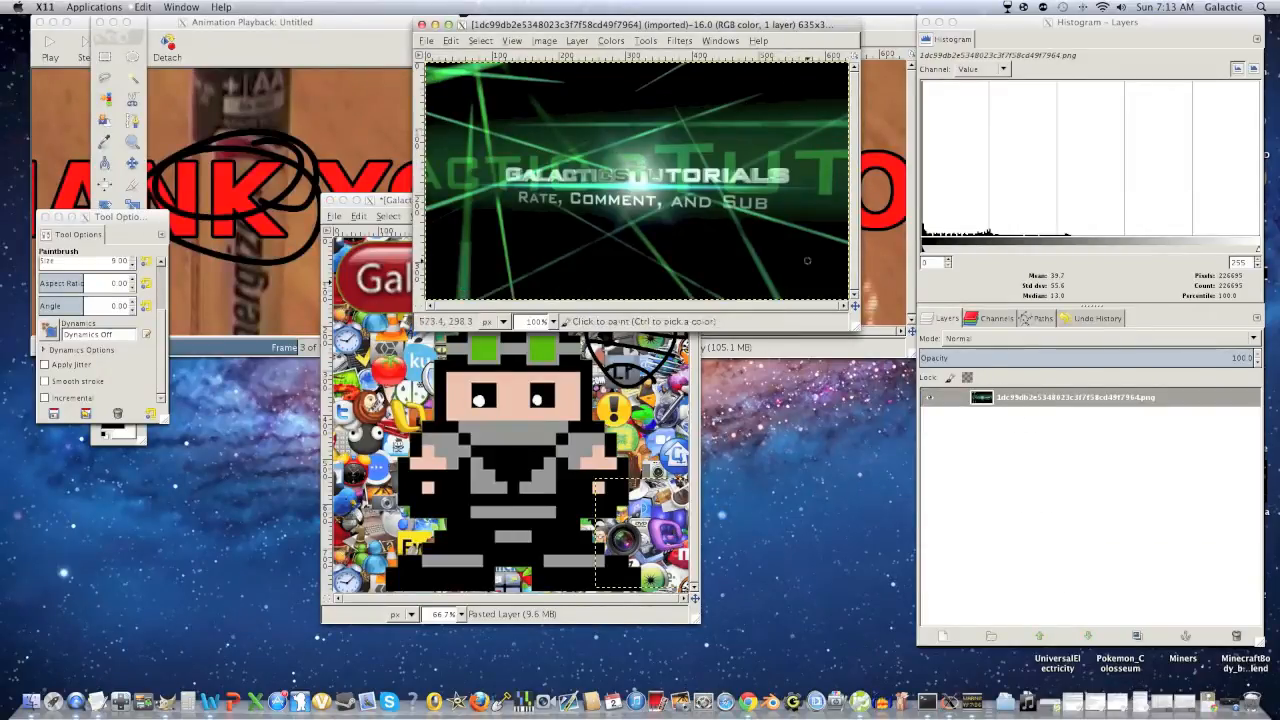
{"action": "left_click", "coordinate": [426, 40]}
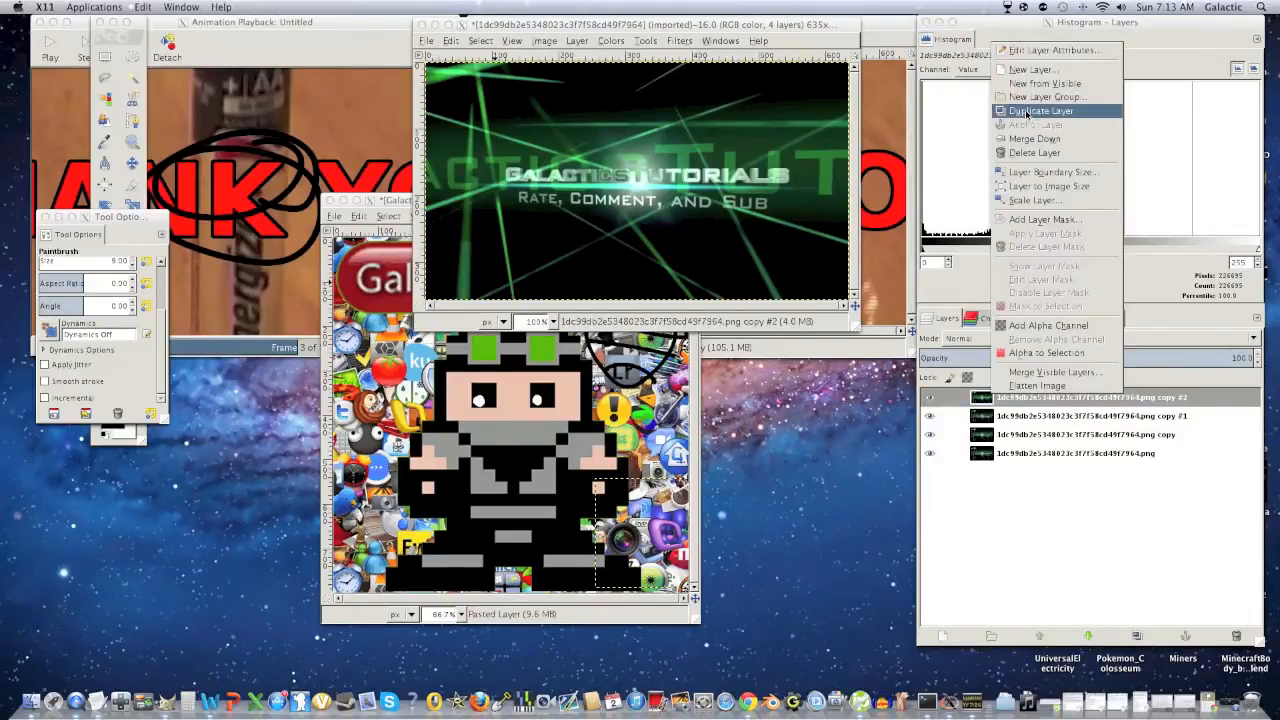
Step: Add a fifth banner layer, hide upper frames, and scribble handwriting over the GalacticTutorials text
{"action": "left_click", "coordinate": [1040, 110]}
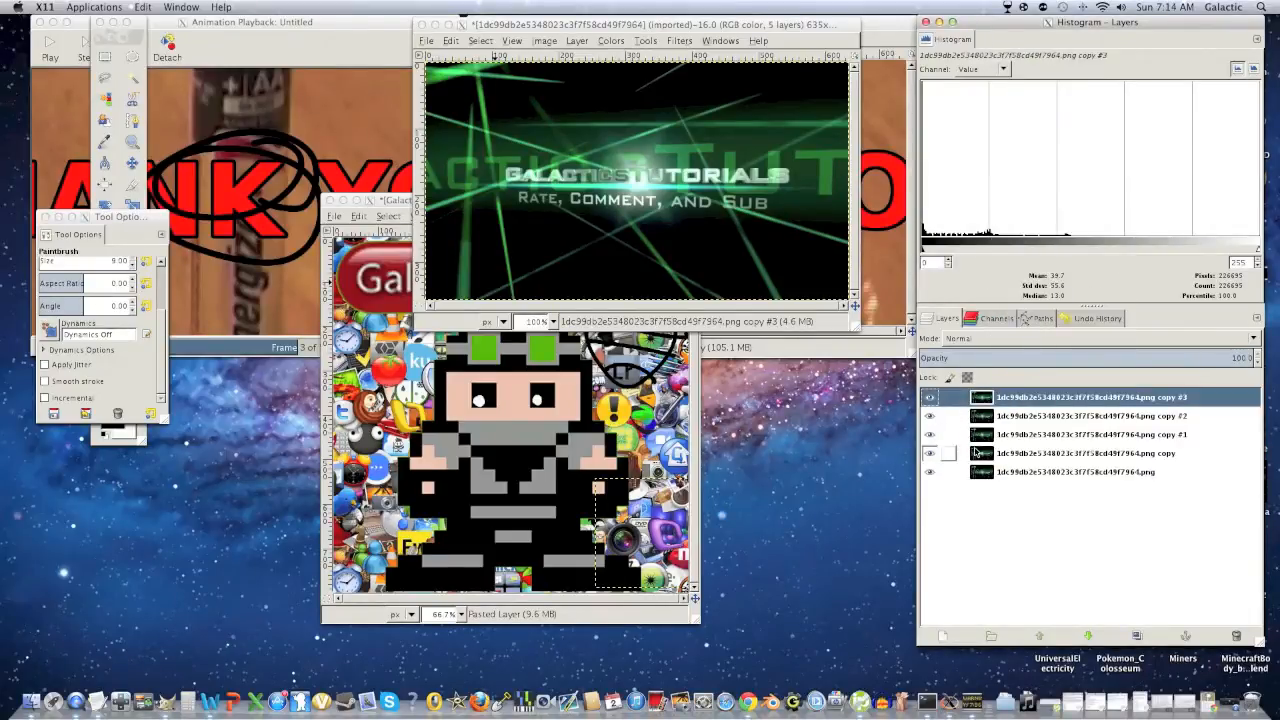
{"action": "left_click", "coordinate": [930, 452]}
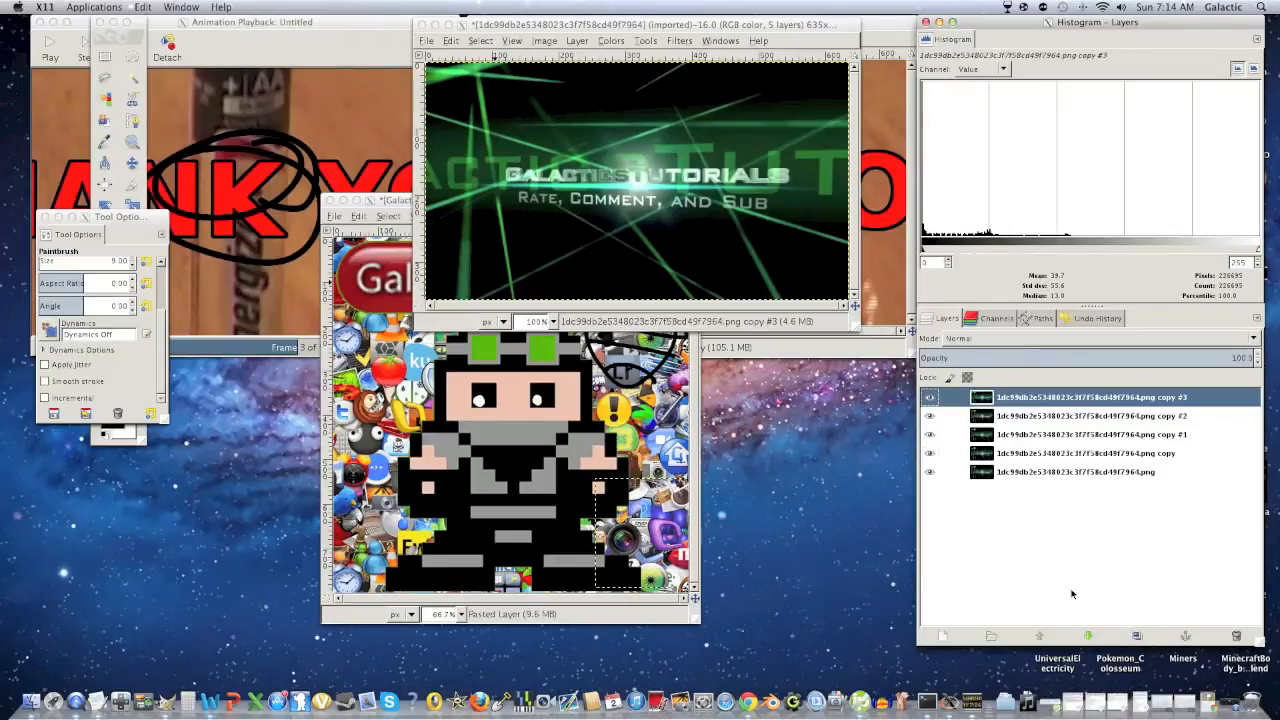
{"action": "left_click", "coordinate": [930, 416]}
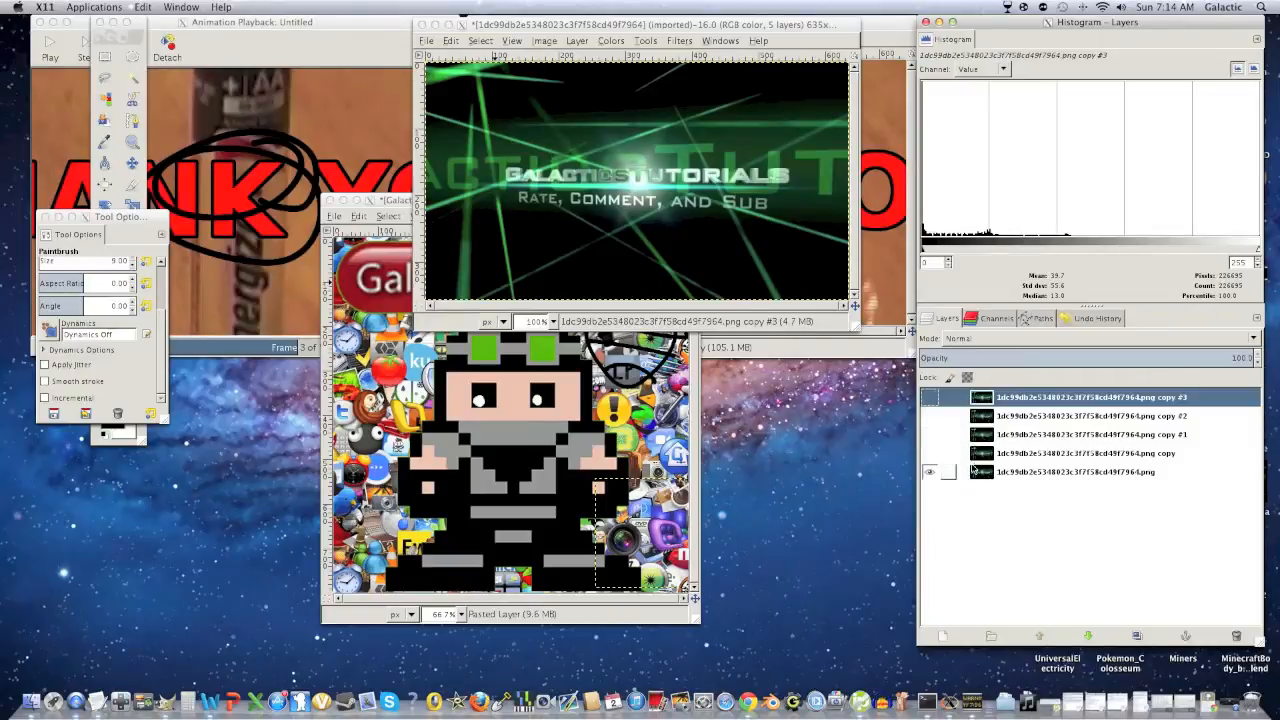
{"action": "left_click", "coordinate": [1076, 472]}
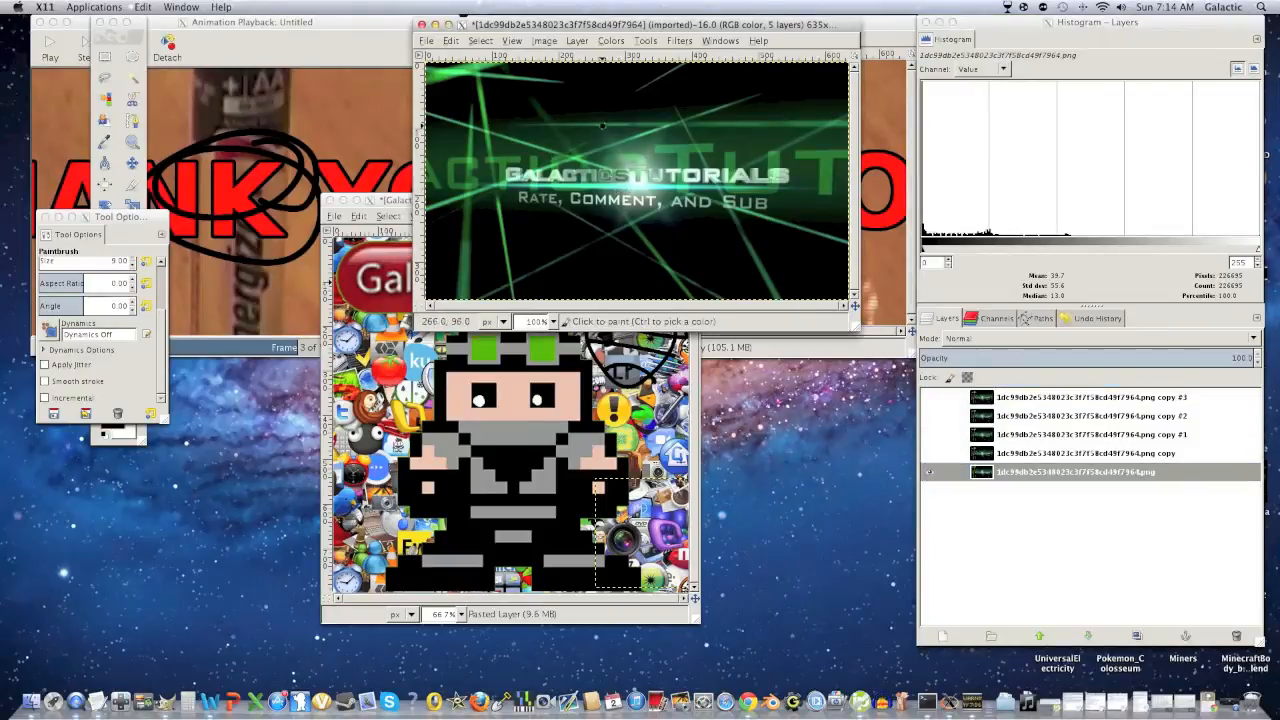
{"action": "left_click_drag", "start_coordinate": [590, 124], "coordinate": [700, 128]}
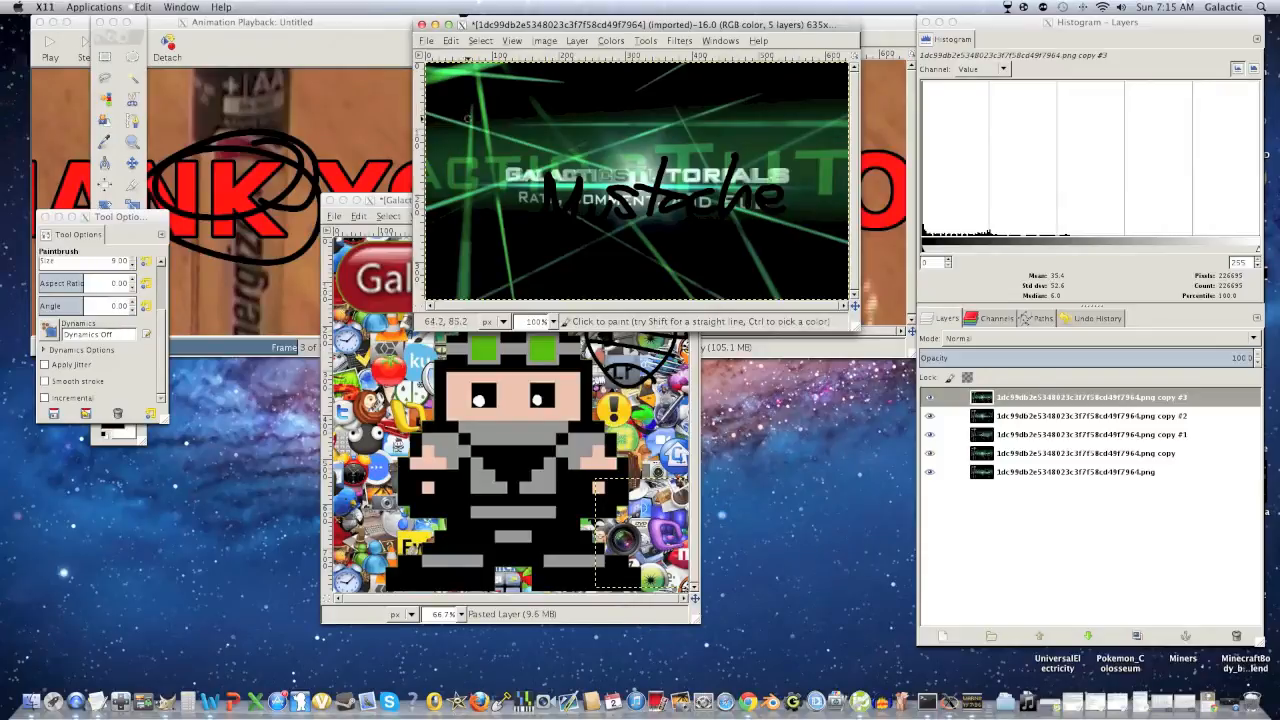
{"action": "left_click", "coordinate": [680, 40]}
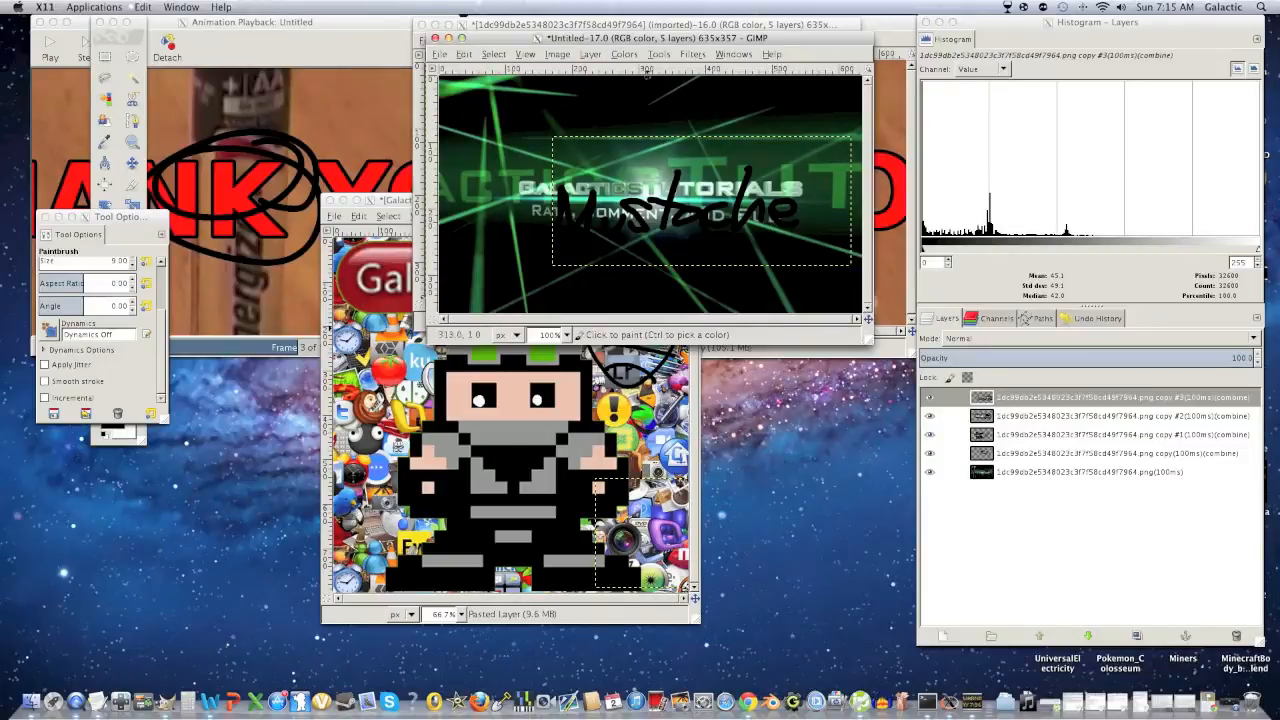
Step: Close the untitled banner image, discarding unsaved changes
{"action": "left_click", "coordinate": [440, 54]}
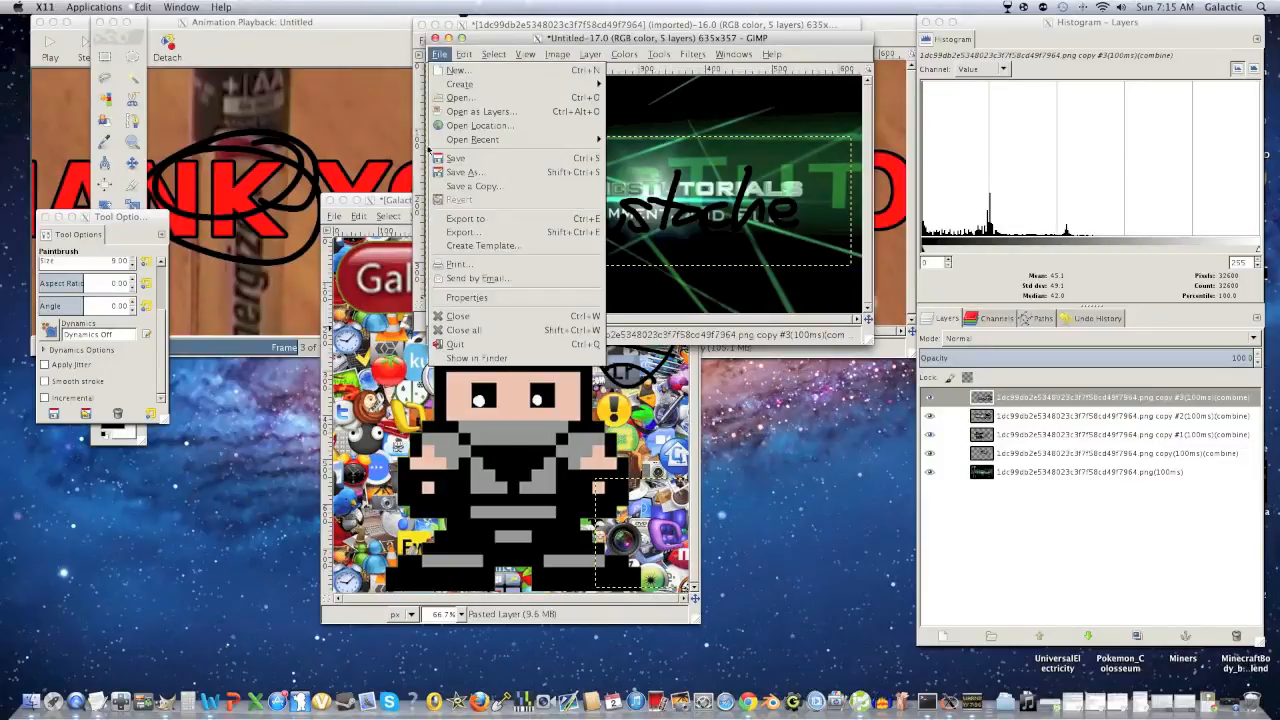
{"action": "left_click", "coordinate": [464, 218]}
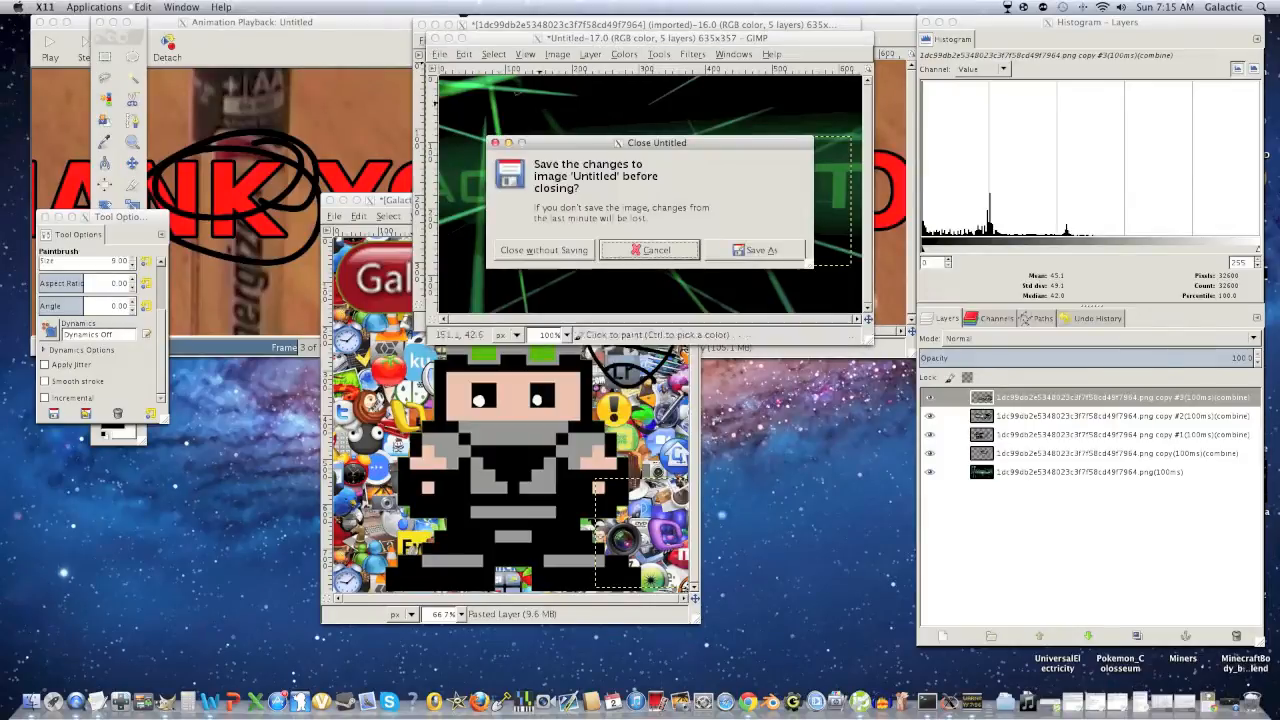
{"action": "left_click", "coordinate": [544, 248]}
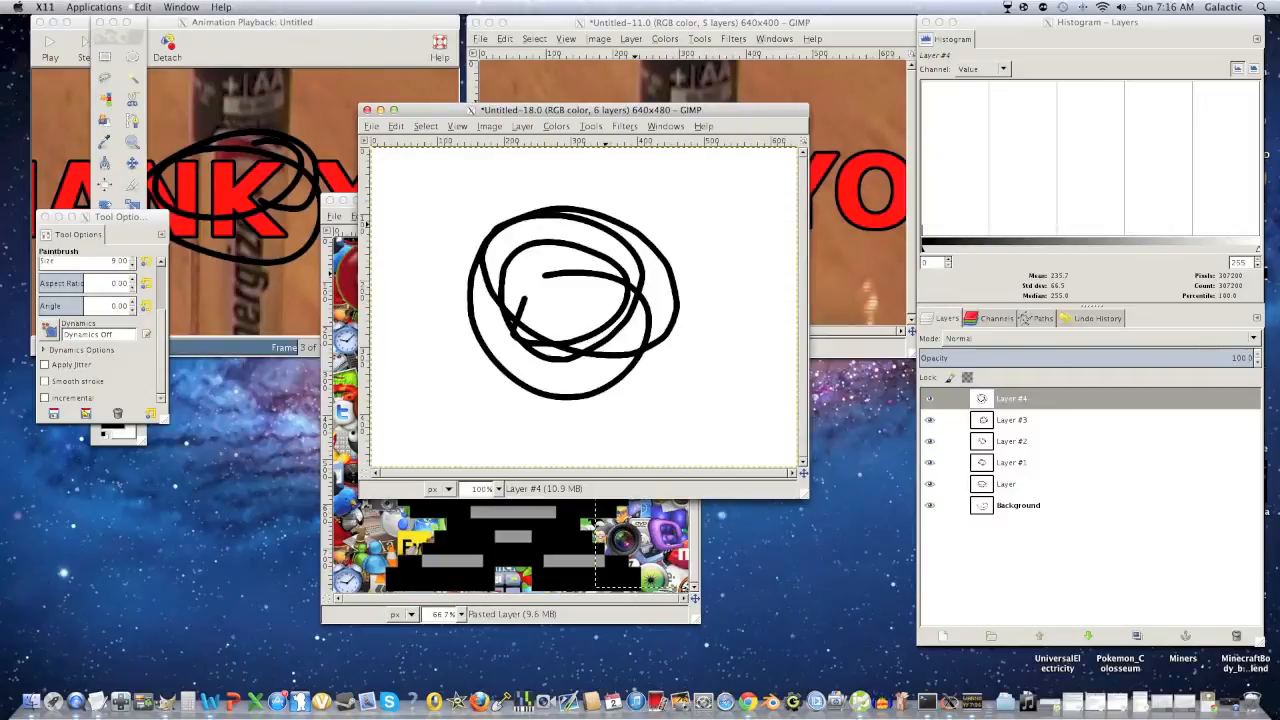
{"action": "mouse_move", "coordinate": [886, 410]}
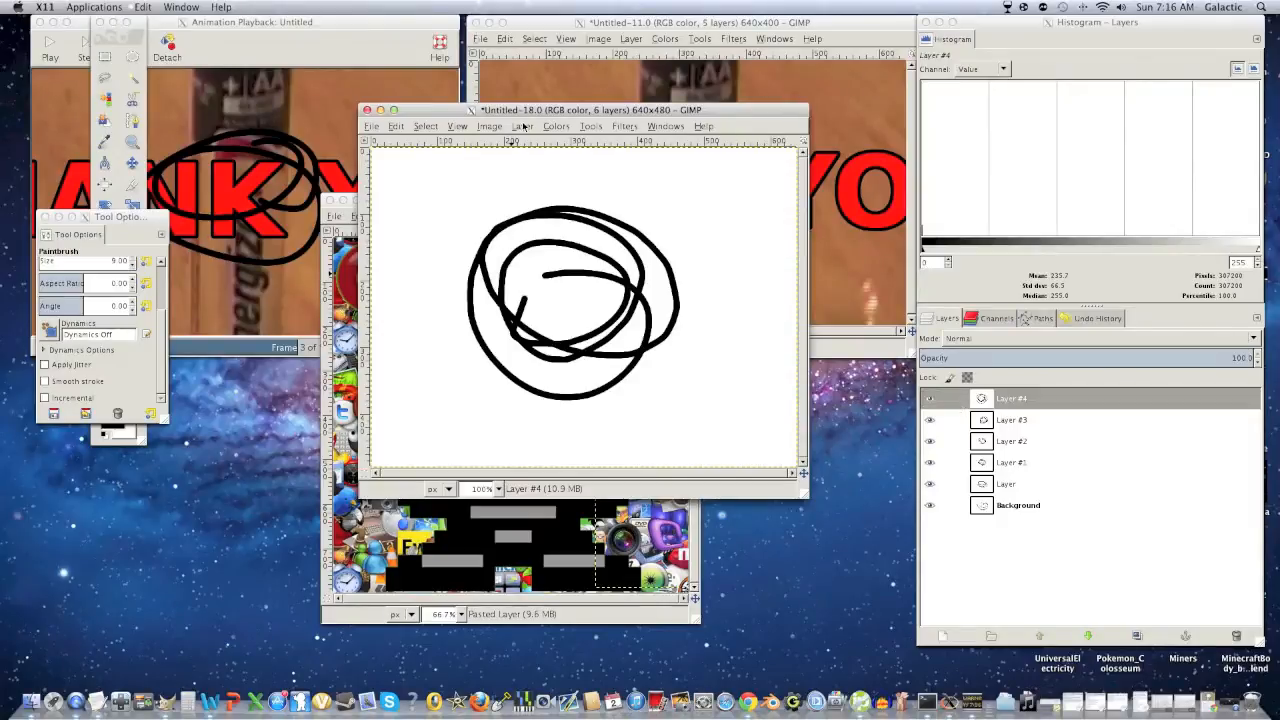
Step: Apply Color to Alpha to the top scribble layer and Layer #3, turning white transparent
{"action": "left_click", "coordinate": [522, 126]}
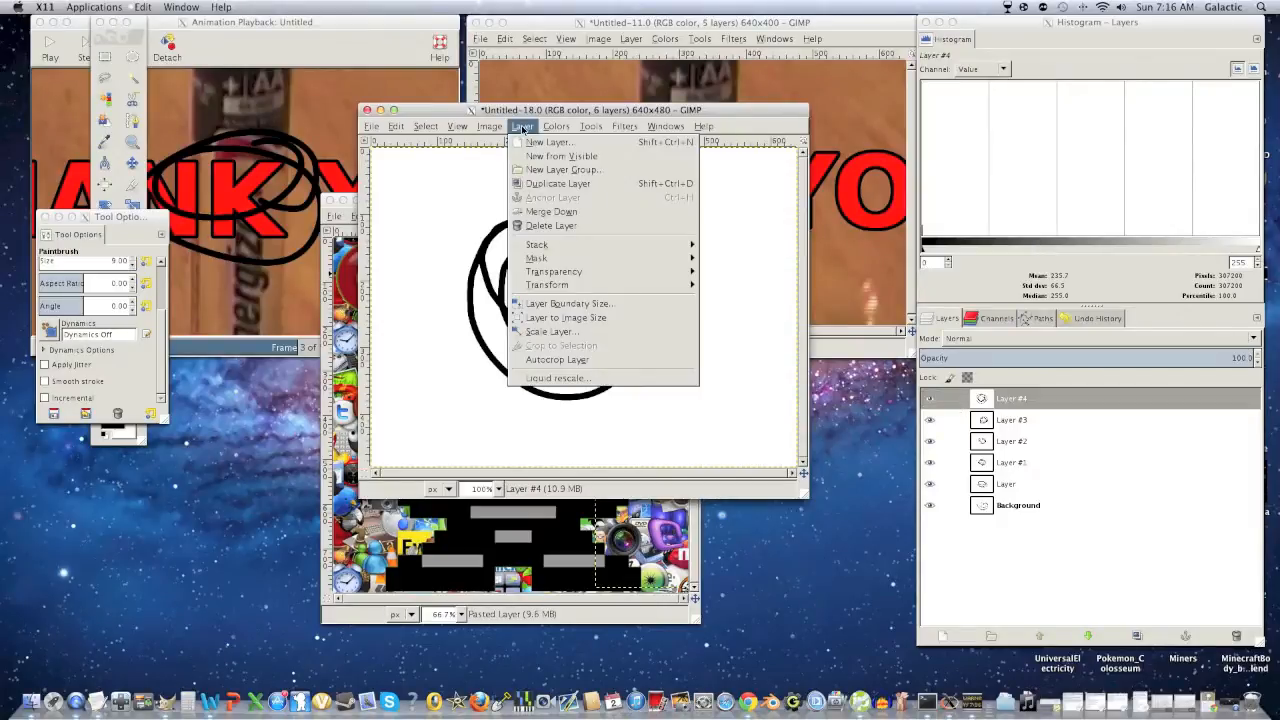
{"action": "mouse_move", "coordinate": [554, 272]}
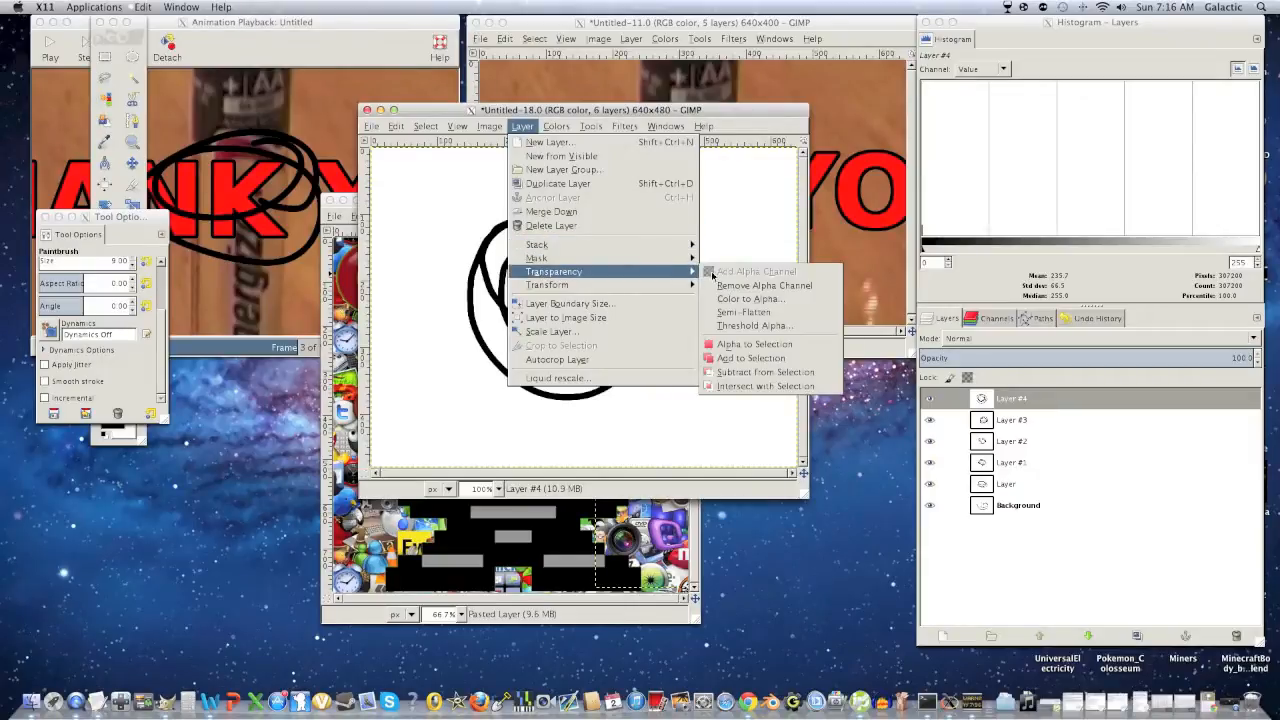
{"action": "left_click", "coordinate": [752, 298]}
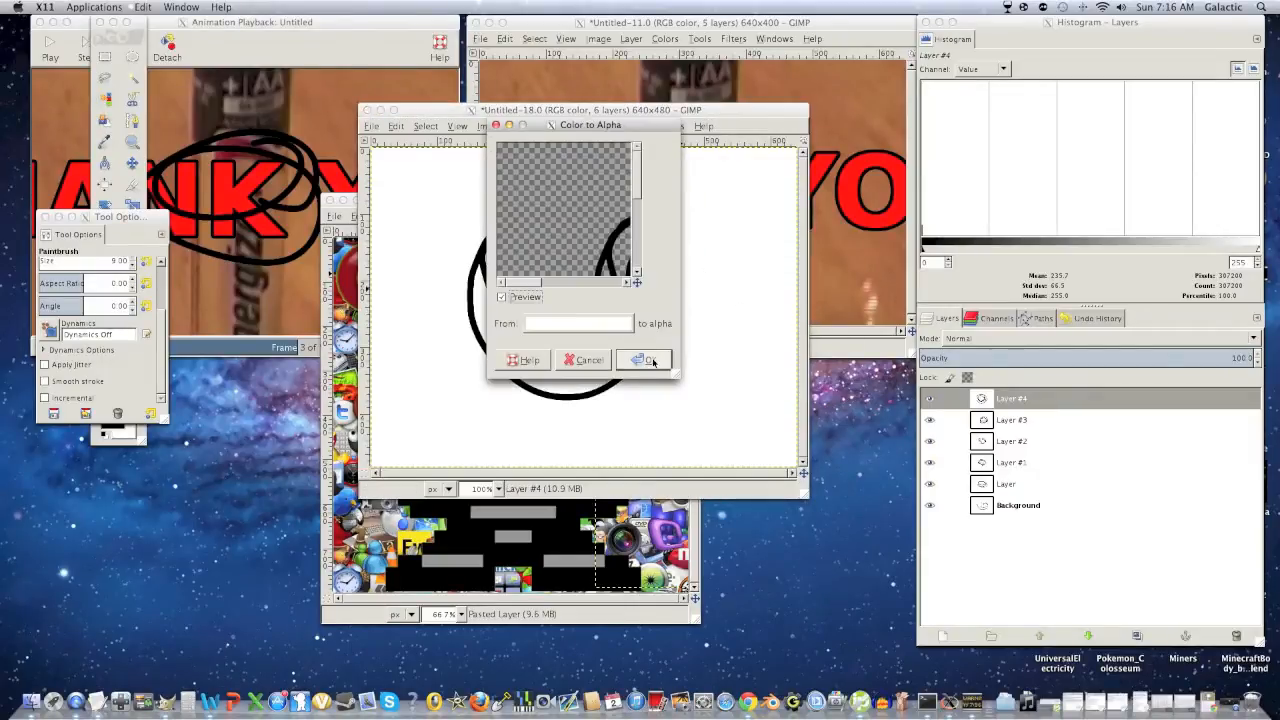
{"action": "left_click", "coordinate": [644, 360]}
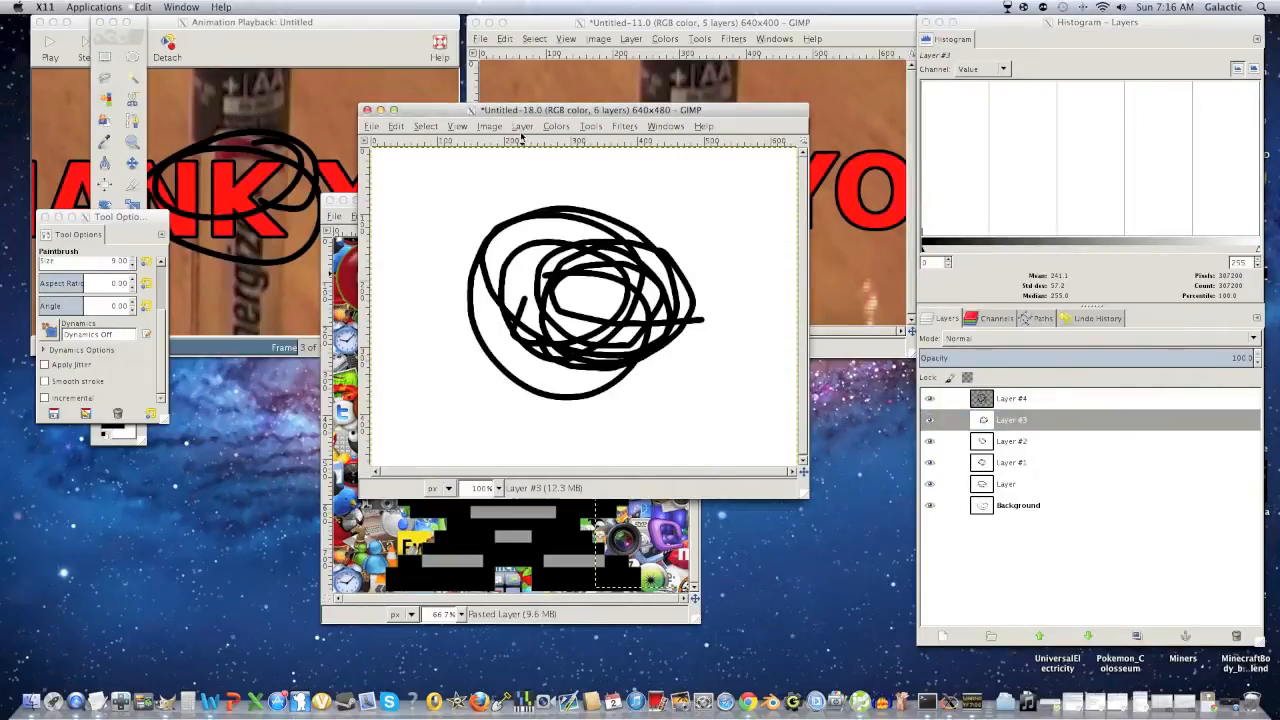
{"action": "left_click", "coordinate": [522, 126]}
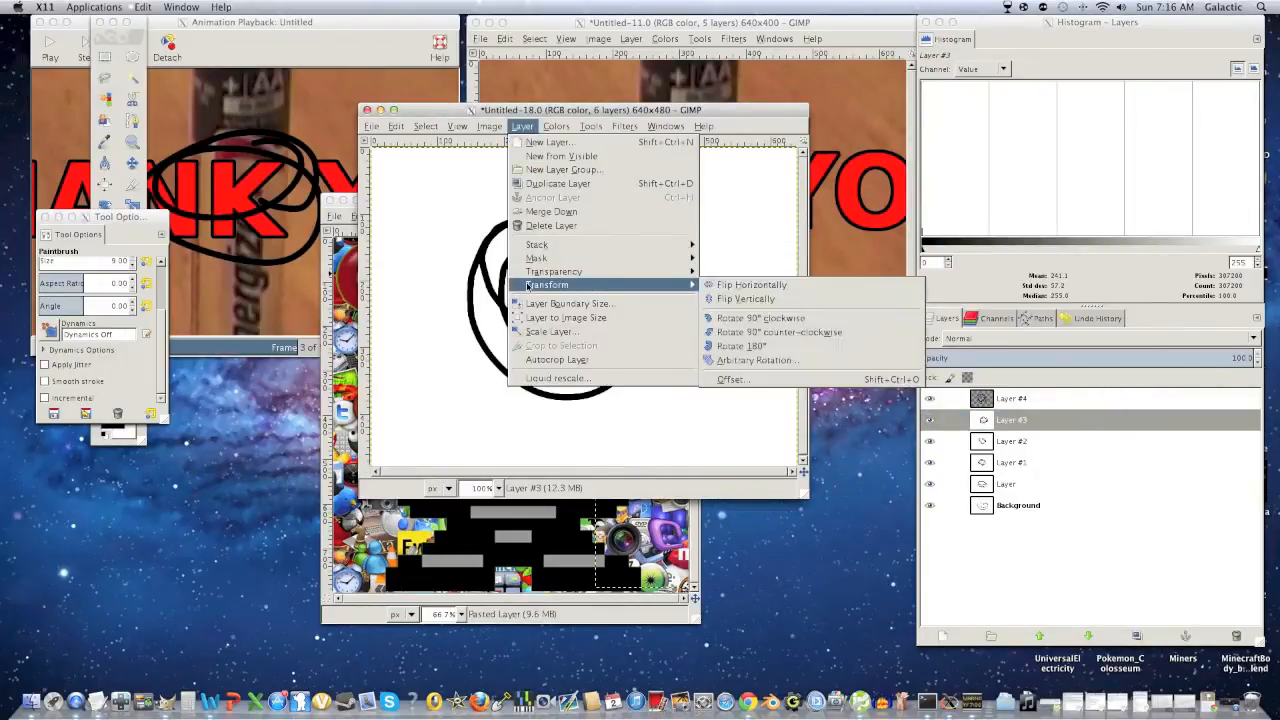
{"action": "mouse_move", "coordinate": [554, 272]}
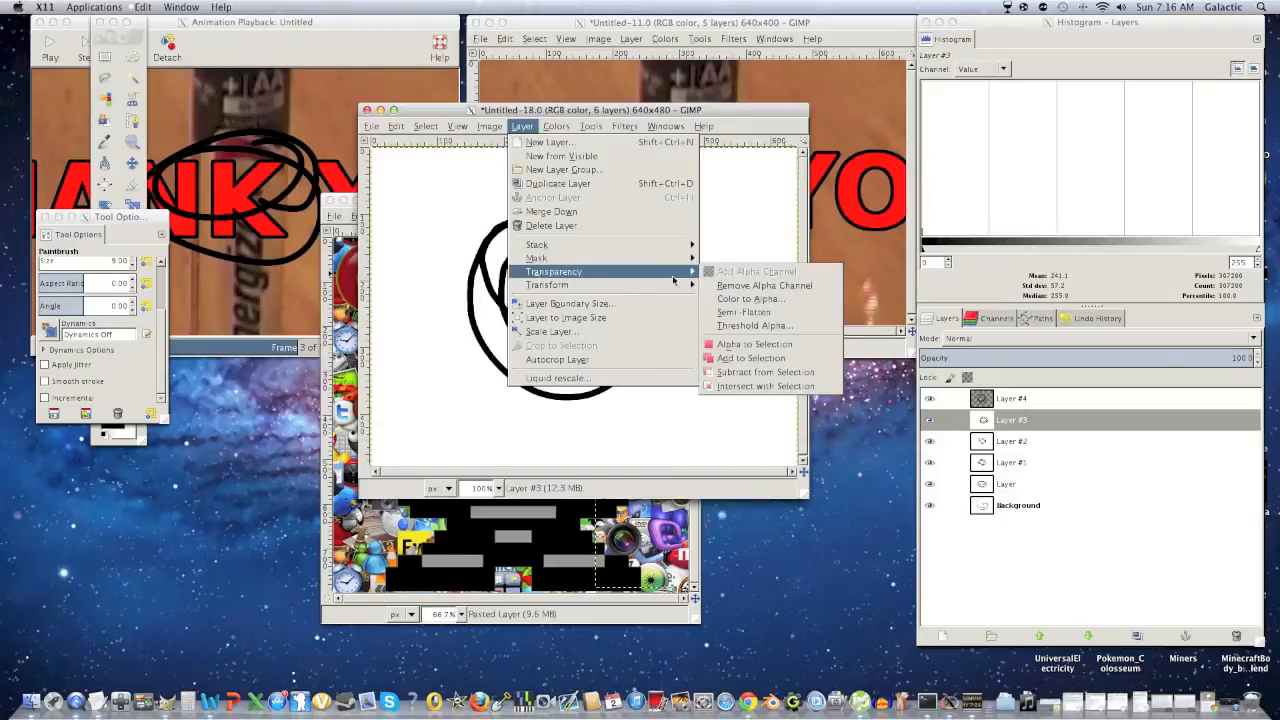
{"action": "left_click", "coordinate": [752, 298]}
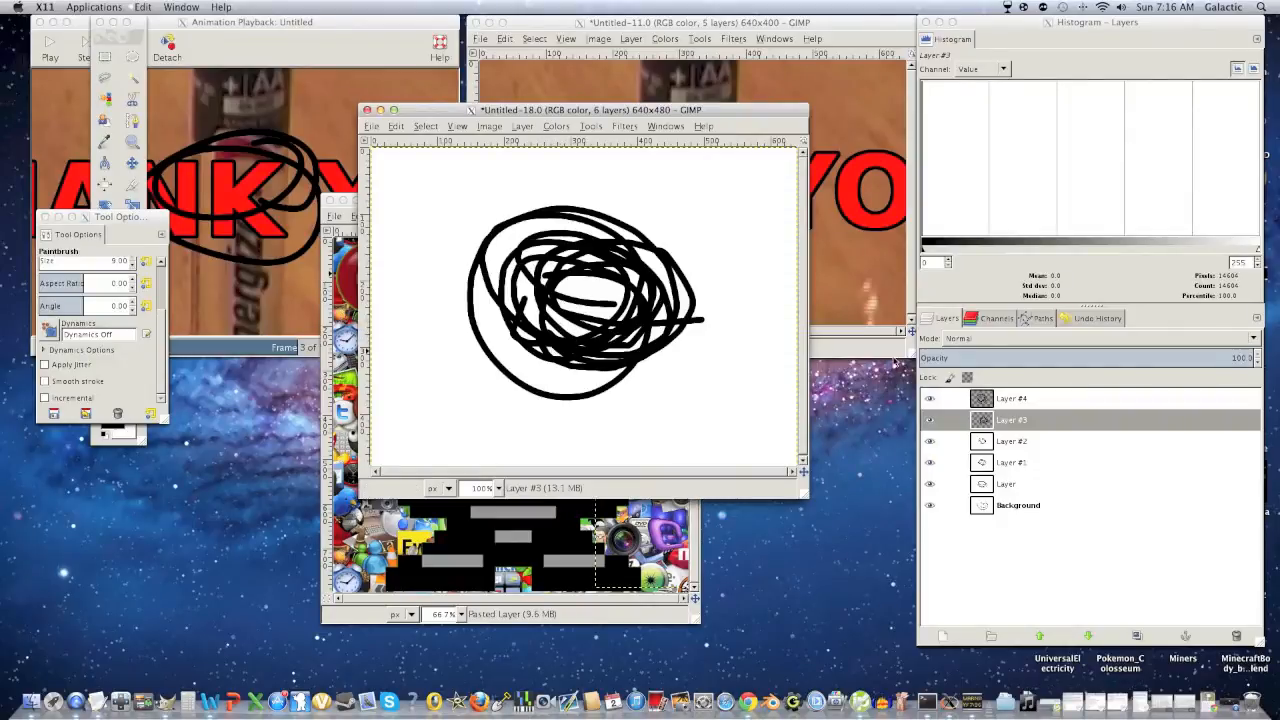
Step: Apply Color to Alpha to Layer #2 so only its black strokes remain
{"action": "left_click", "coordinate": [1012, 442]}
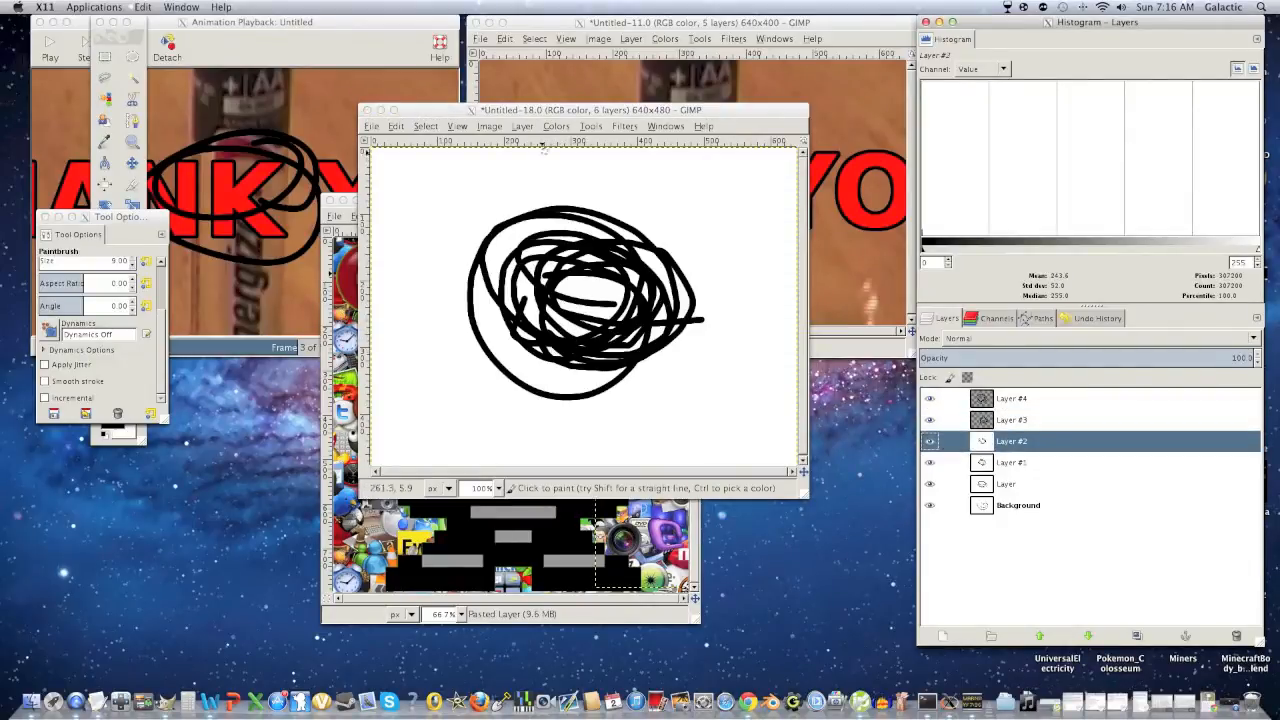
{"action": "left_click", "coordinate": [522, 126]}
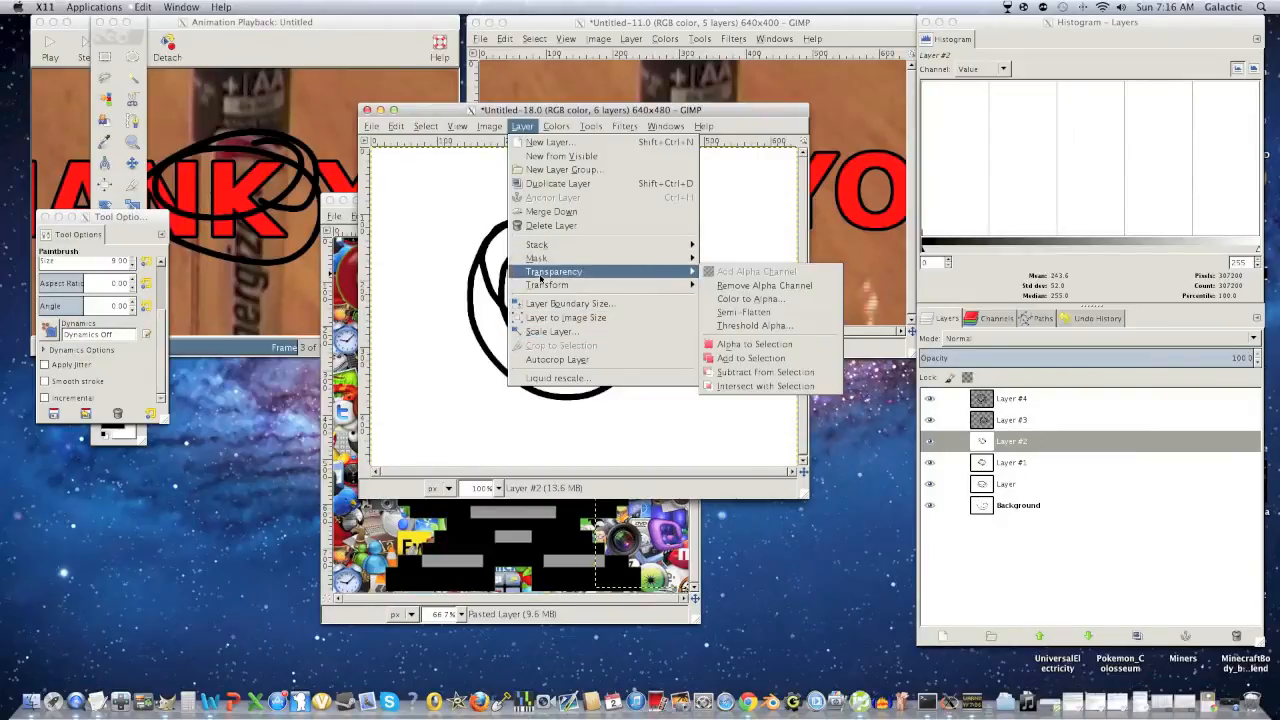
{"action": "mouse_move", "coordinate": [750, 300]}
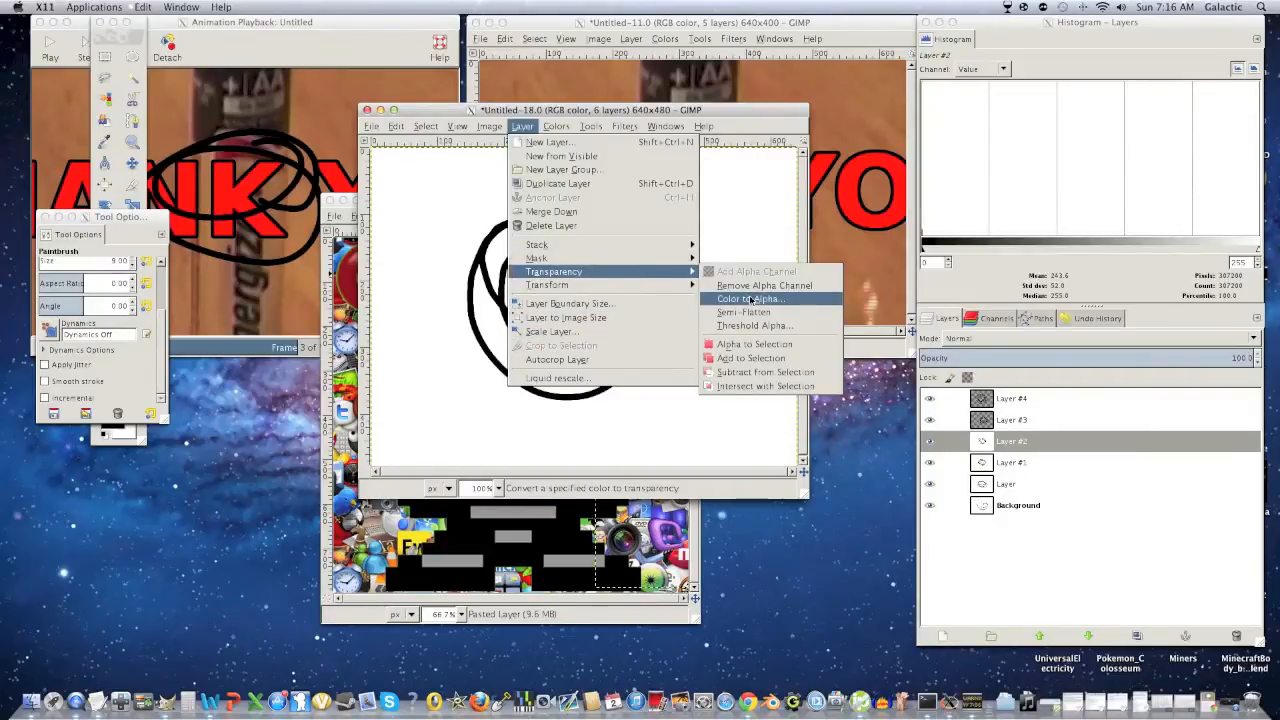
{"action": "left_click", "coordinate": [744, 298]}
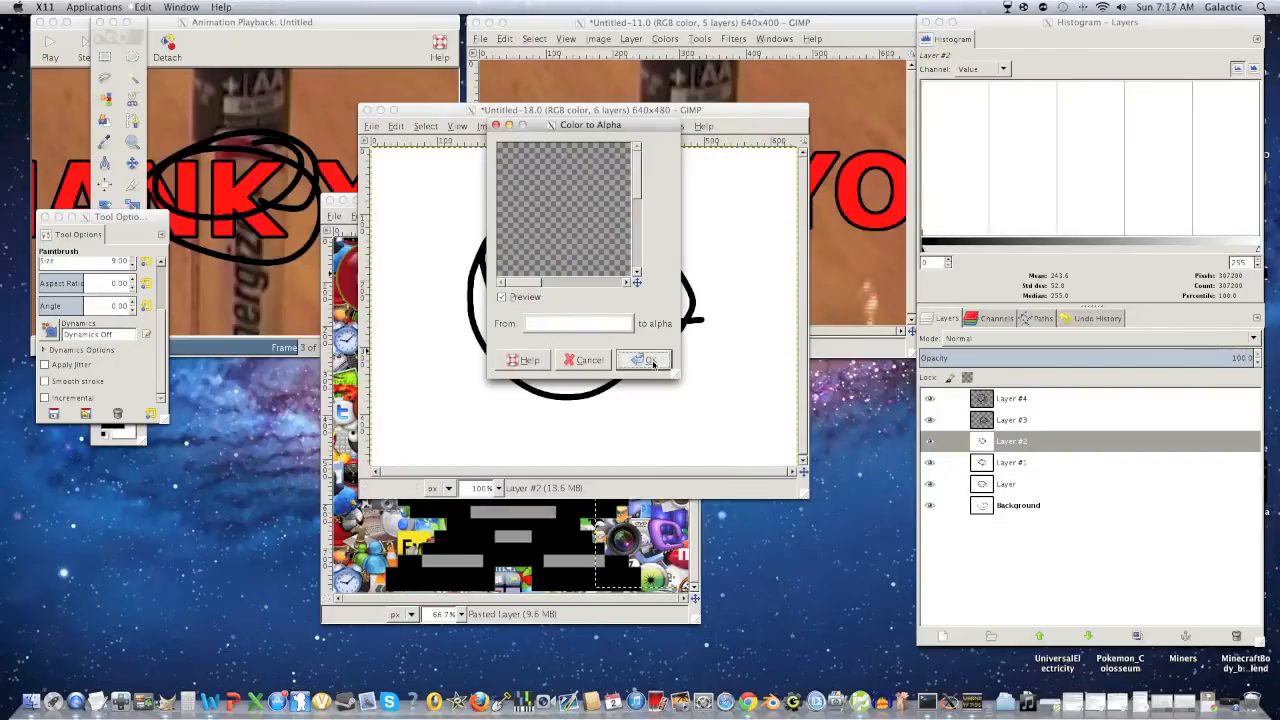
{"action": "left_click", "coordinate": [644, 360]}
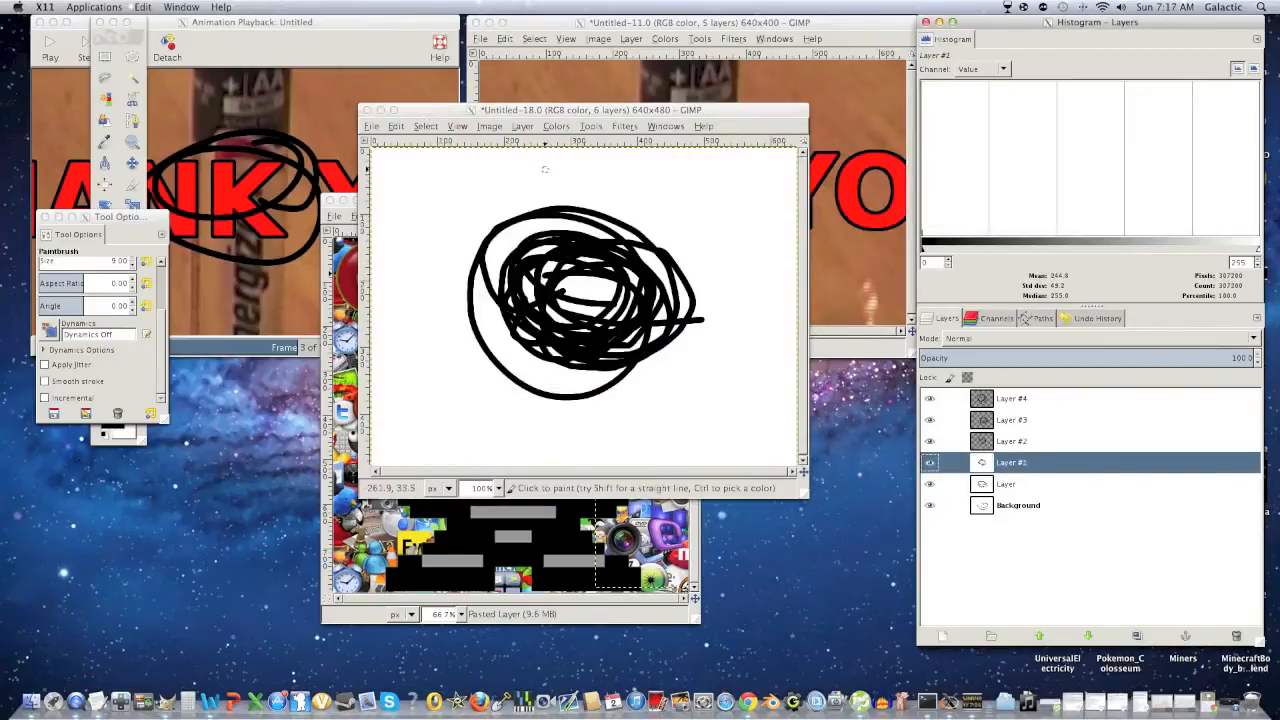
{"action": "left_click", "coordinate": [372, 126]}
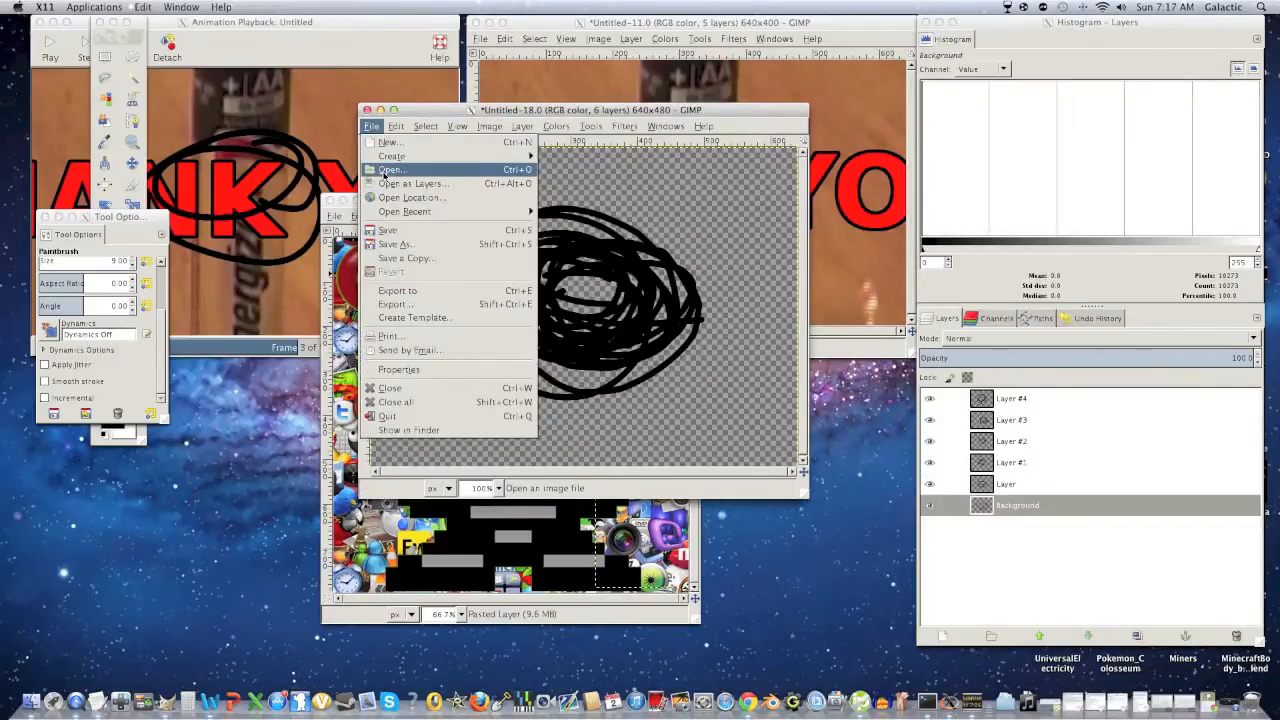
Step: Bring in 100200sub.jpeg, the battery photo with red THANK YOU text, as a new layer
{"action": "left_click", "coordinate": [392, 168]}
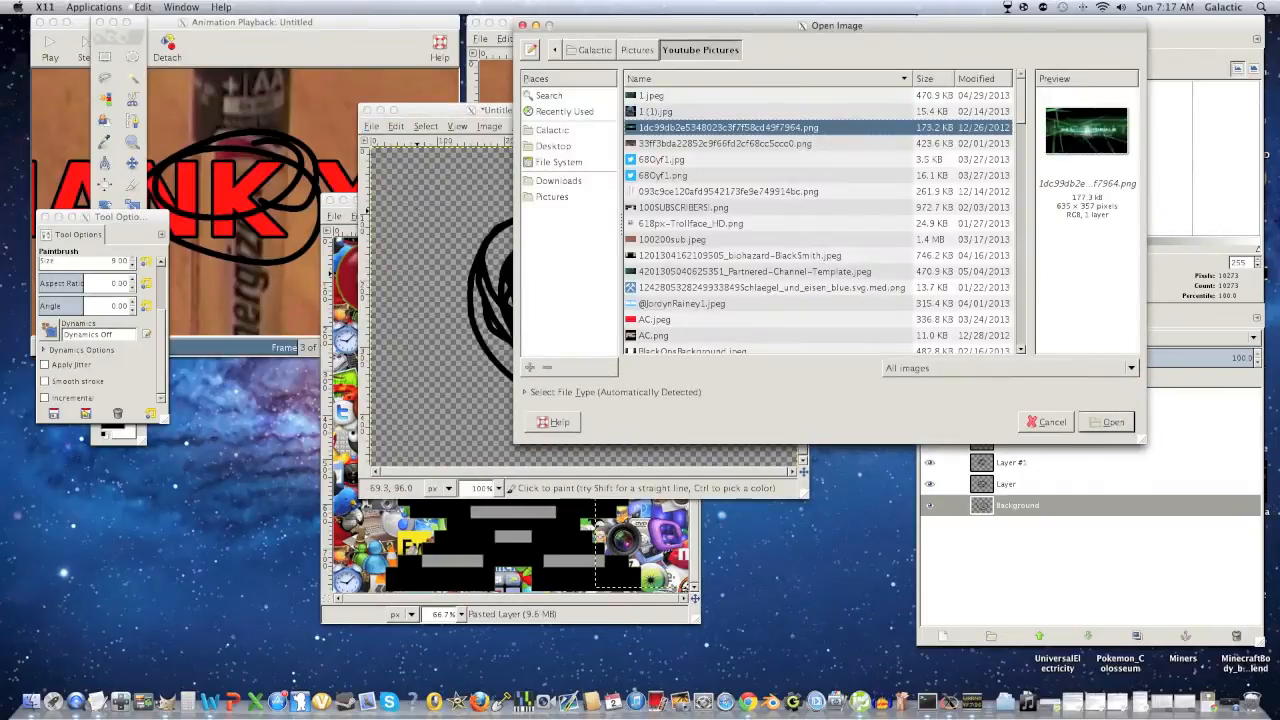
{"action": "left_click", "coordinate": [672, 240]}
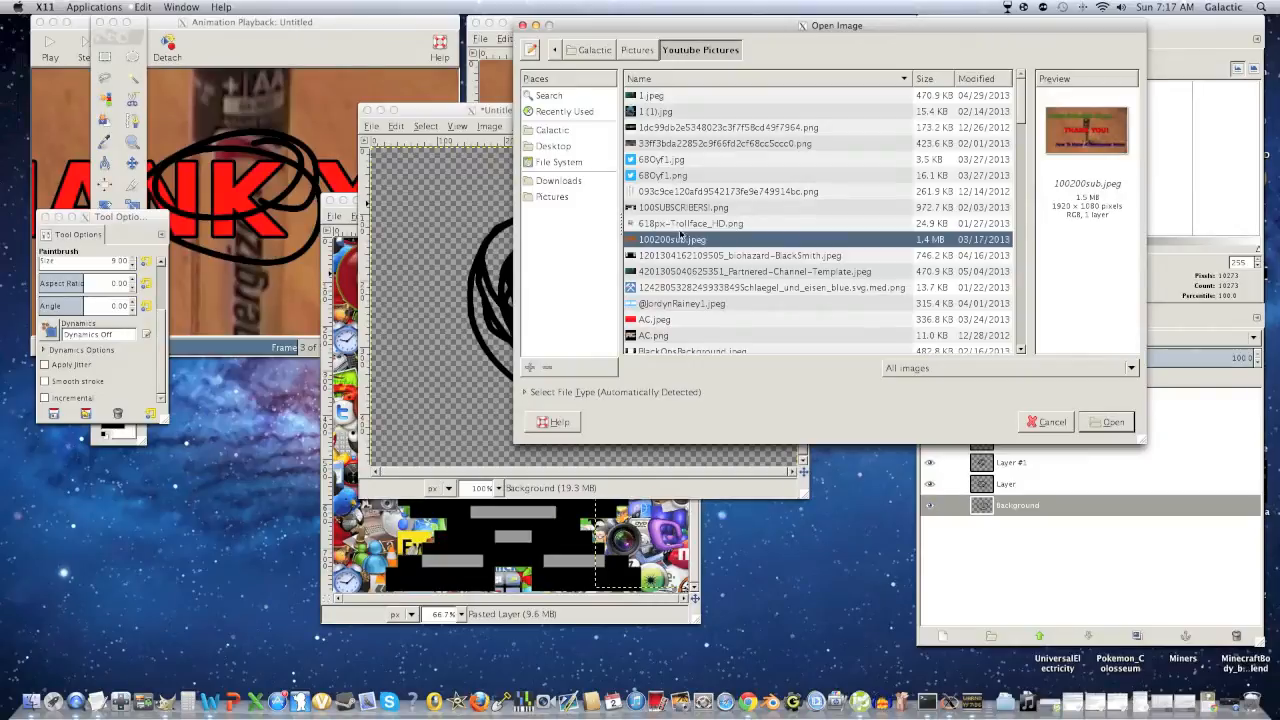
{"action": "left_click", "coordinate": [1108, 420]}
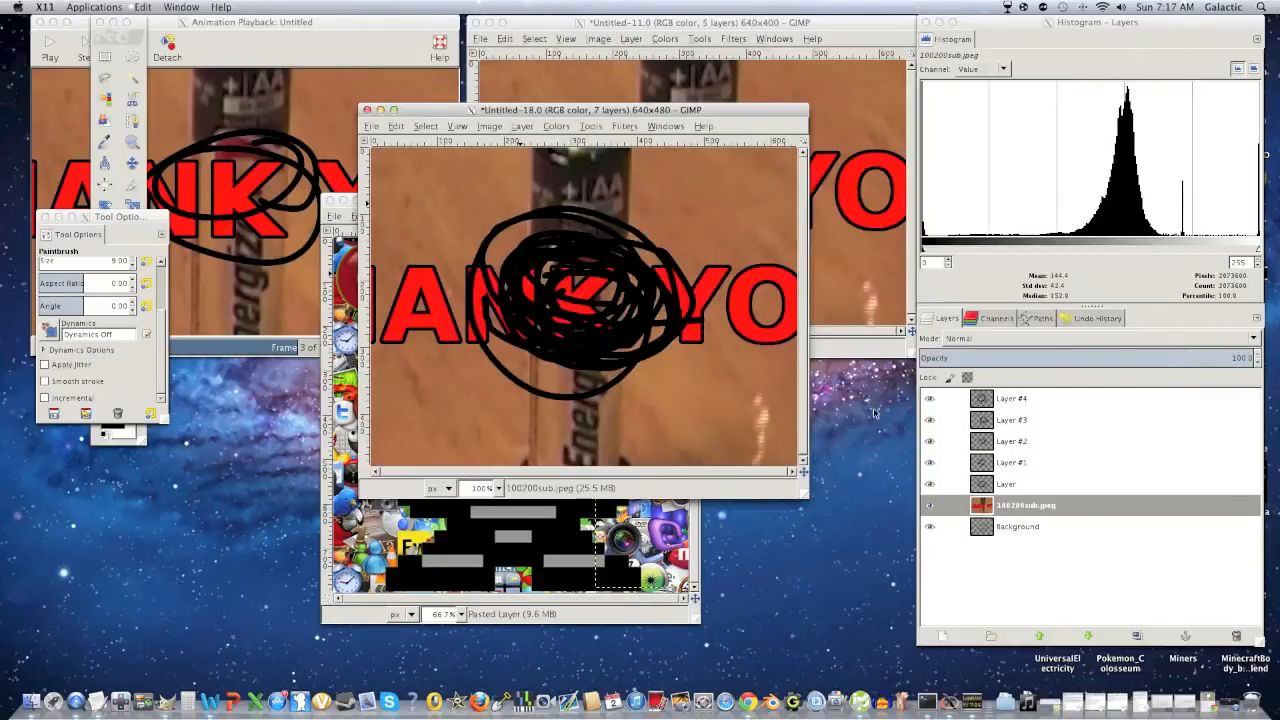
{"action": "mouse_move", "coordinate": [1164, 232]}
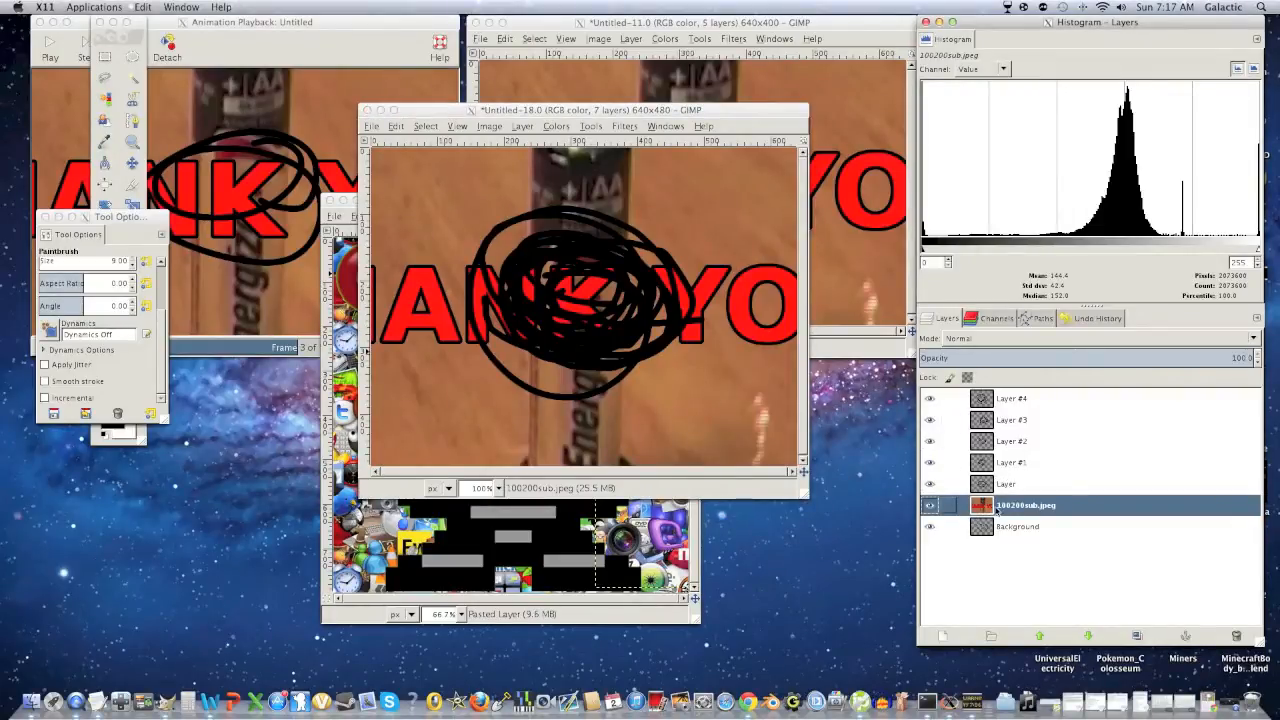
Step: Move the battery photo layer toward the bottom of the stack beneath the scribbles
{"action": "left_click", "coordinate": [930, 442]}
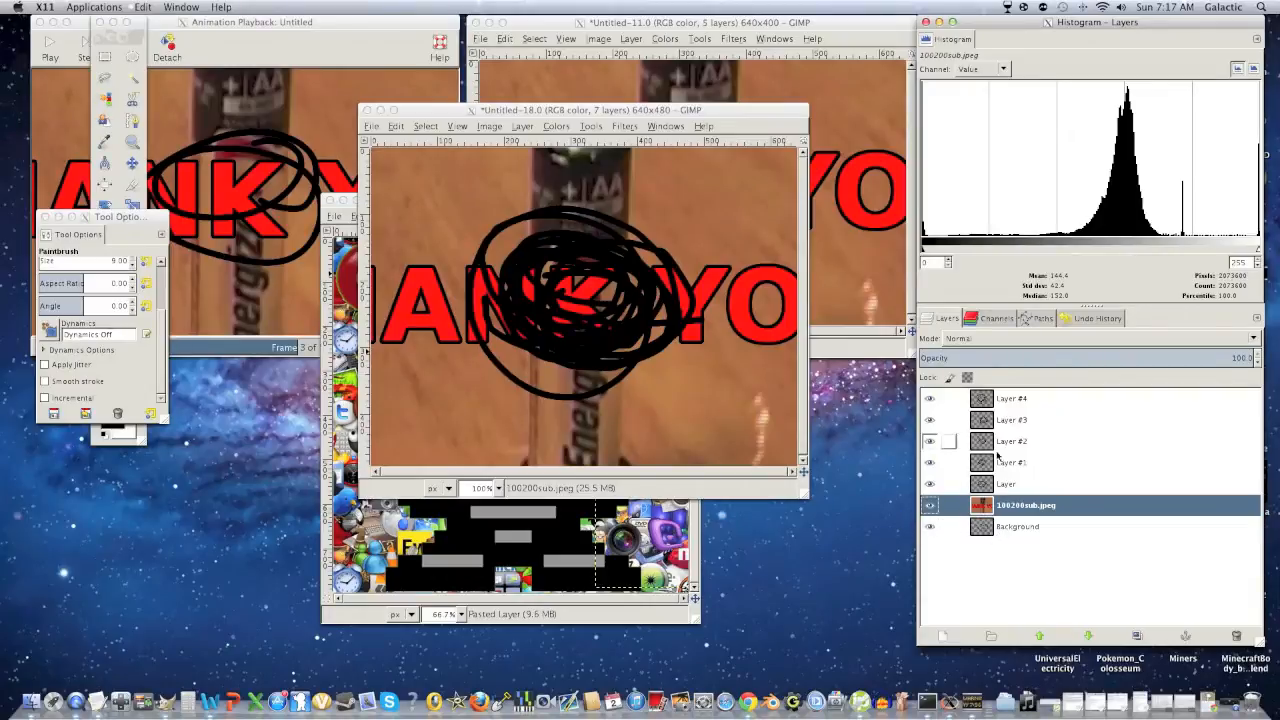
{"action": "left_click", "coordinate": [930, 442]}
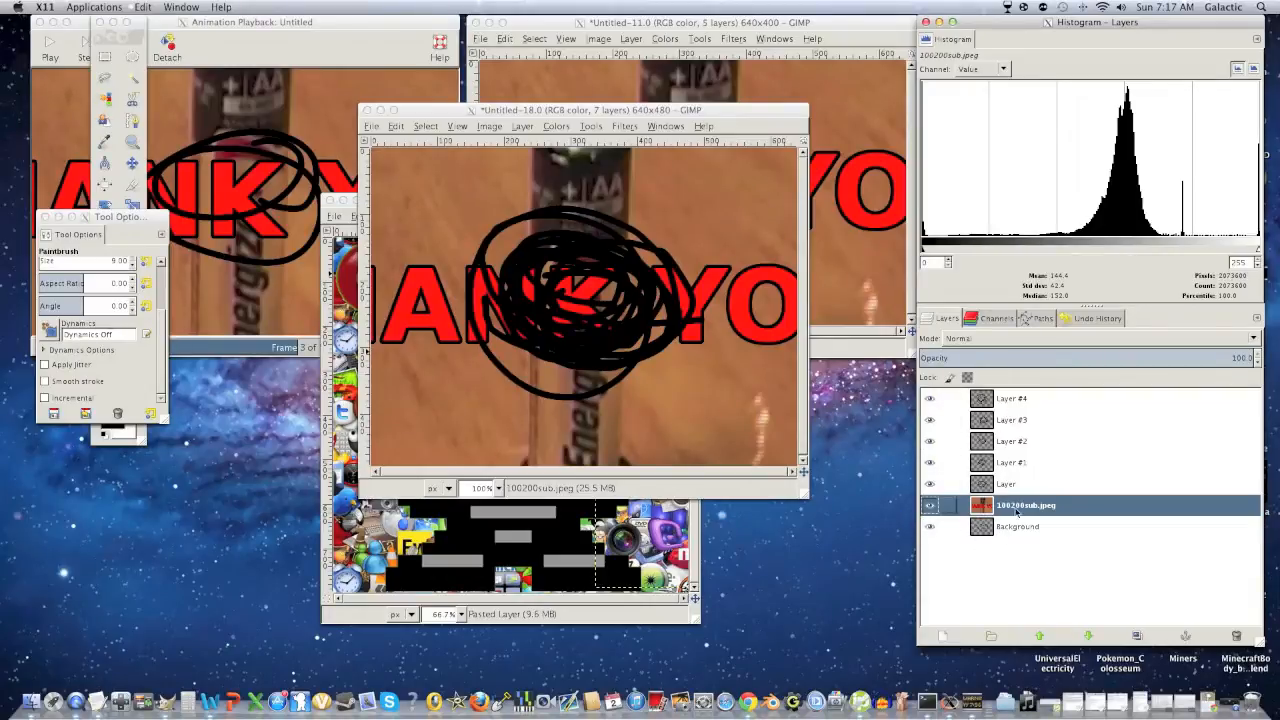
{"action": "right_click", "coordinate": [1024, 504]}
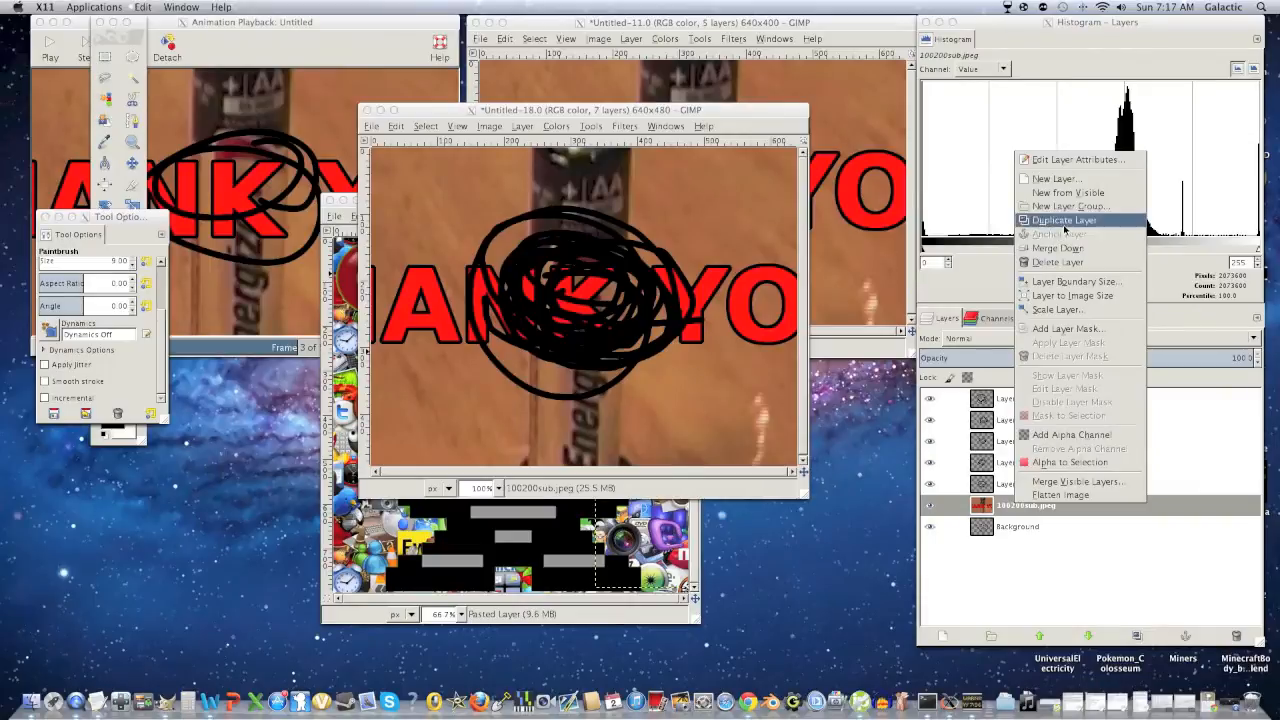
Step: Duplicate the 100200sub.jpeg battery photo layer
{"action": "left_click", "coordinate": [1064, 220]}
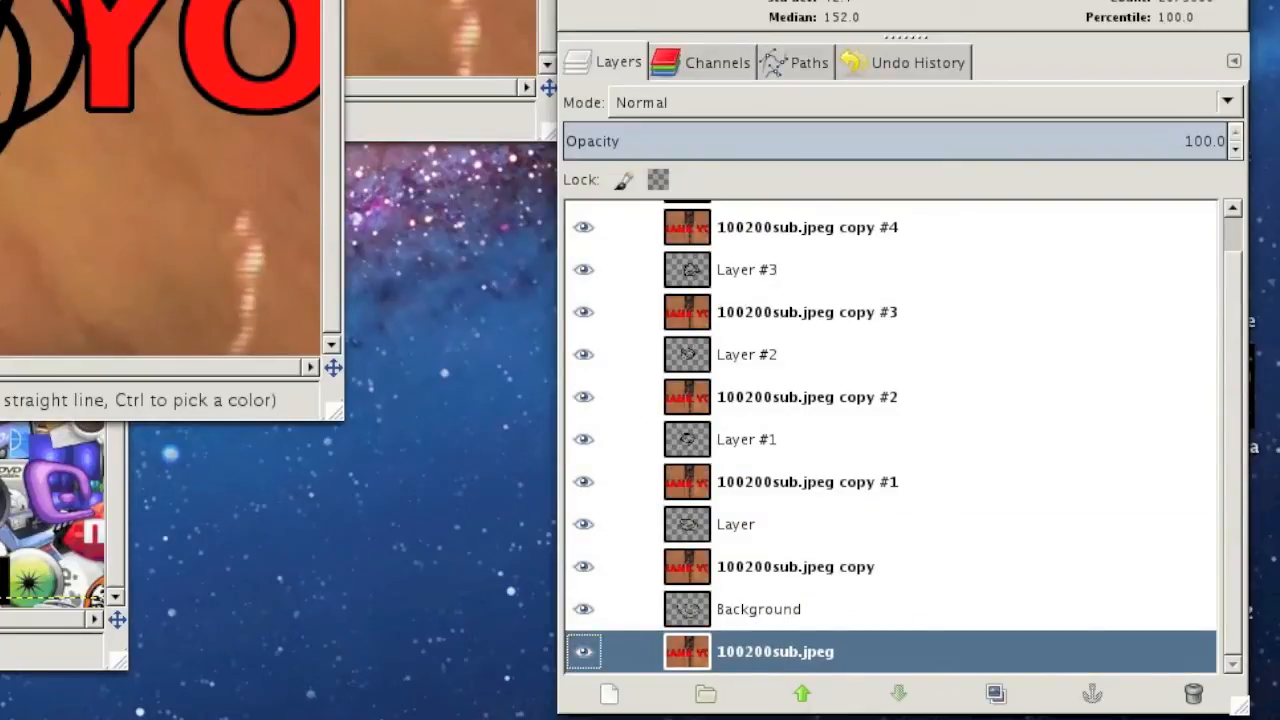
{"action": "mouse_move", "coordinate": [340, 176]}
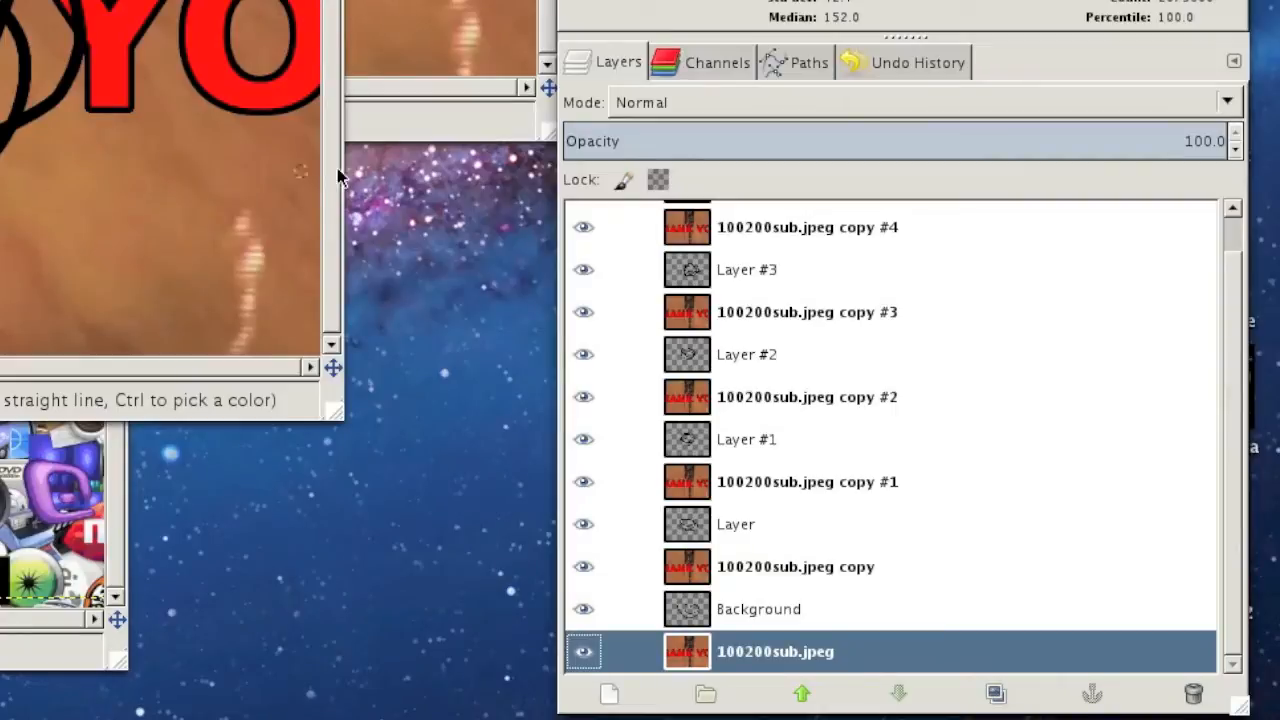
Step: Isolate one scribble and photo-copy pair and merge the visible layers into a single frame
{"action": "left_click", "coordinate": [584, 568]}
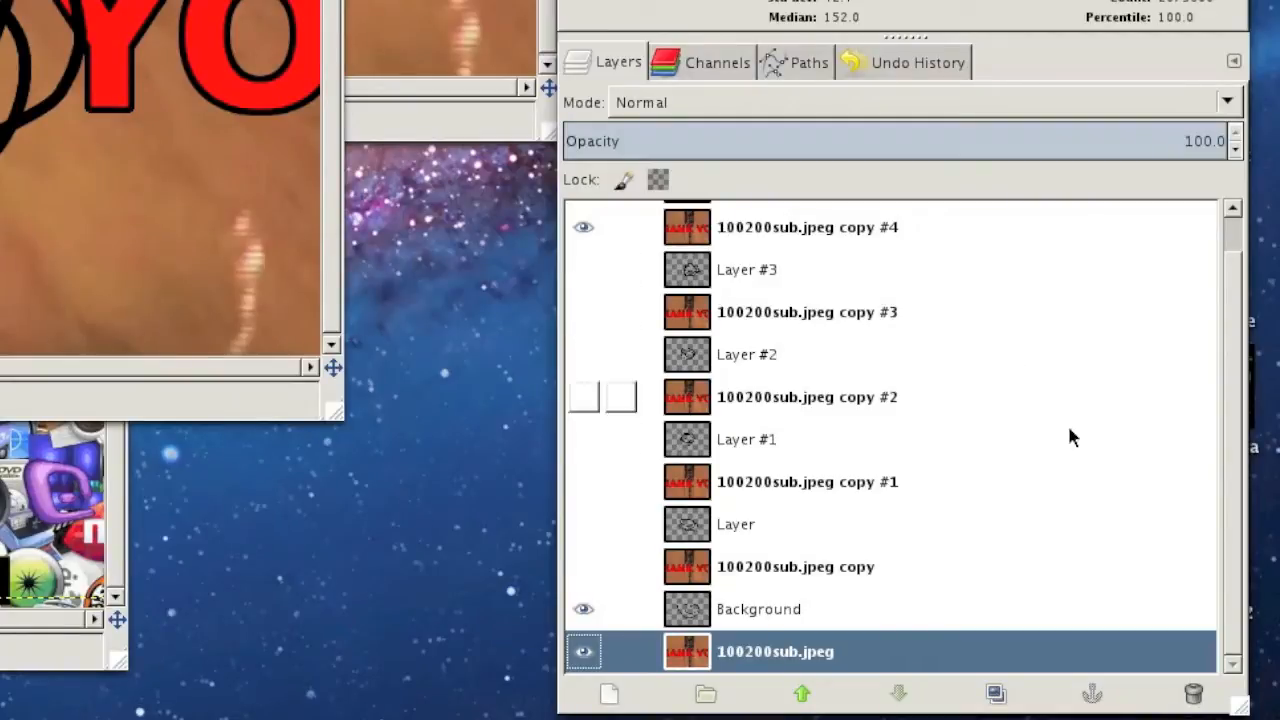
{"action": "scroll", "scroll_direction": "up", "scroll_amount": 3}
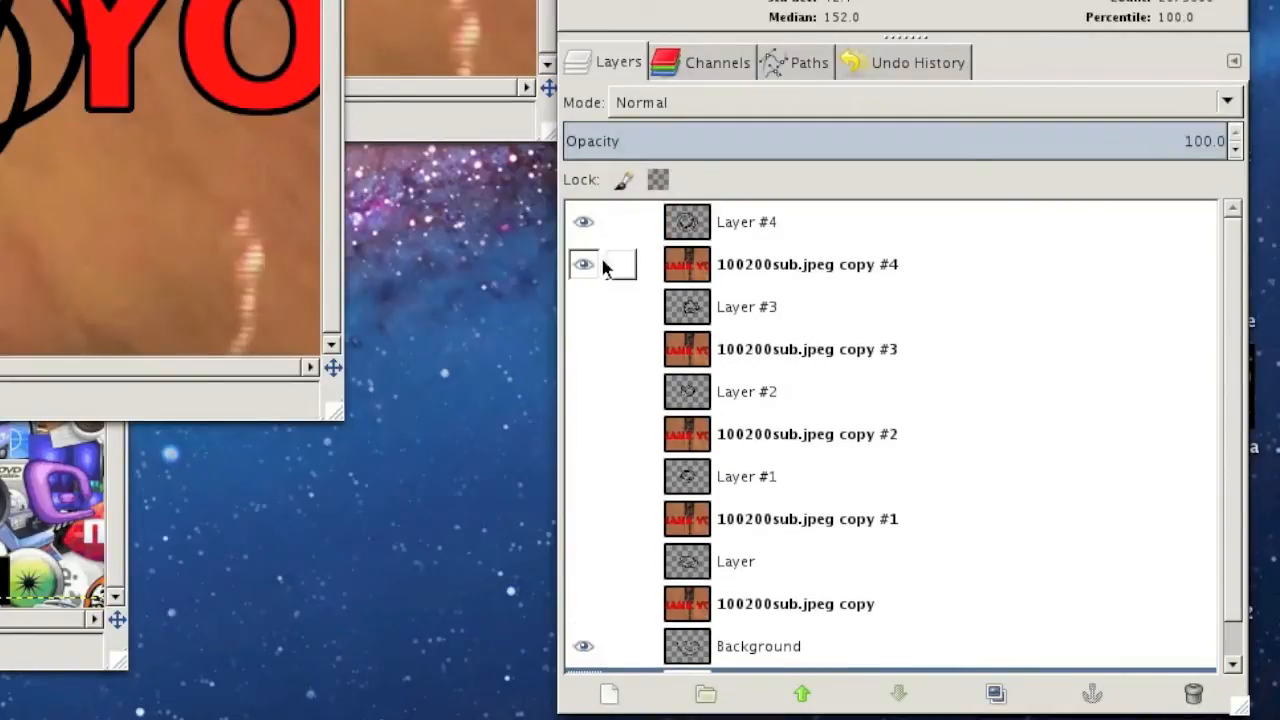
{"action": "scroll", "scroll_direction": "down", "scroll_amount": 3}
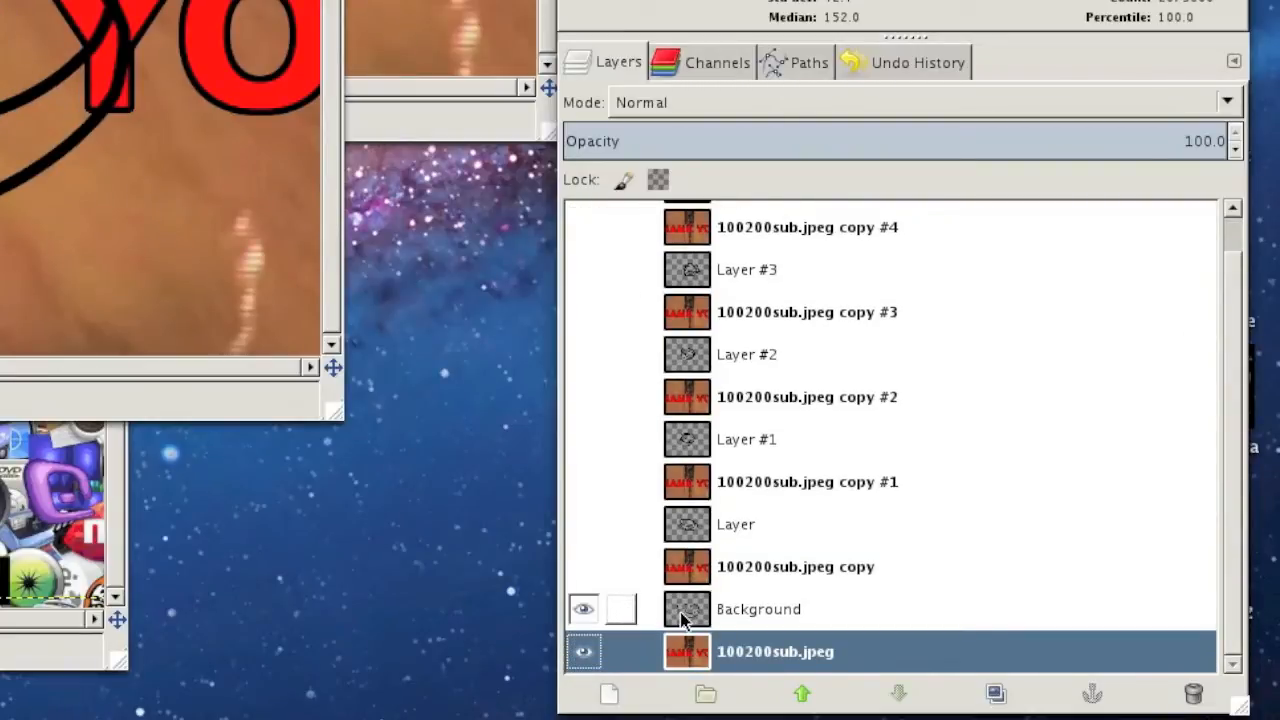
{"action": "right_click", "coordinate": [688, 608]}
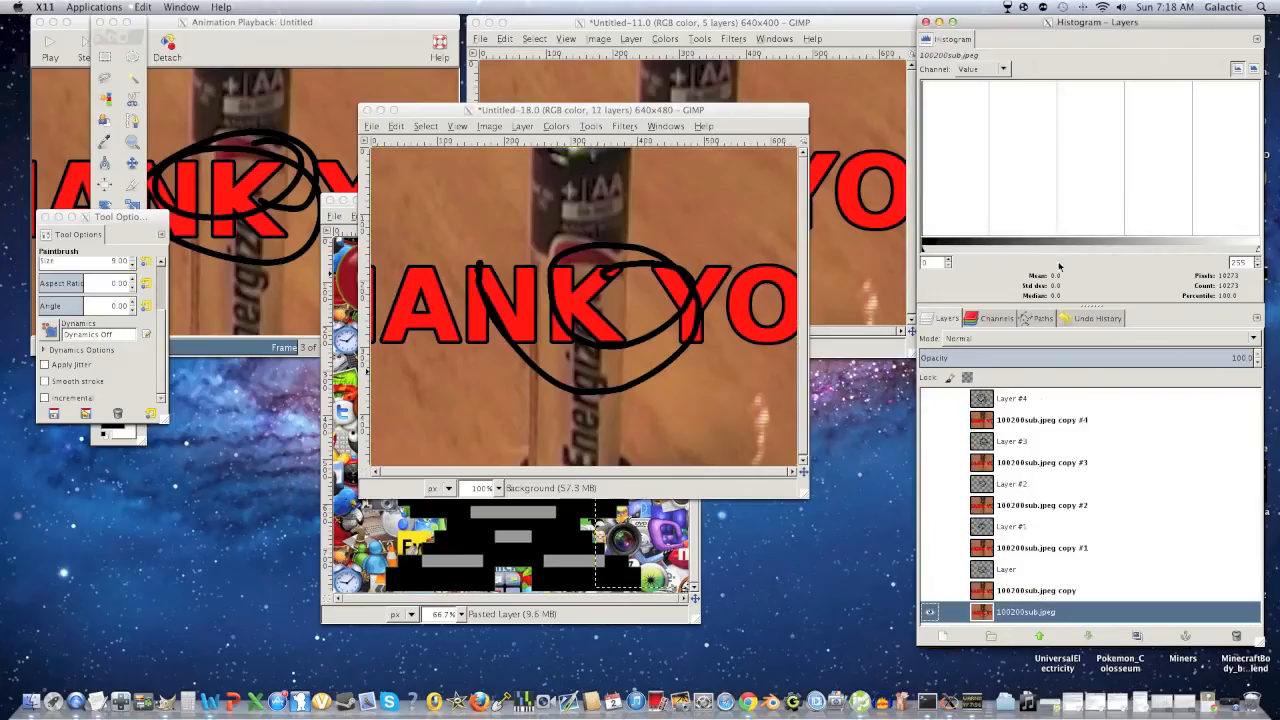
{"action": "left_click", "coordinate": [930, 612]}
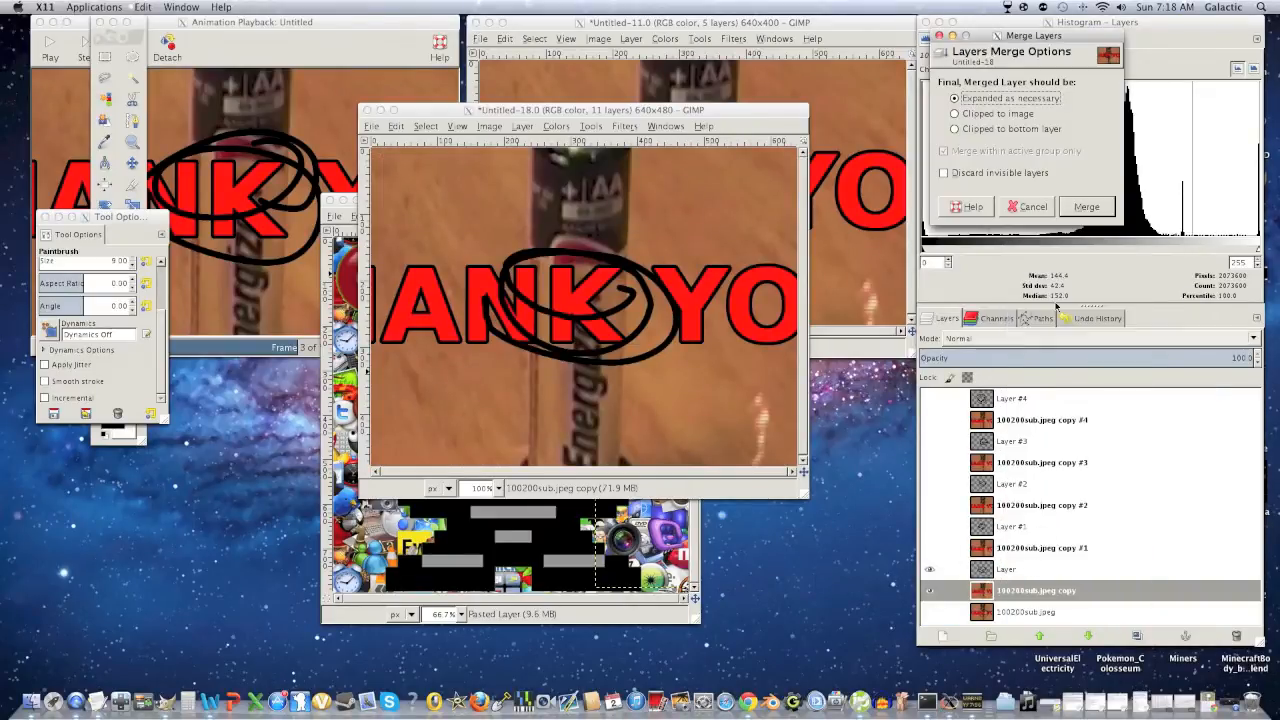
{"action": "left_click", "coordinate": [1086, 206]}
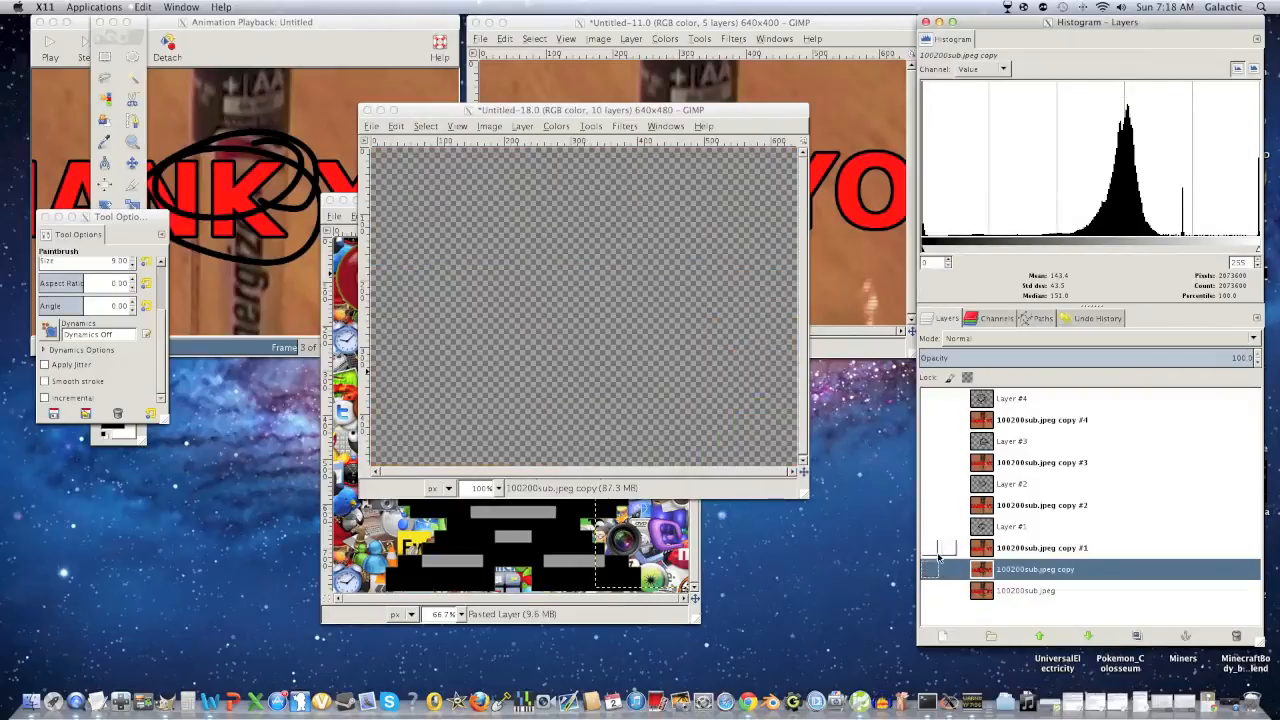
{"action": "left_click", "coordinate": [624, 126]}
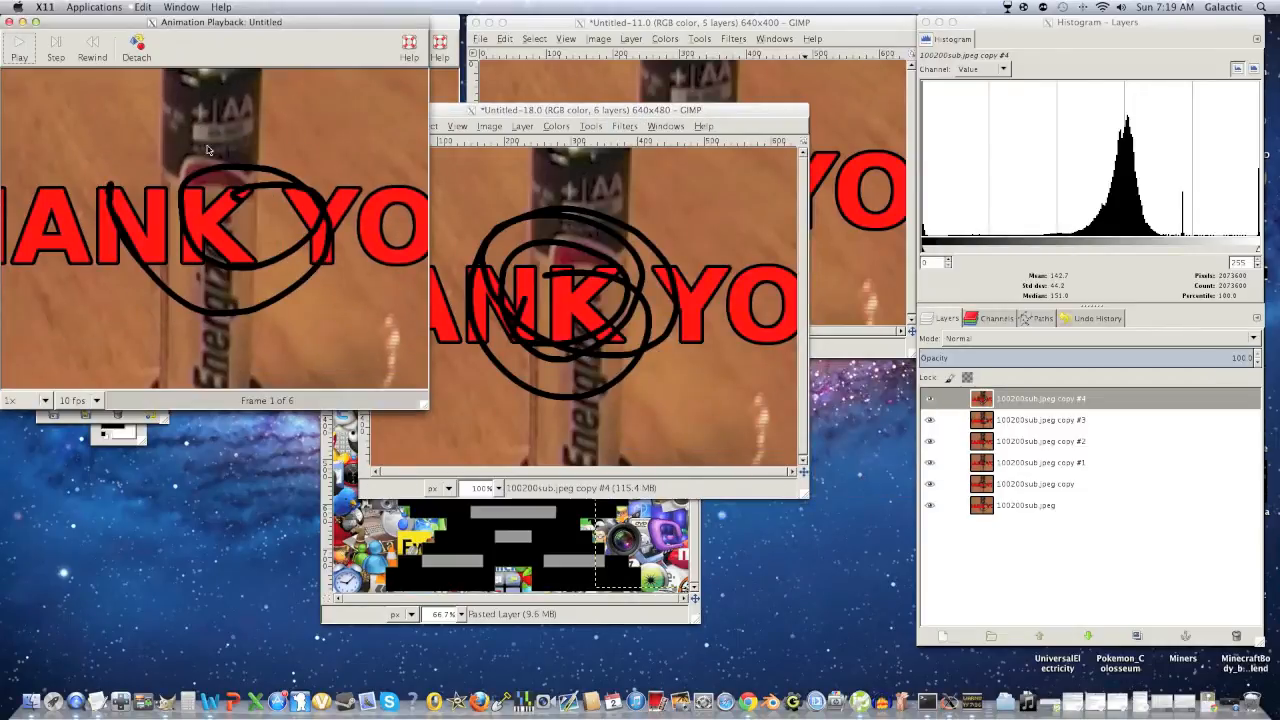
{"action": "left_click", "coordinate": [18, 42]}
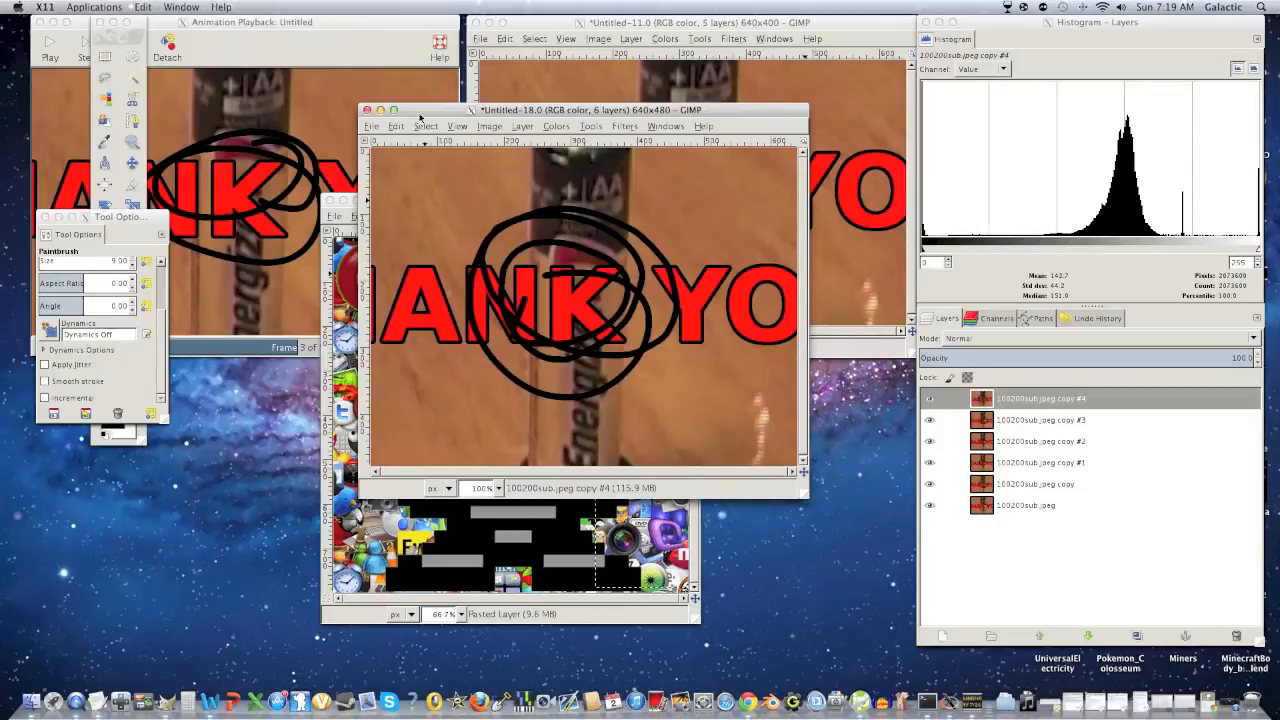
Step: Add the Trollface PNG as a new top layer via Open as Layers
{"action": "left_click", "coordinate": [632, 52]}
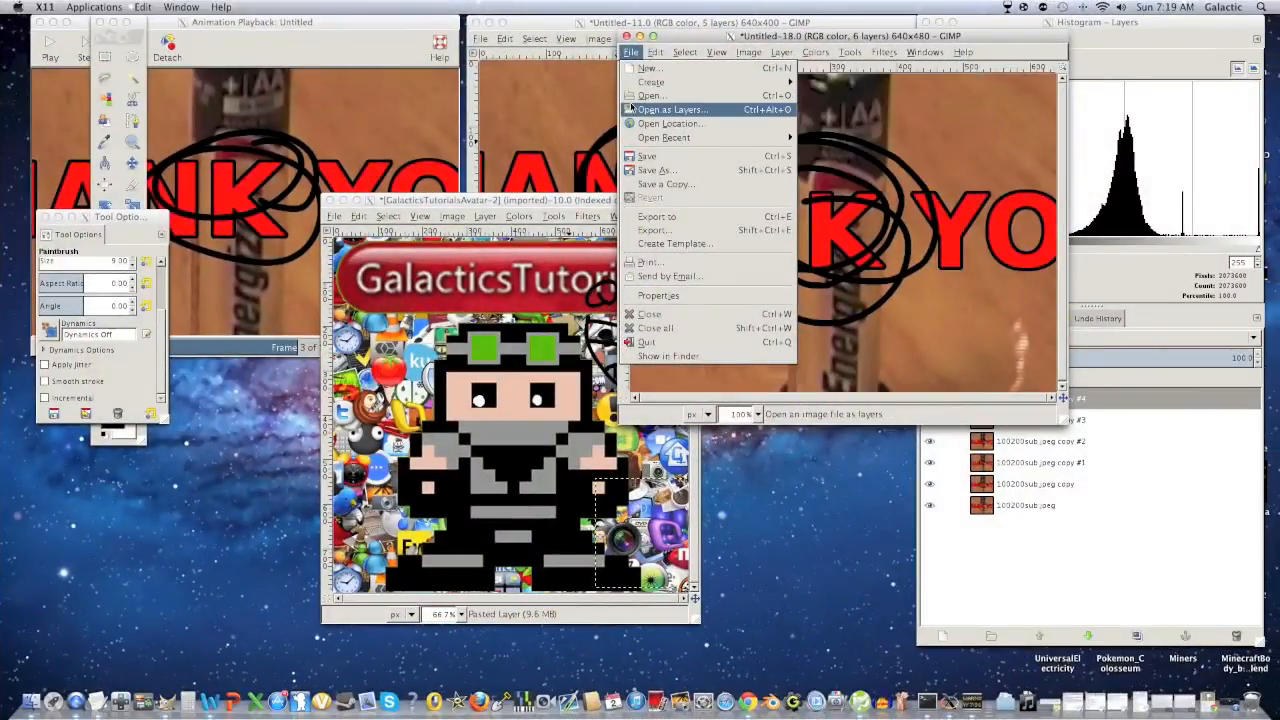
{"action": "left_click", "coordinate": [652, 96]}
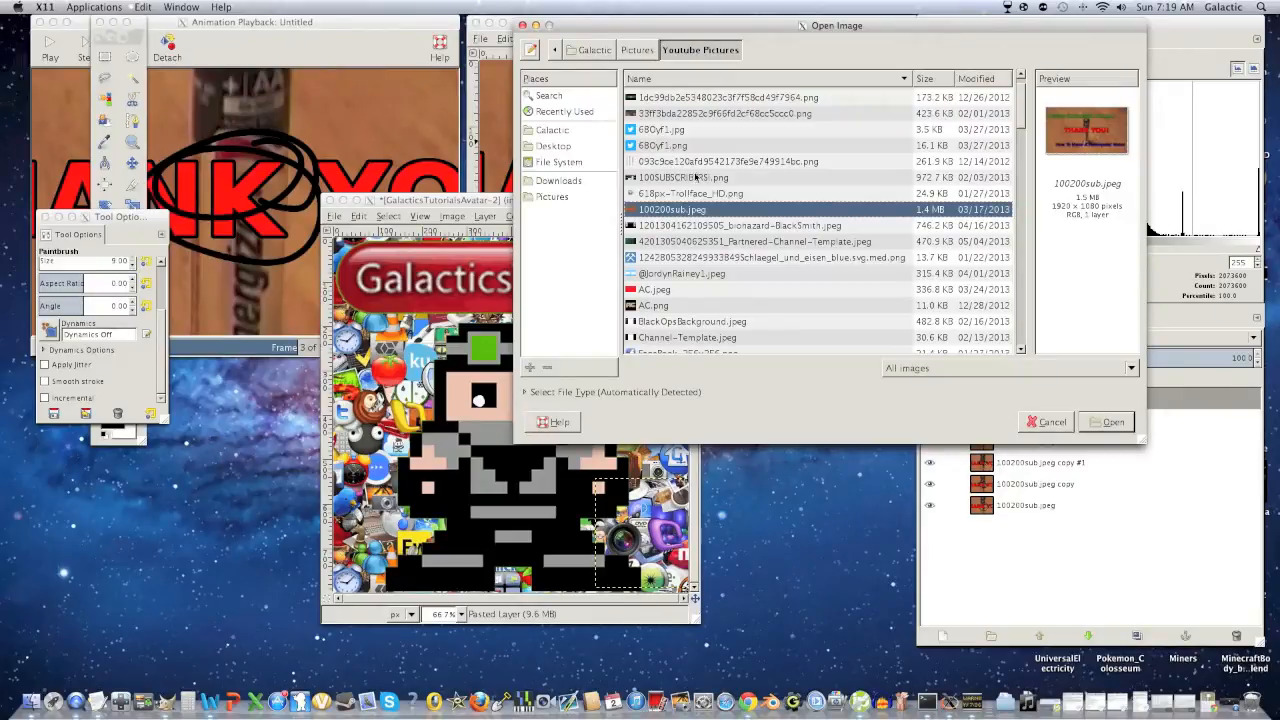
{"action": "left_click", "coordinate": [690, 192]}
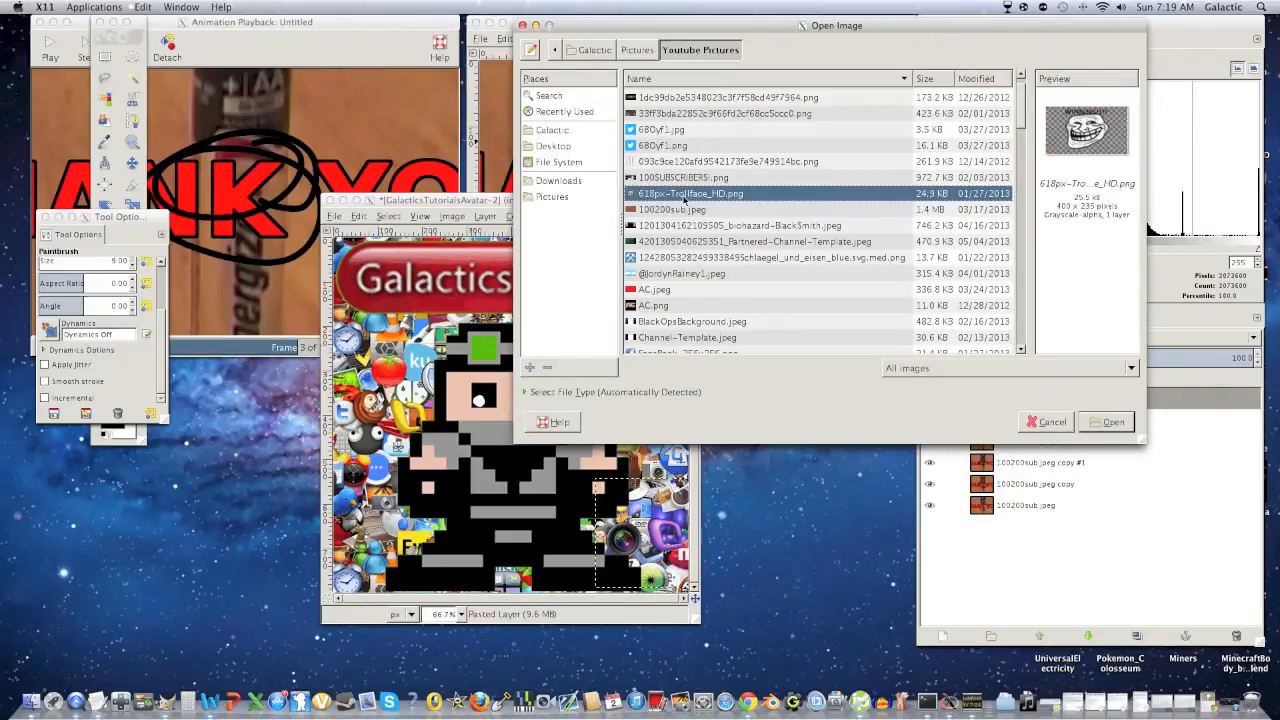
{"action": "left_click", "coordinate": [1112, 420]}
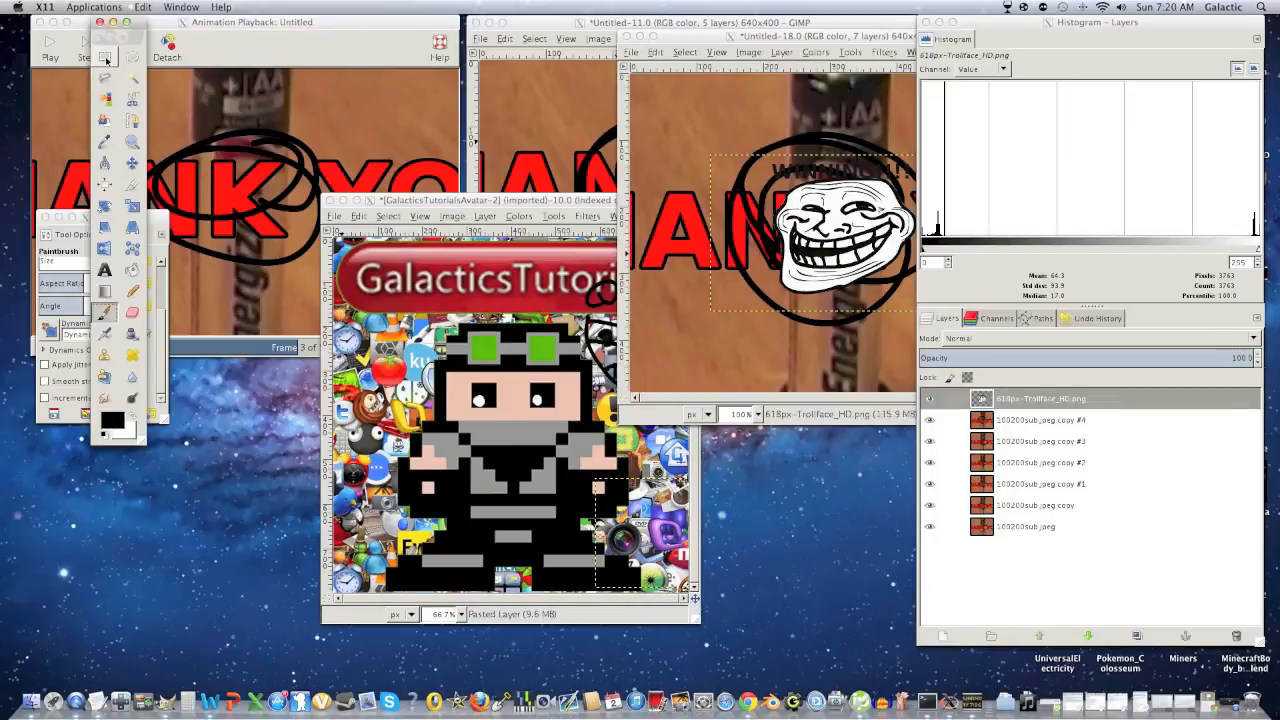
{"action": "left_click", "coordinate": [104, 78]}
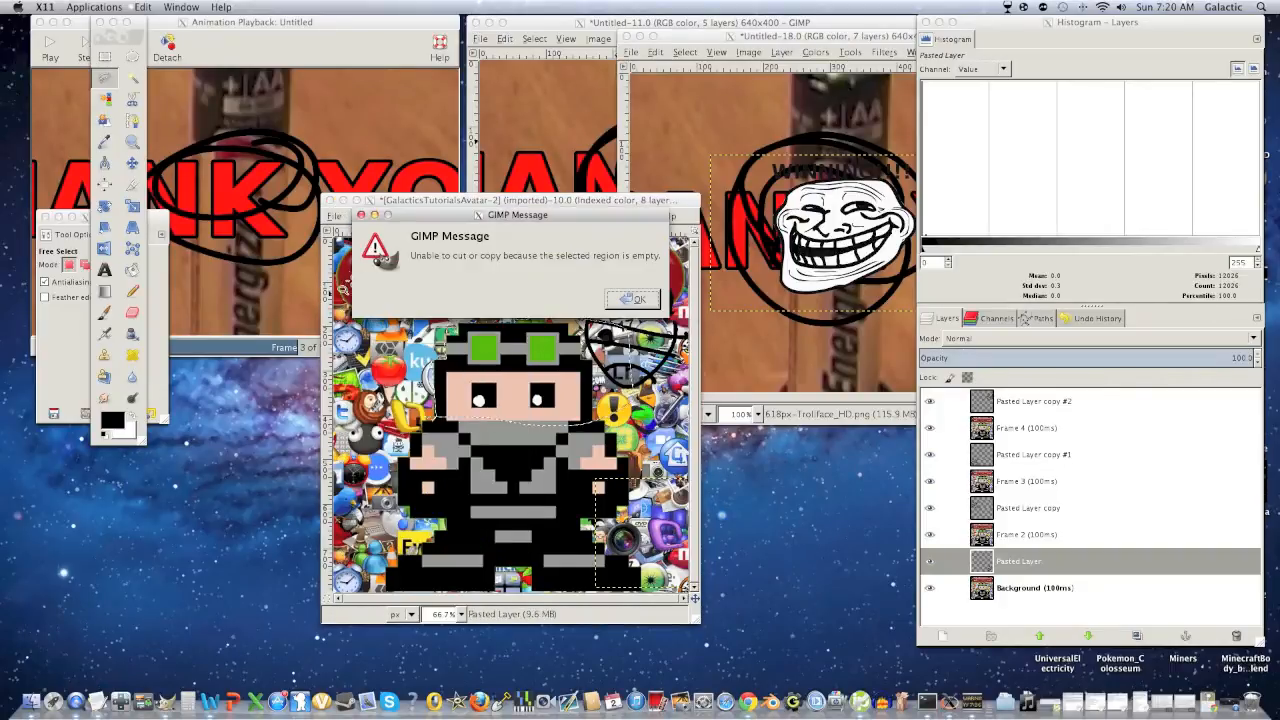
Step: Dismiss the empty-selection message and lower the Trollface layer below the frame copies
{"action": "left_click", "coordinate": [632, 300]}
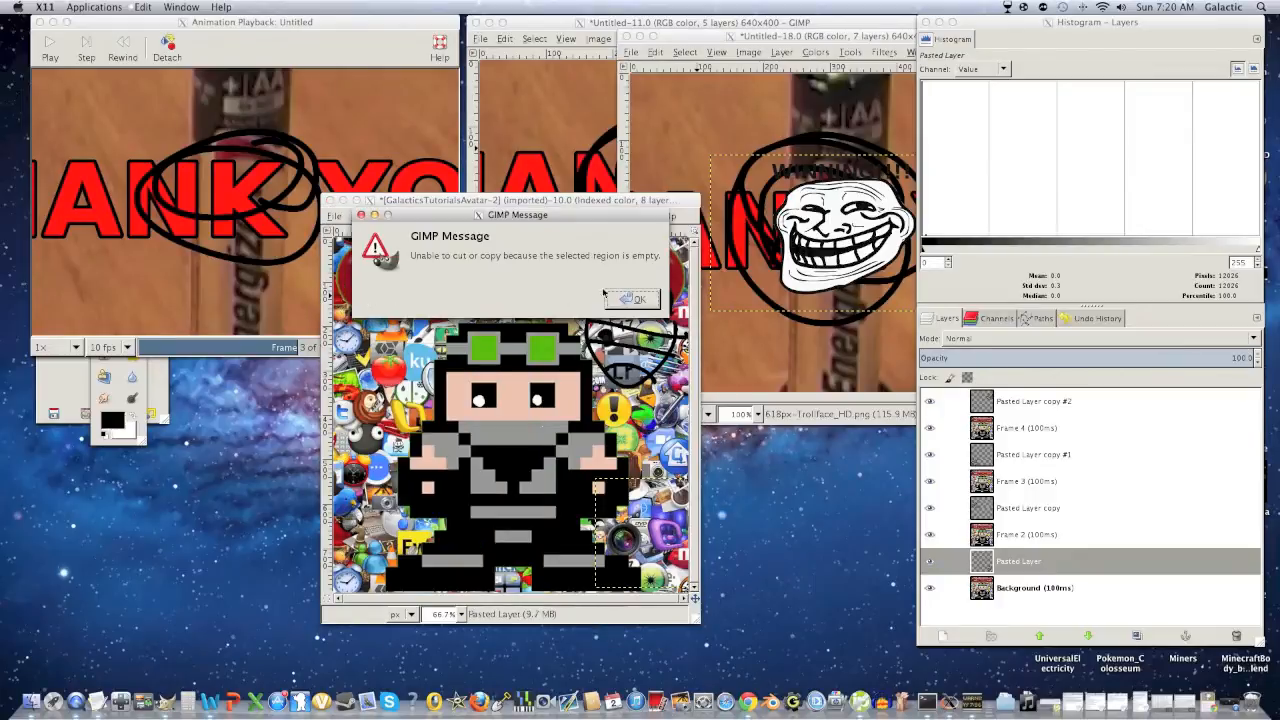
{"action": "left_click", "coordinate": [636, 298]}
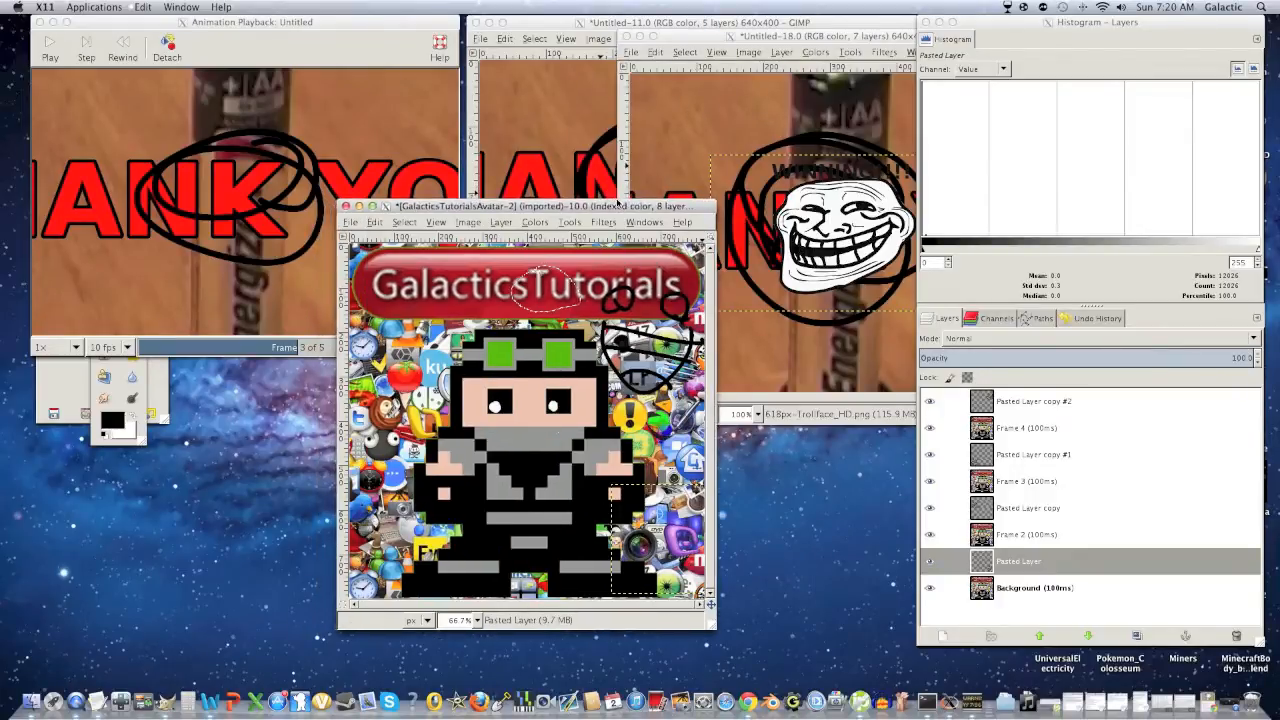
{"action": "left_click", "coordinate": [1036, 588]}
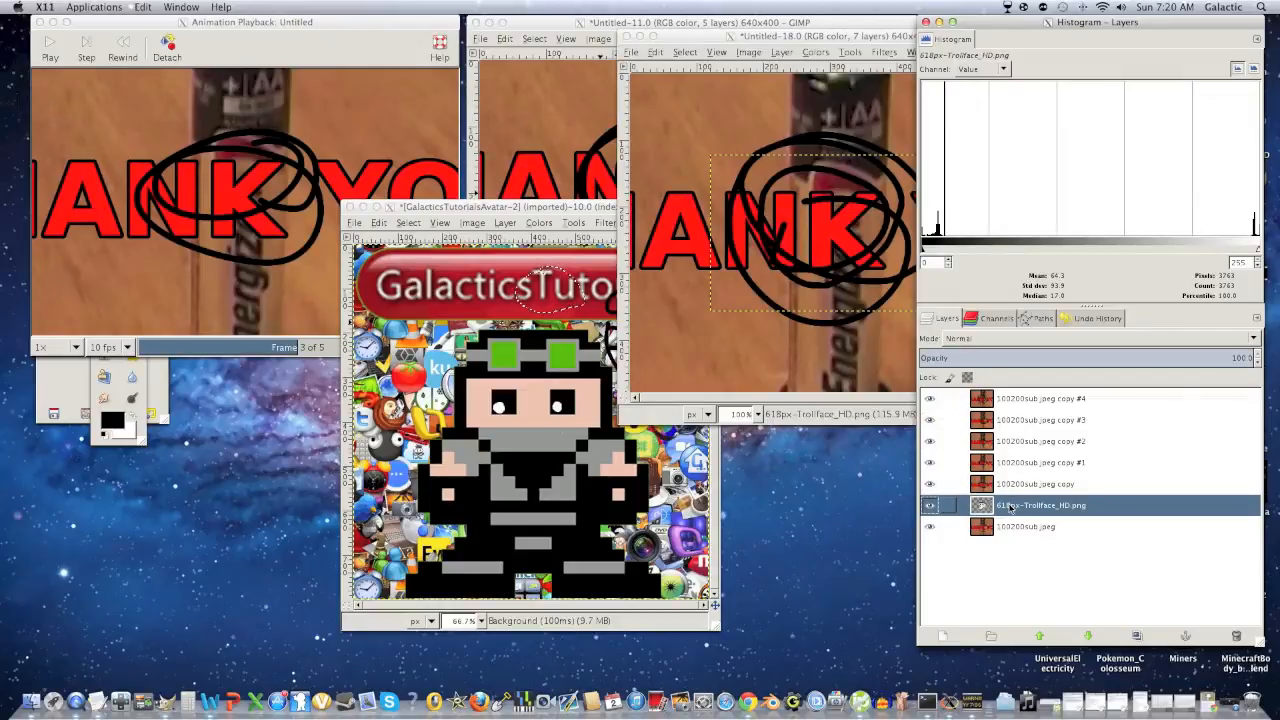
{"action": "left_click", "coordinate": [928, 528]}
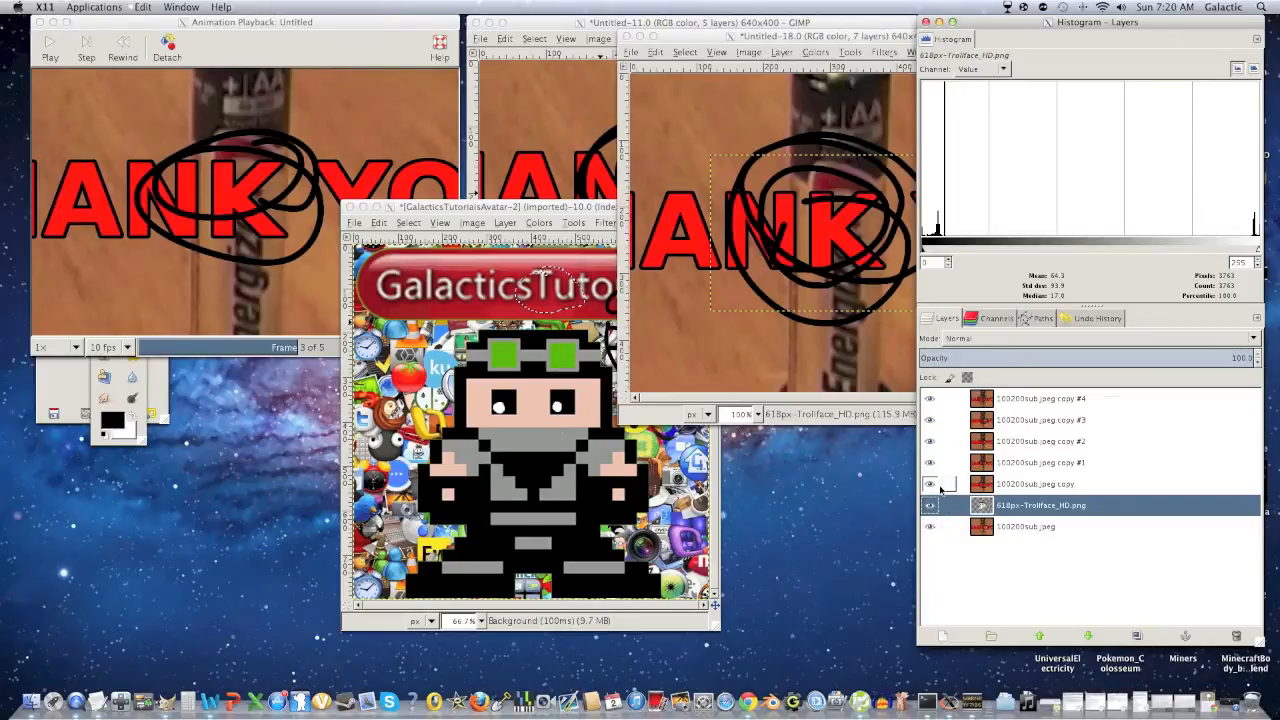
{"action": "left_click", "coordinate": [928, 484]}
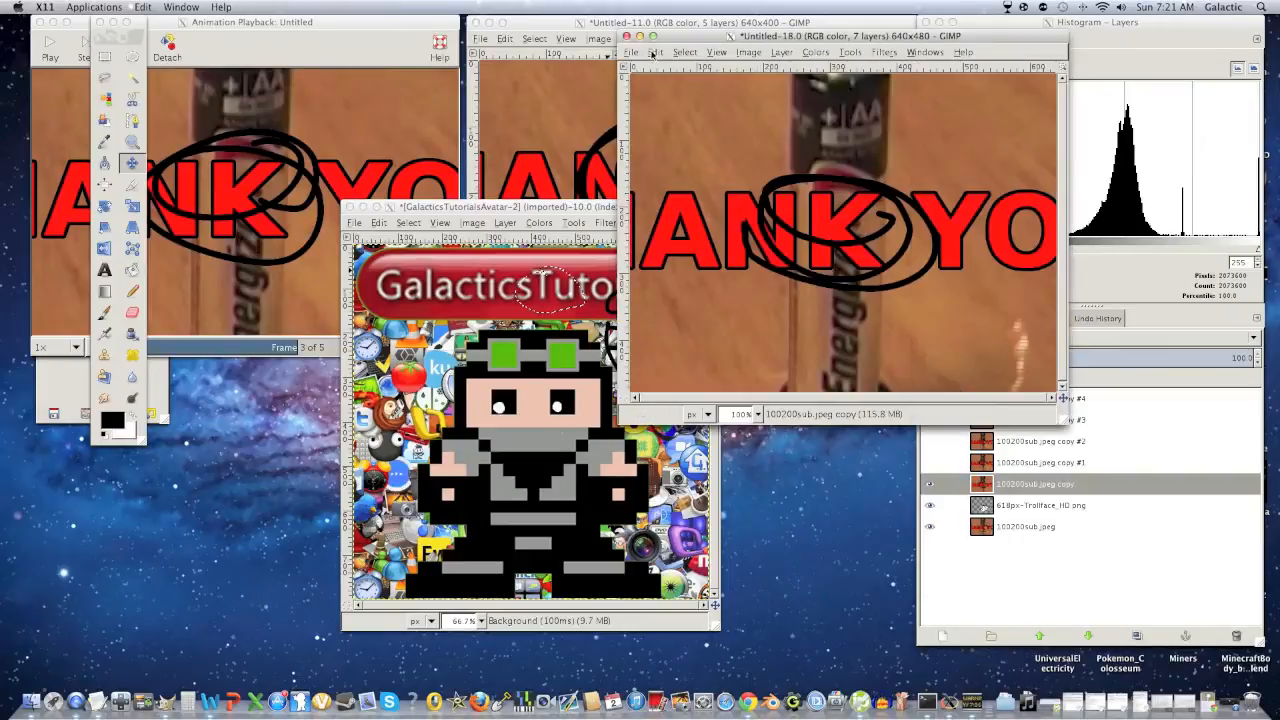
Step: Paste the copied face scribble via Edit > Paste as its own layer toward the upper right
{"action": "left_click", "coordinate": [656, 52]}
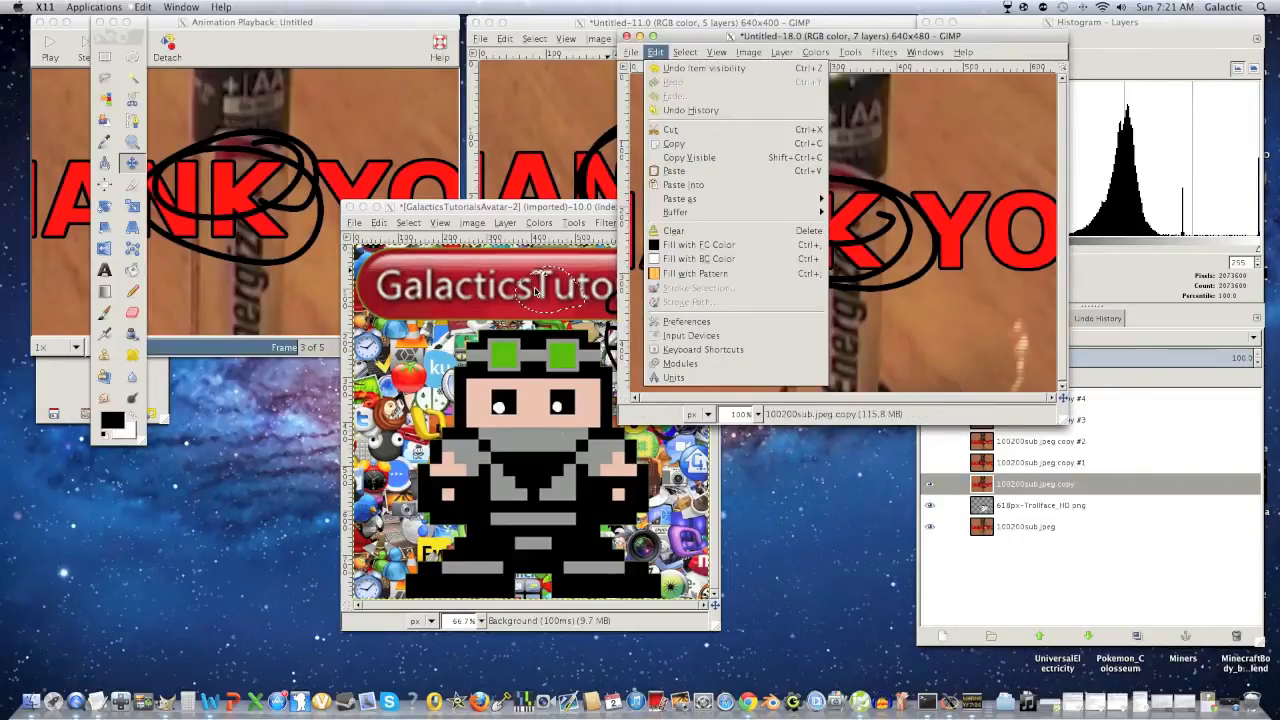
{"action": "left_click", "coordinate": [674, 170]}
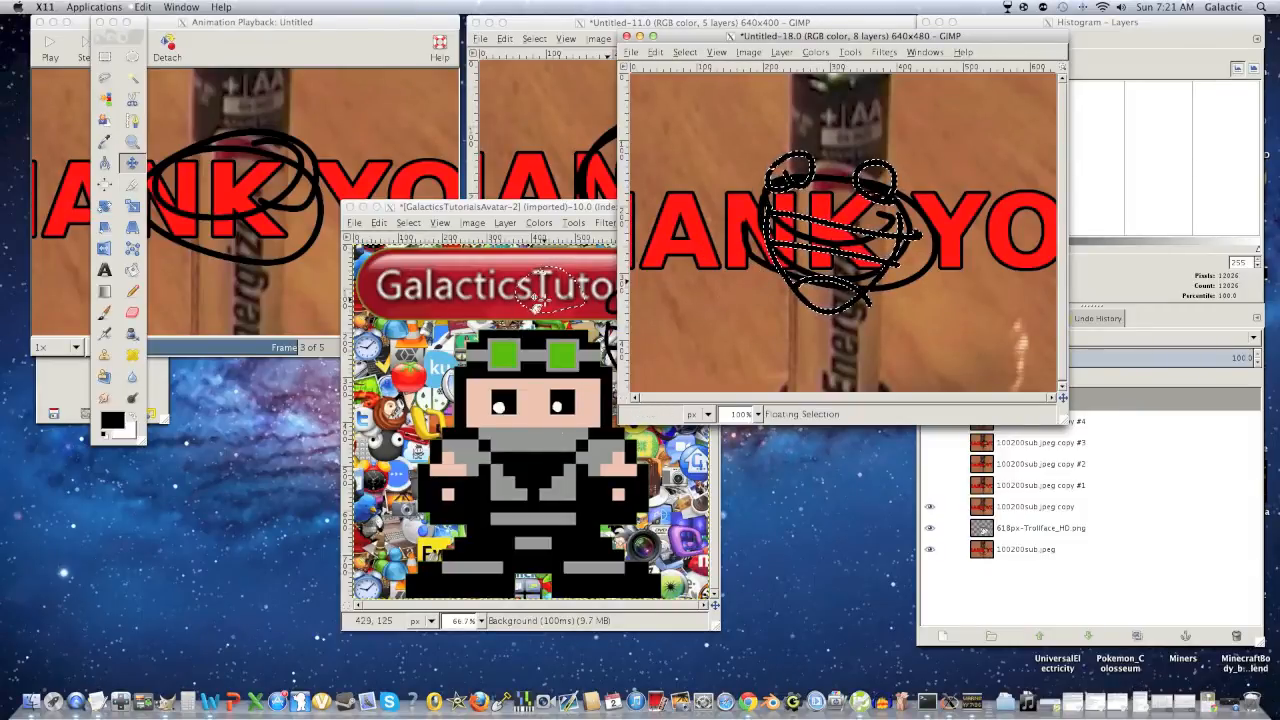
{"action": "left_click", "coordinate": [930, 486]}
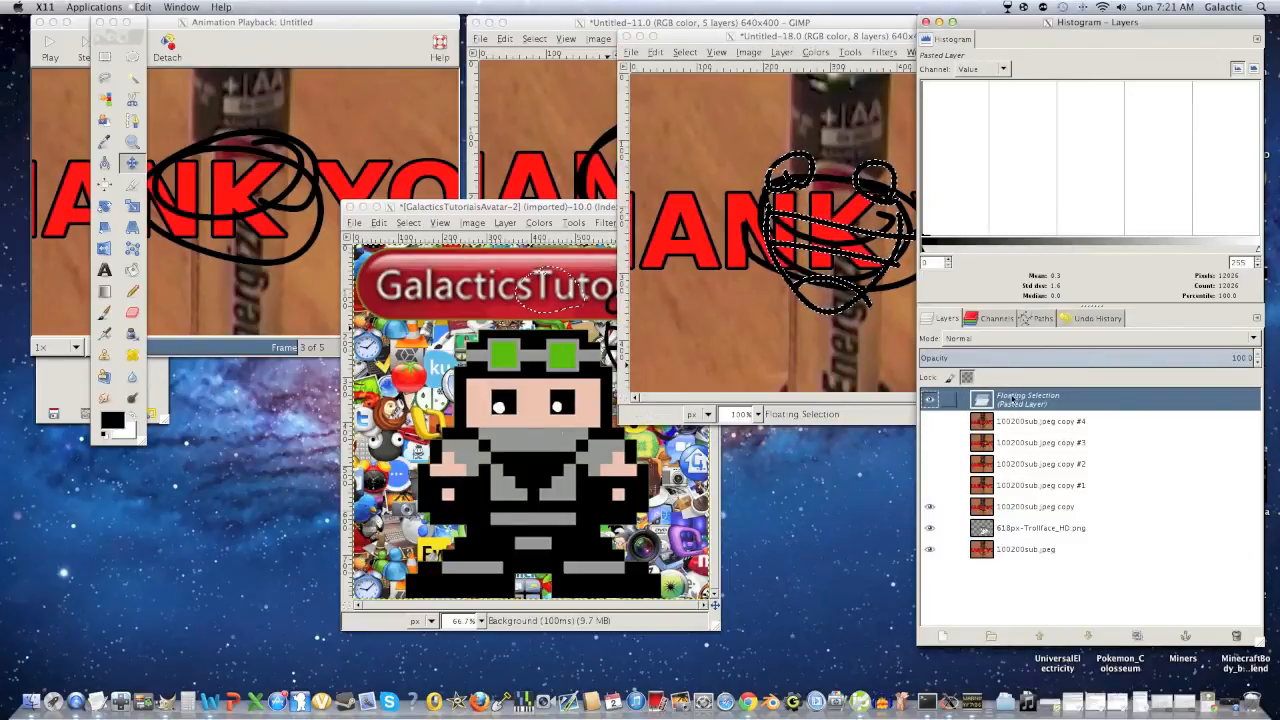
{"action": "right_click", "coordinate": [1030, 398]}
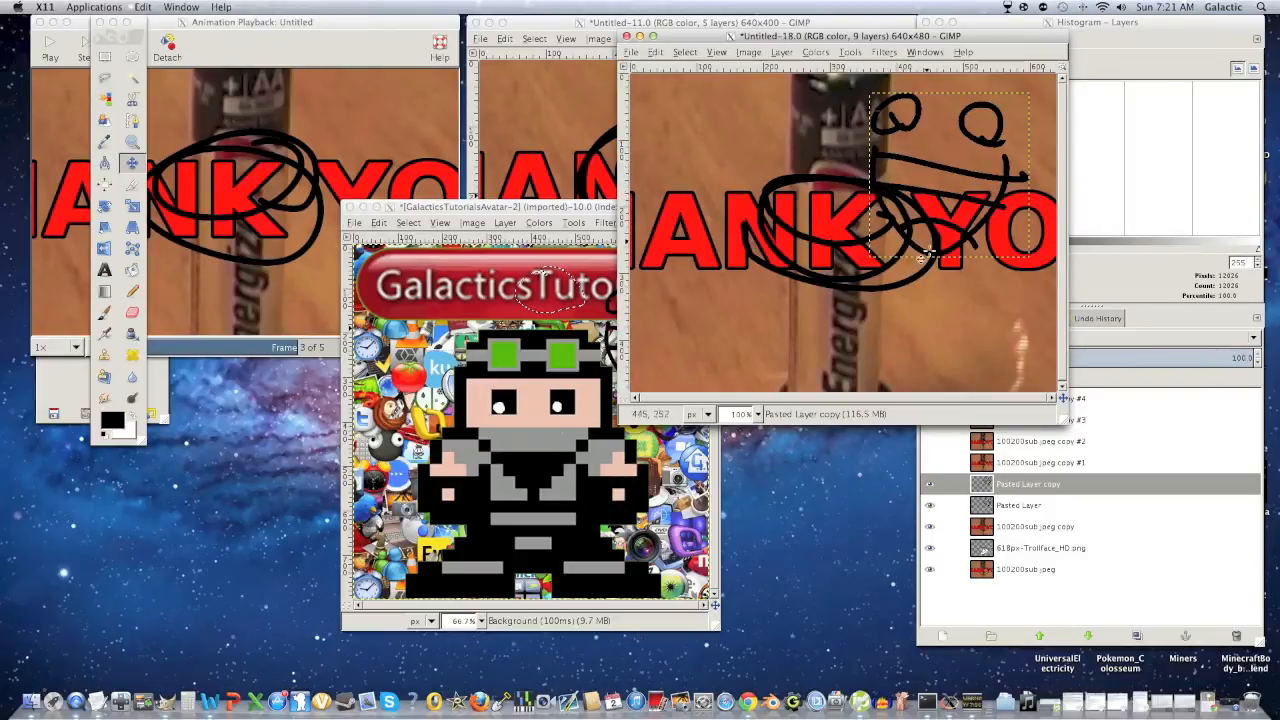
Step: Duplicate the Pasted Layer face several times and slot copies between the frame layers
{"action": "left_click", "coordinate": [928, 504]}
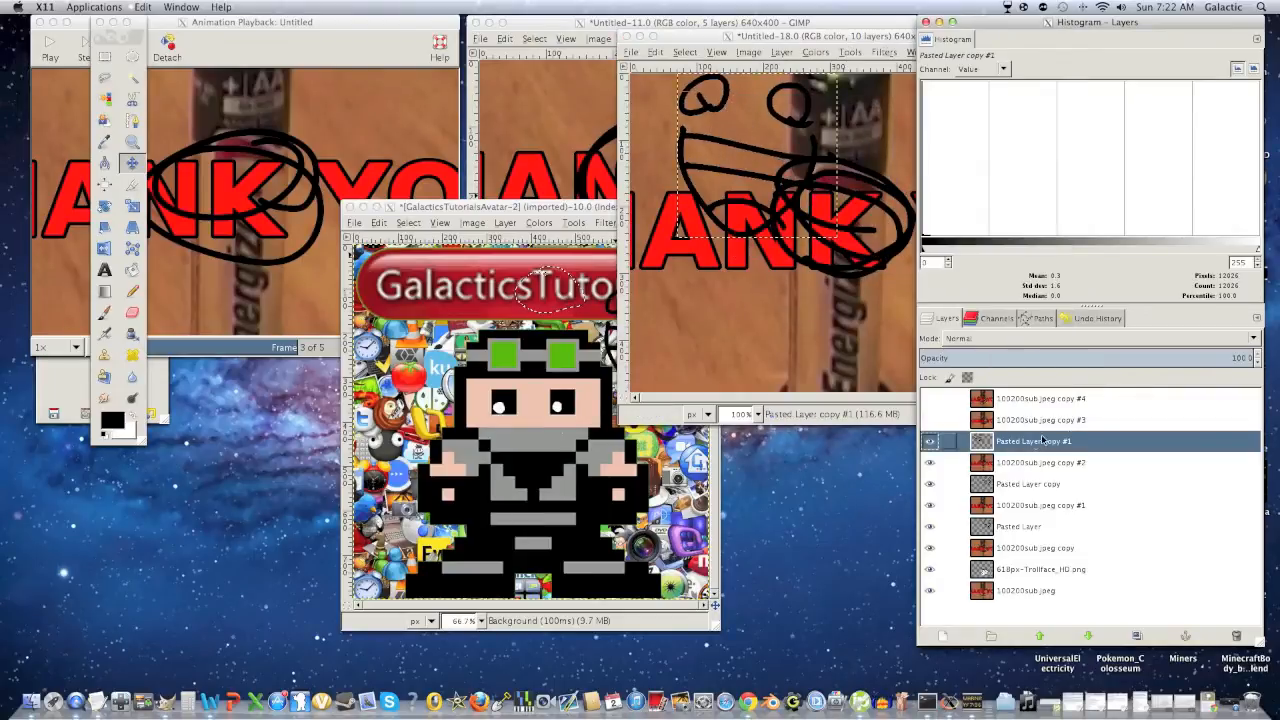
{"action": "right_click", "coordinate": [1032, 442]}
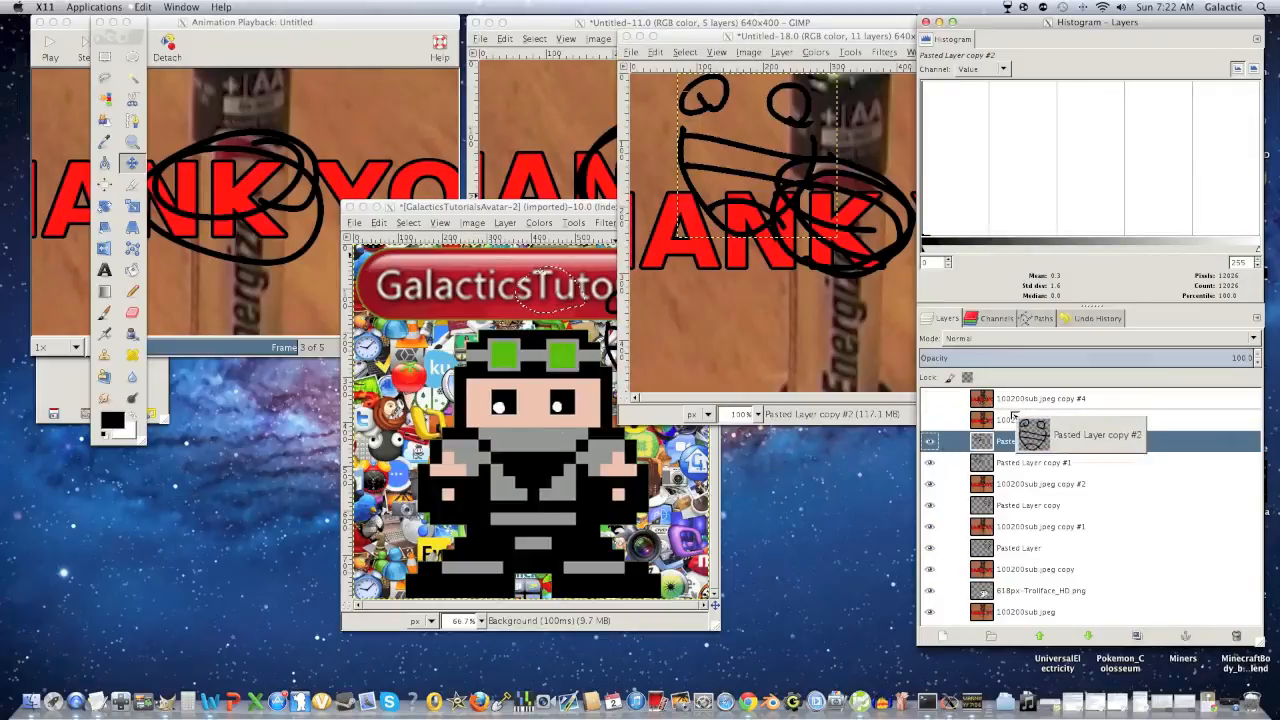
{"action": "right_click", "coordinate": [1040, 420]}
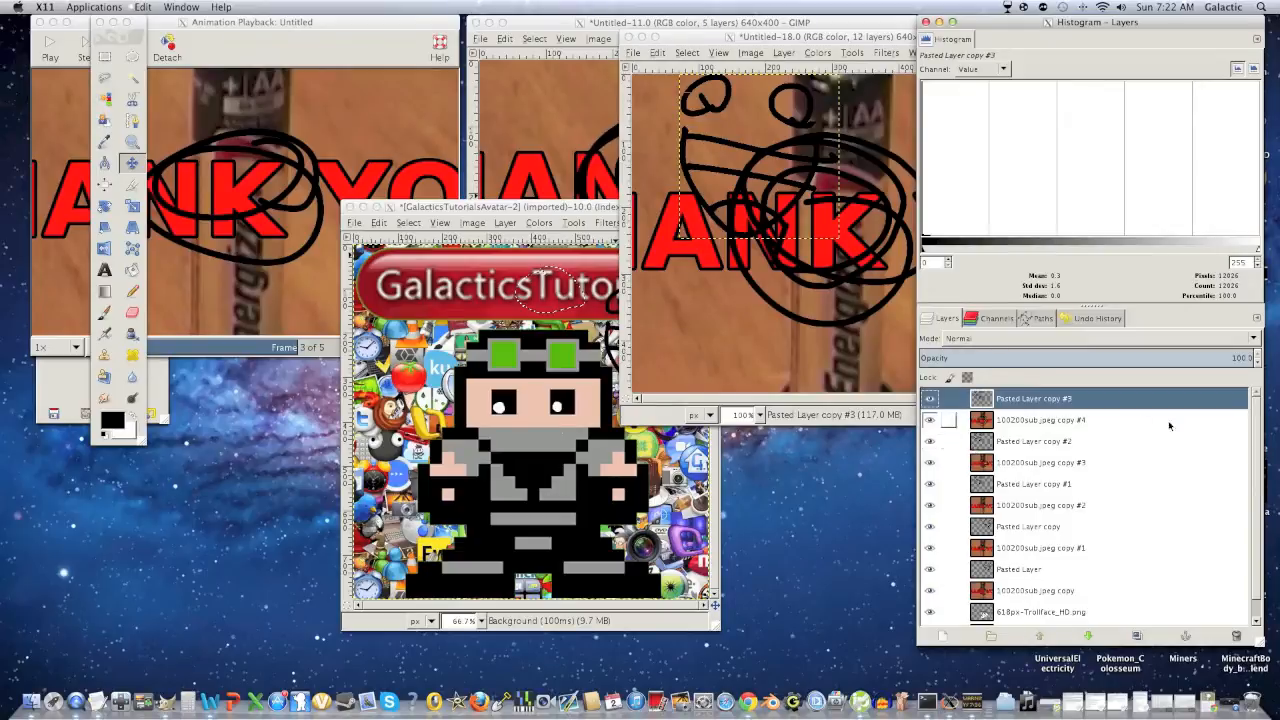
{"action": "scroll", "scroll_direction": "down", "scroll_amount": 3}
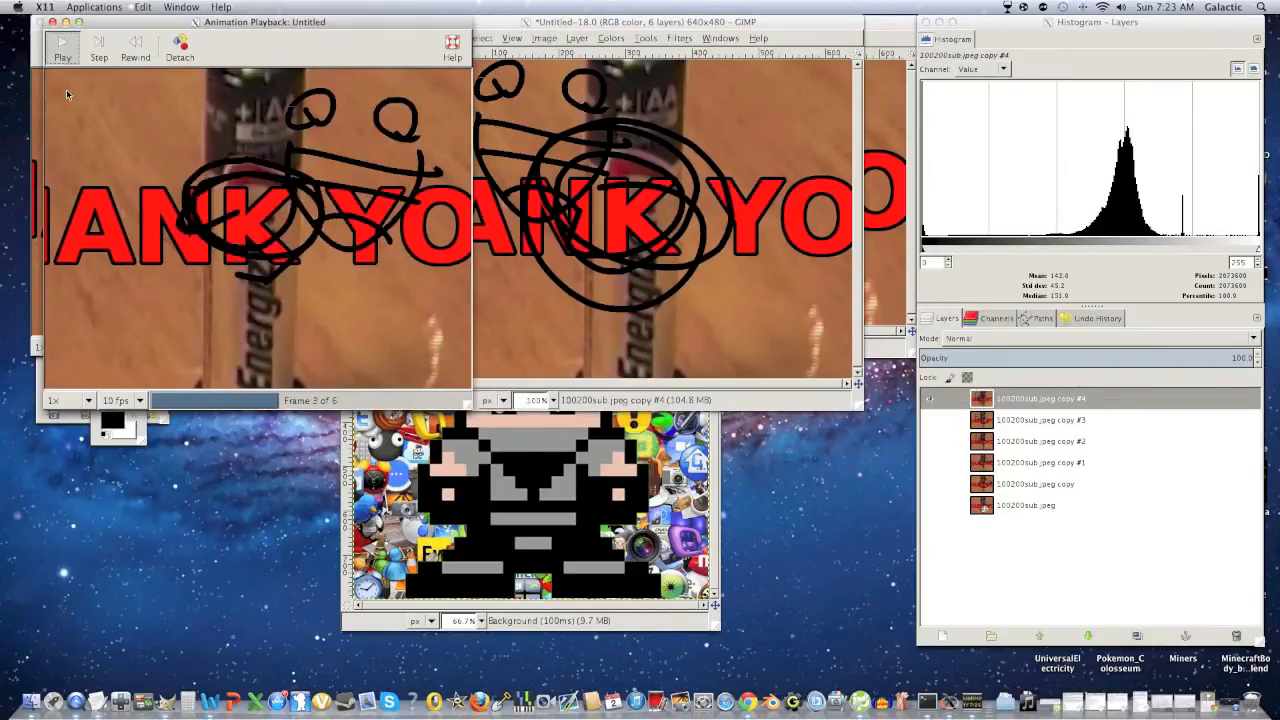
Step: Start a new 640×480 layer from the Layers panel's New Layer button
{"action": "left_click", "coordinate": [62, 42]}
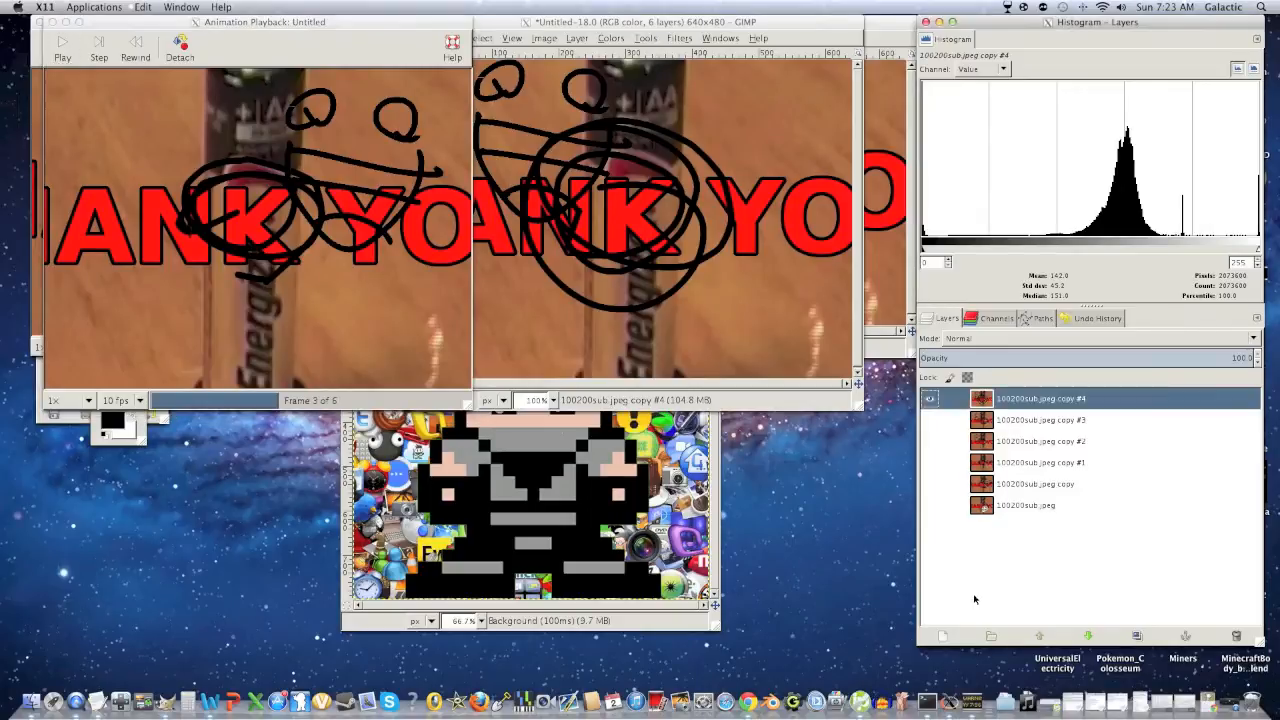
{"action": "left_click", "coordinate": [942, 636]}
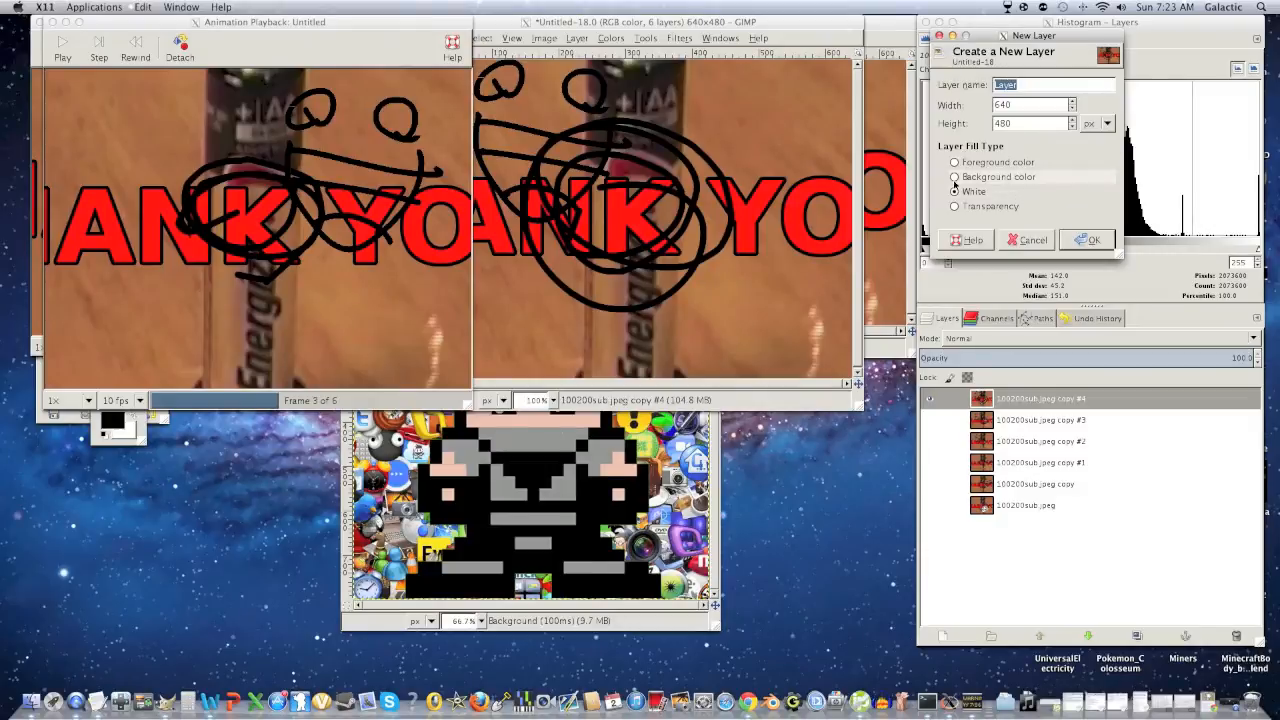
Step: Create the new layer with White fill type
{"action": "left_click", "coordinate": [956, 192]}
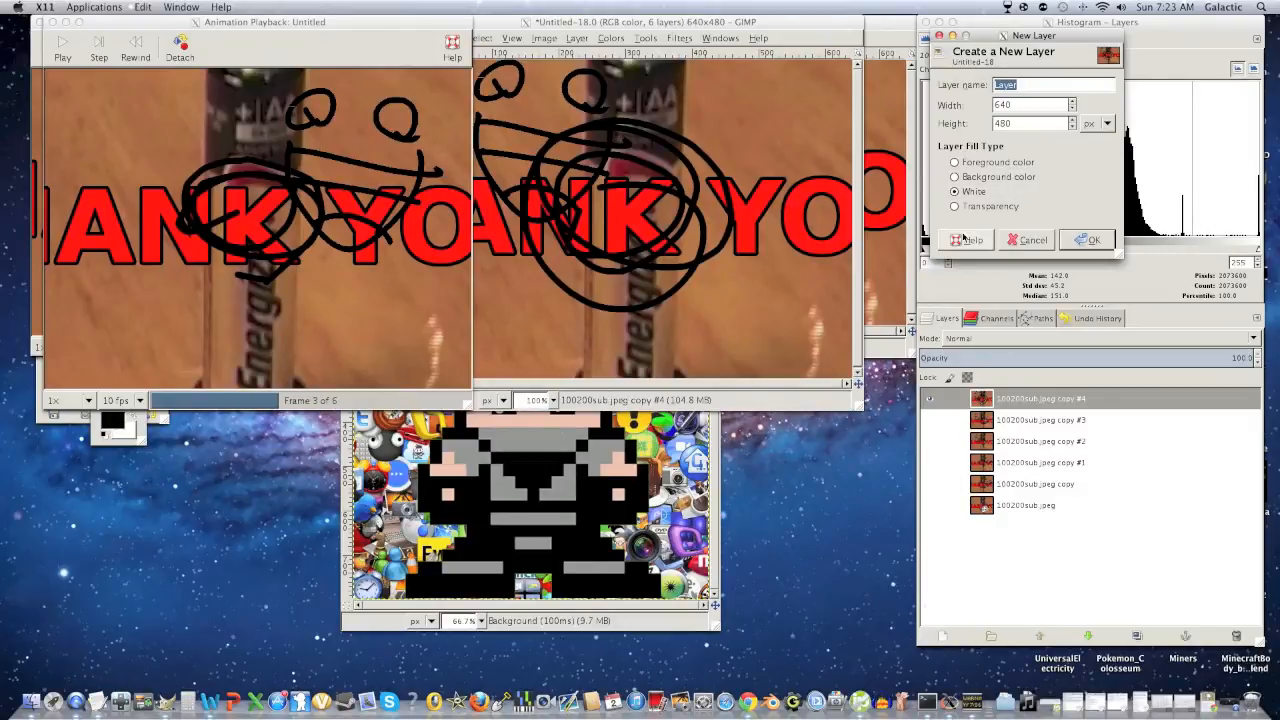
{"action": "left_click", "coordinate": [1088, 240]}
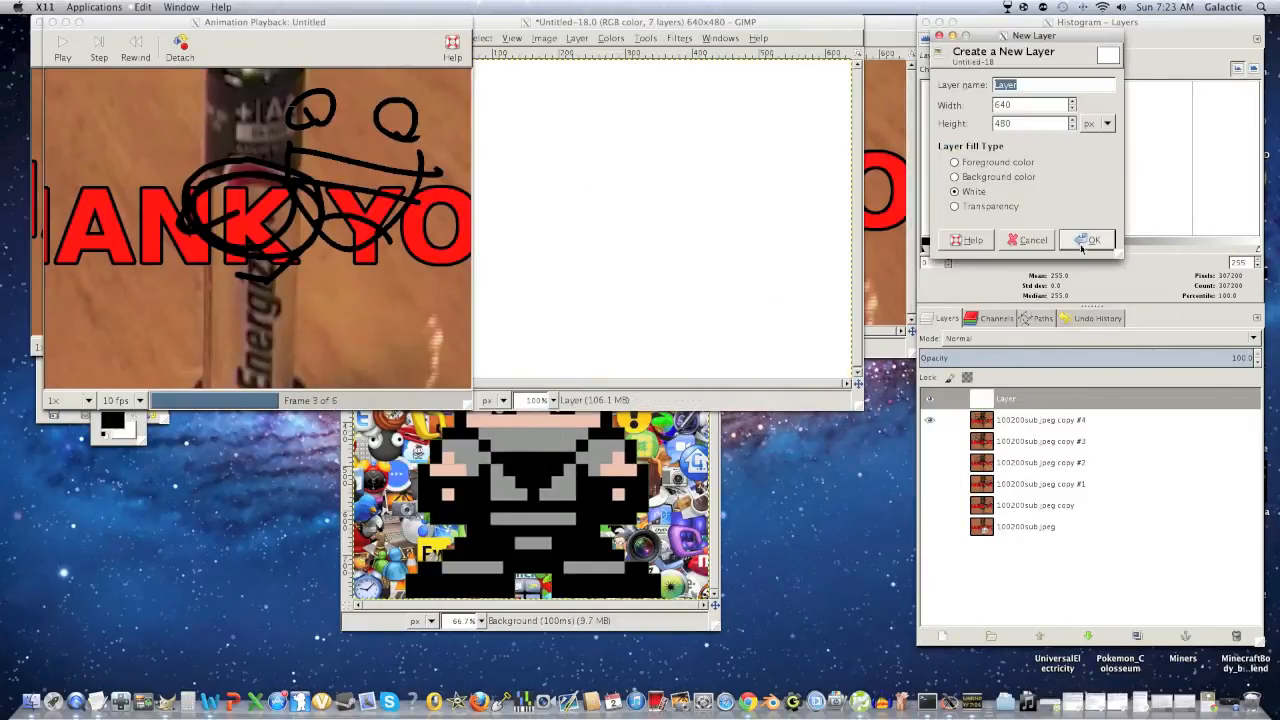
{"action": "left_click", "coordinate": [1088, 240]}
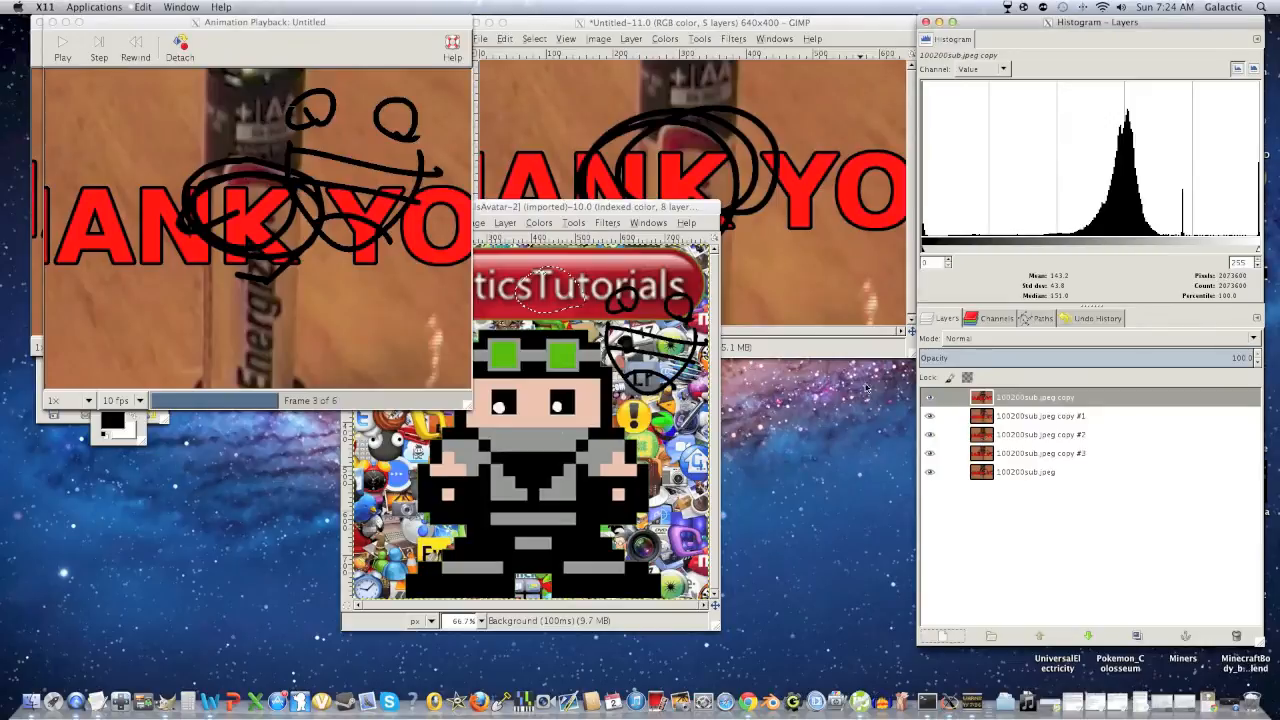
Step: Duplicate the top frame layer repeatedly to hold it still, reaching 34 layers
{"action": "left_click", "coordinate": [928, 472]}
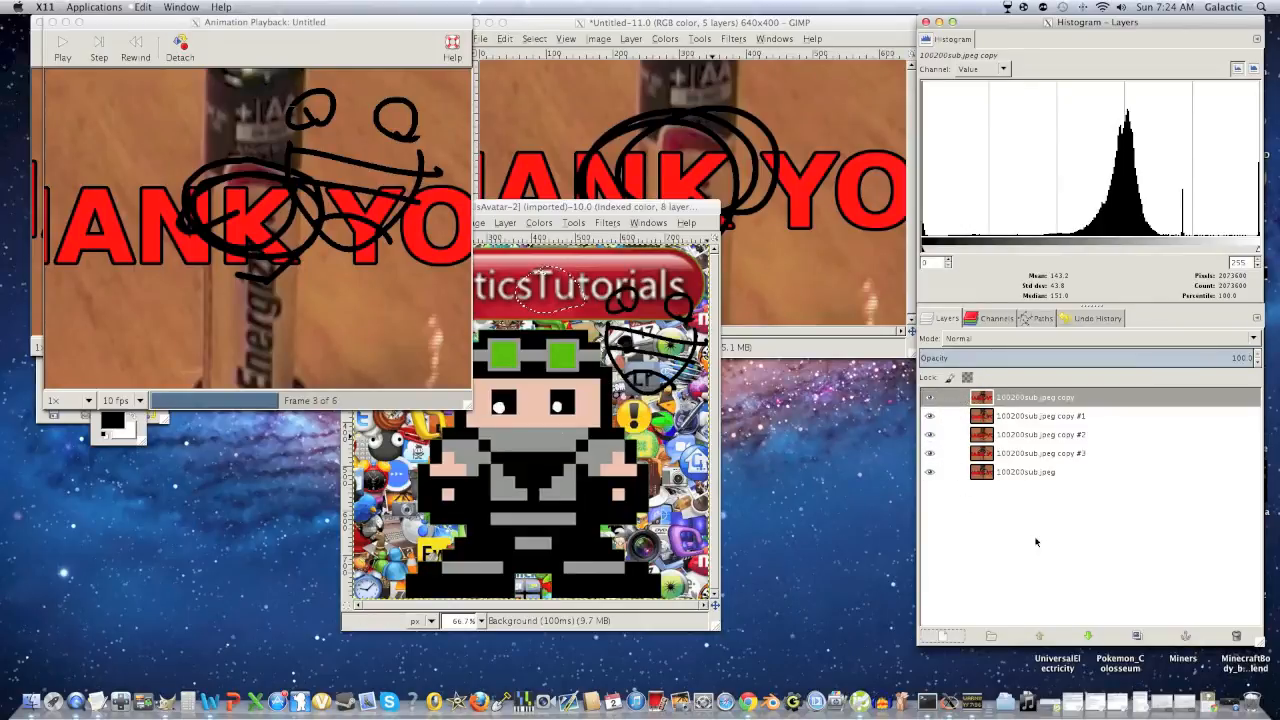
{"action": "left_click", "coordinate": [1136, 636]}
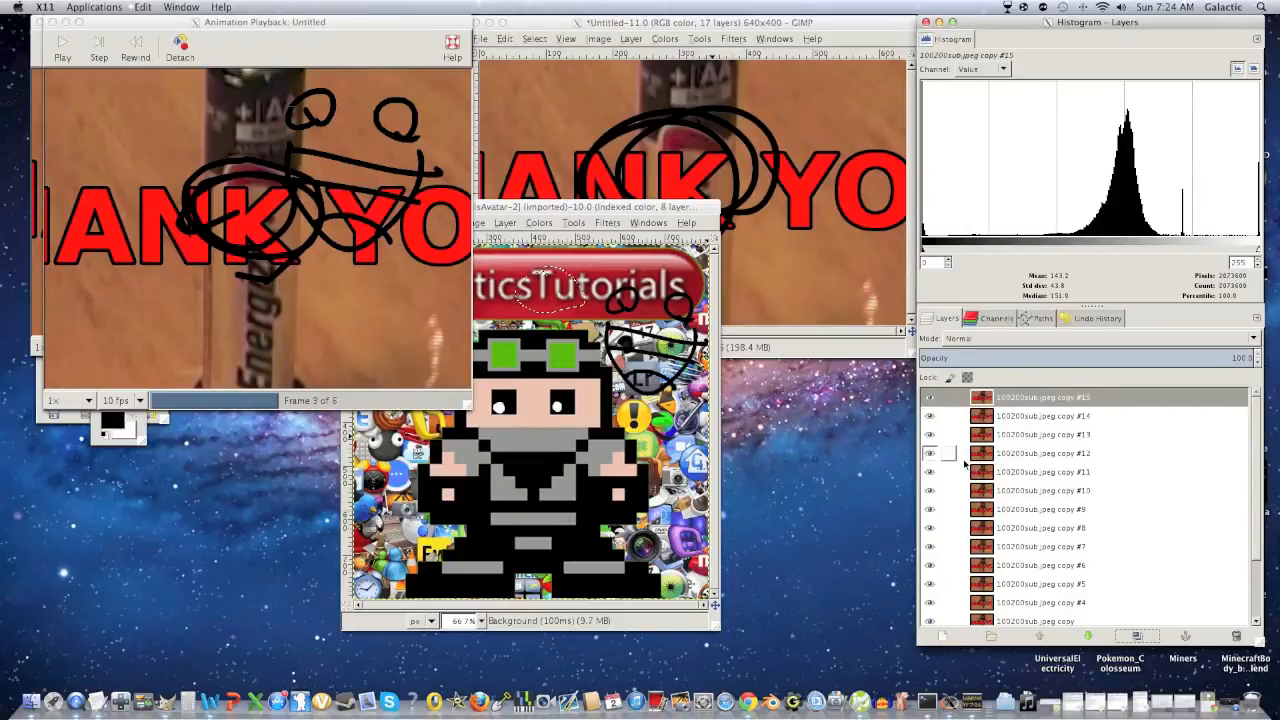
{"action": "mouse_move", "coordinate": [962, 458]}
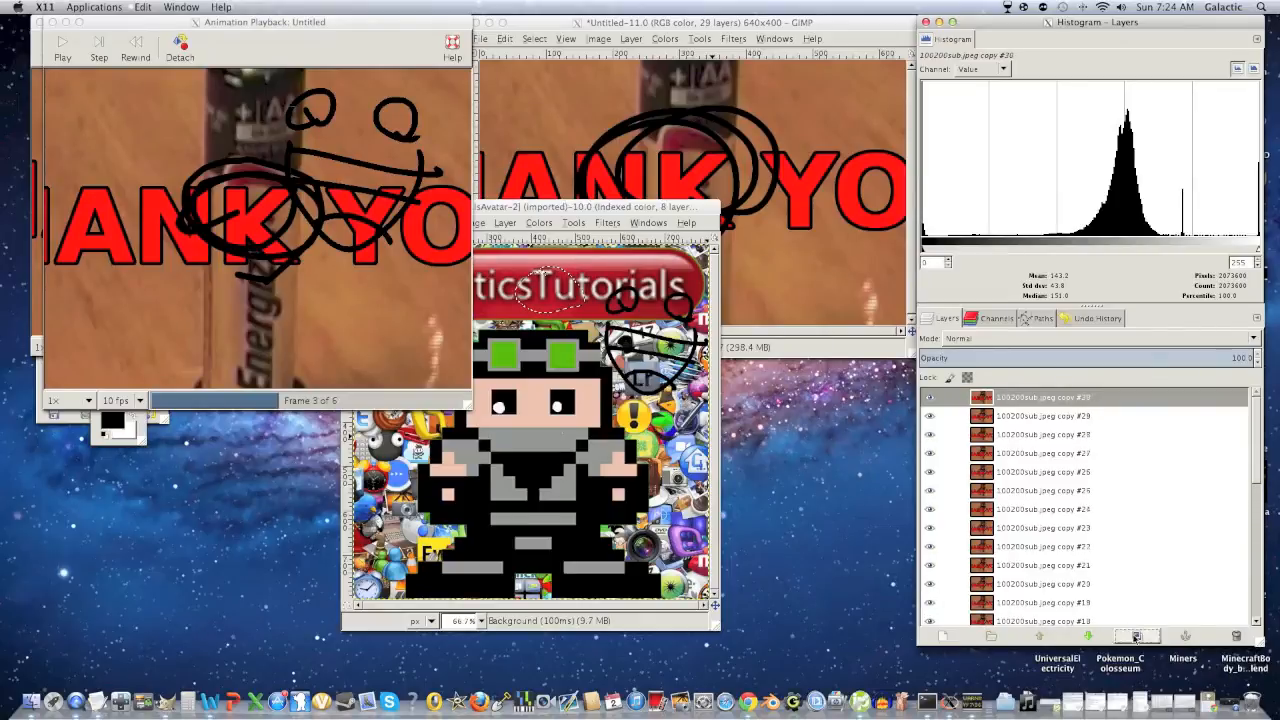
{"action": "left_click", "coordinate": [1136, 636]}
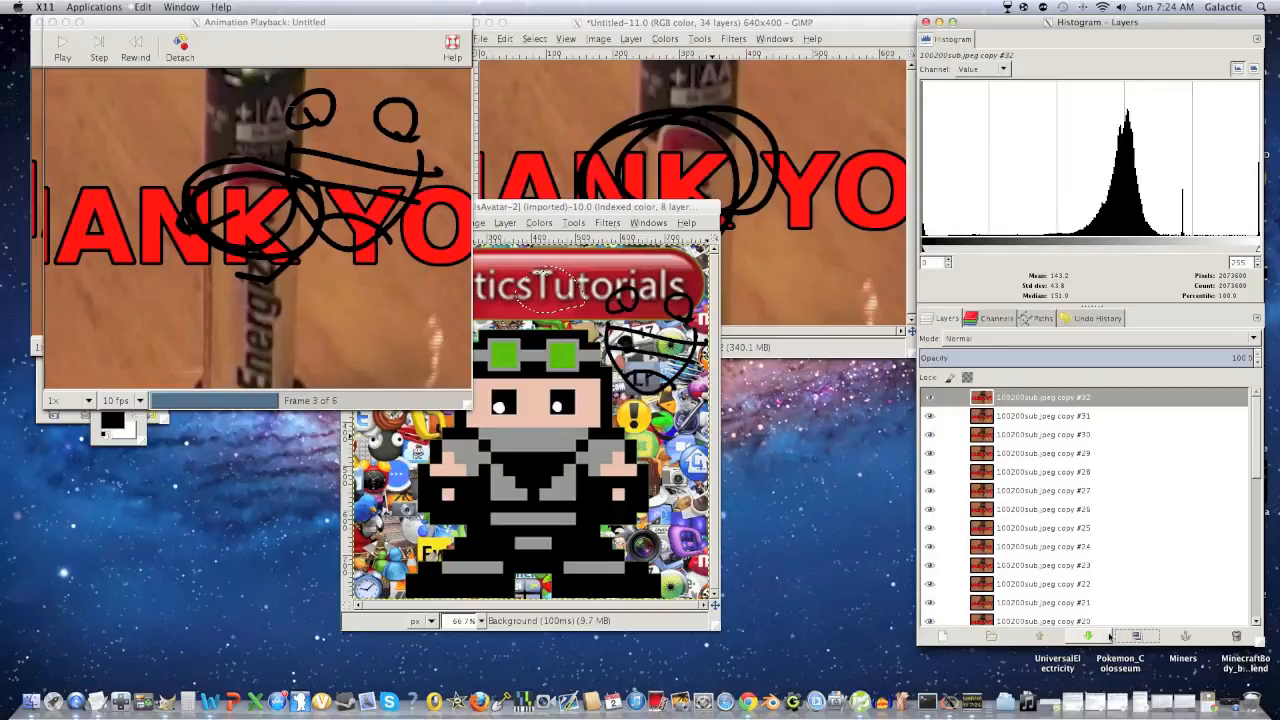
{"action": "left_click", "coordinate": [928, 452]}
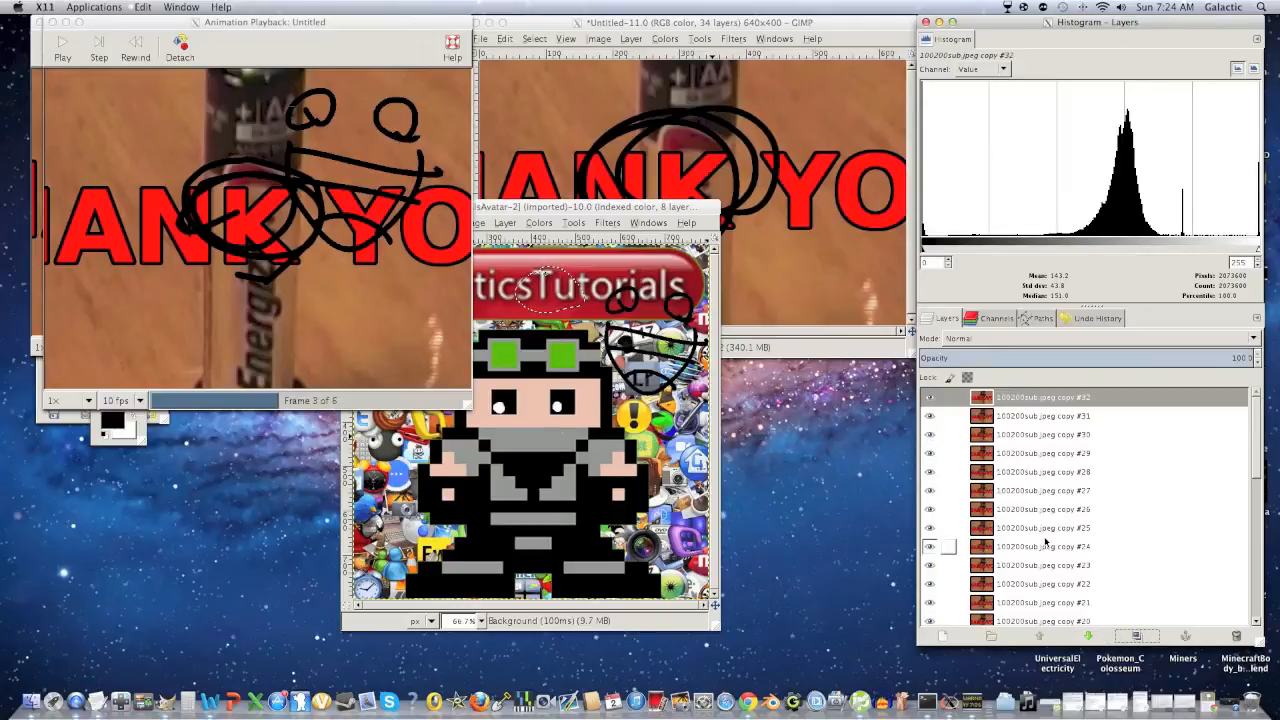
{"action": "mouse_move", "coordinate": [1010, 550]}
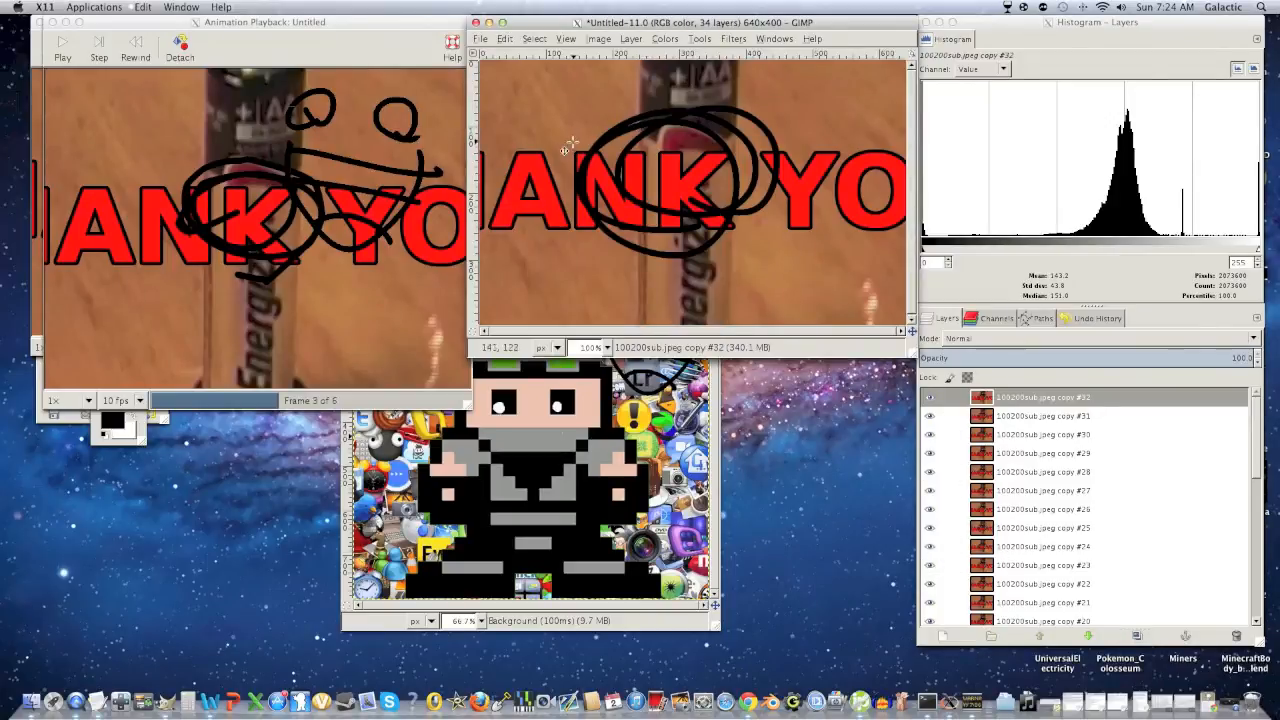
{"action": "mouse_move", "coordinate": [568, 192]}
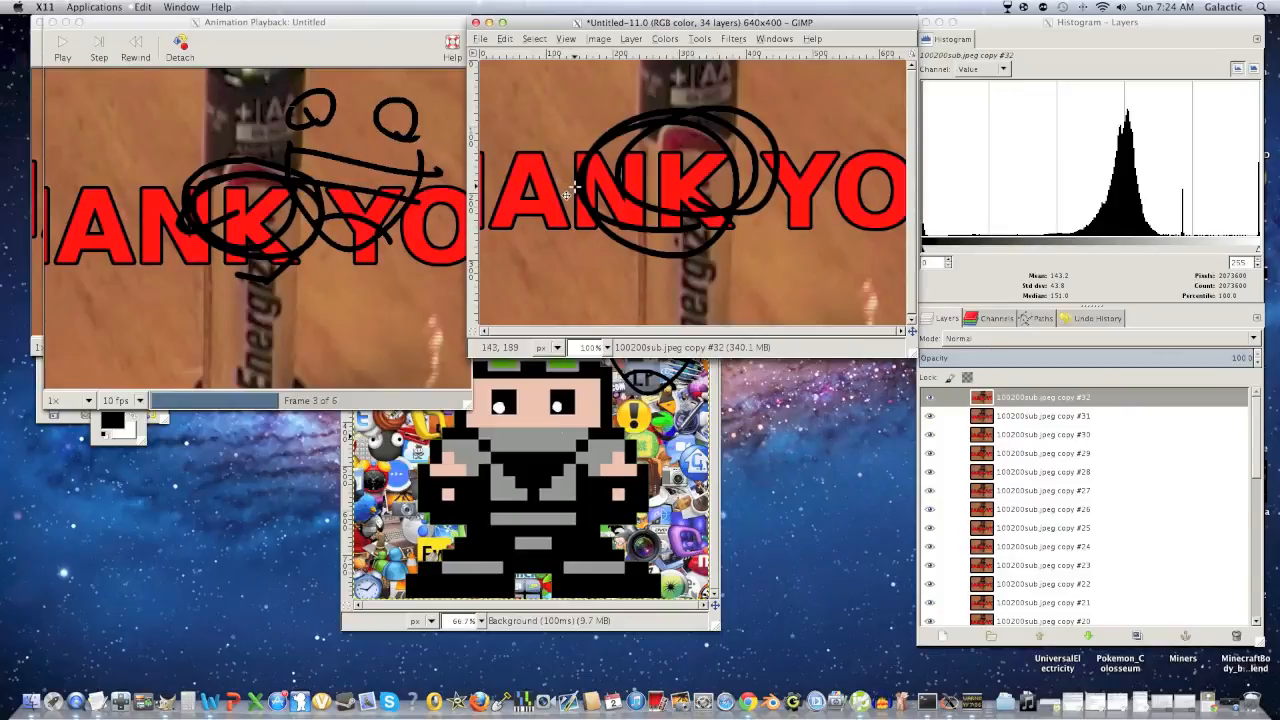
{"action": "mouse_move", "coordinate": [584, 308]}
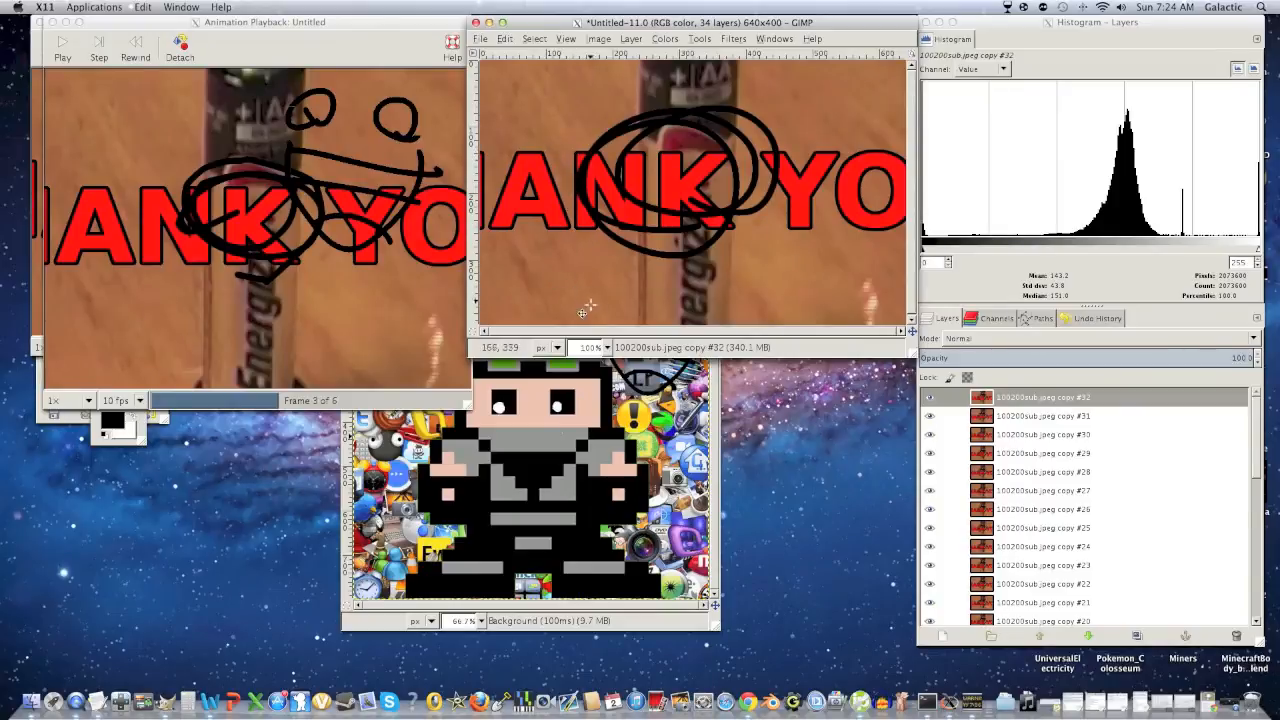